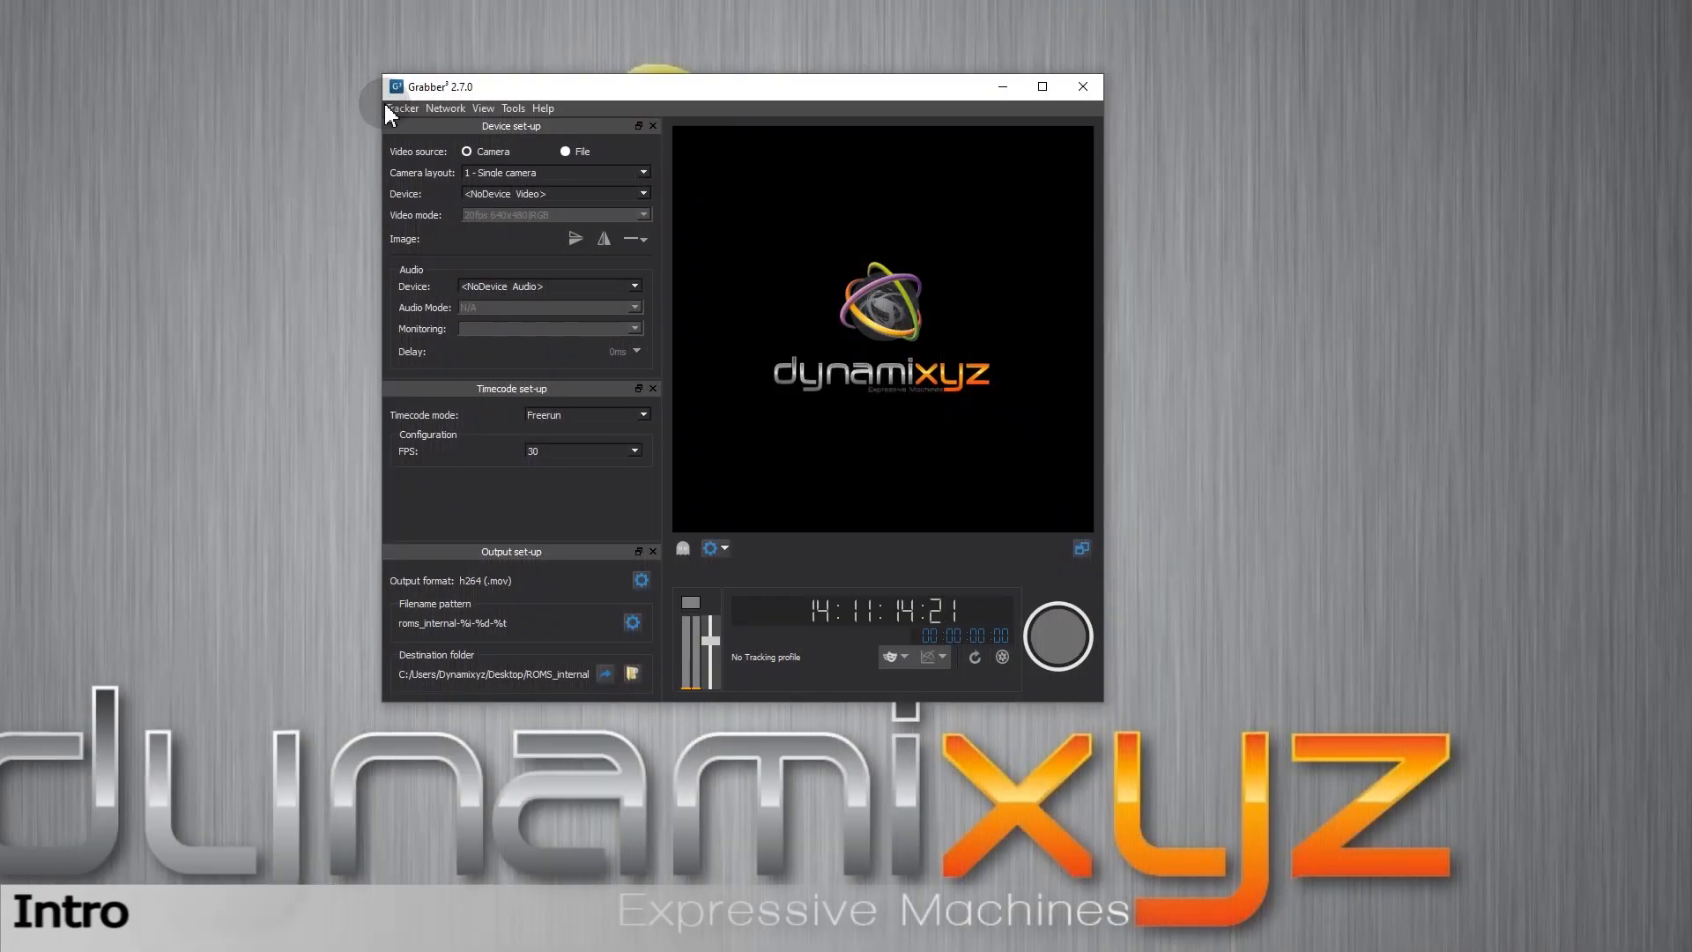
Choose the Codemeter dongle license and add Documentation to the installed components
left_click(554, 193)
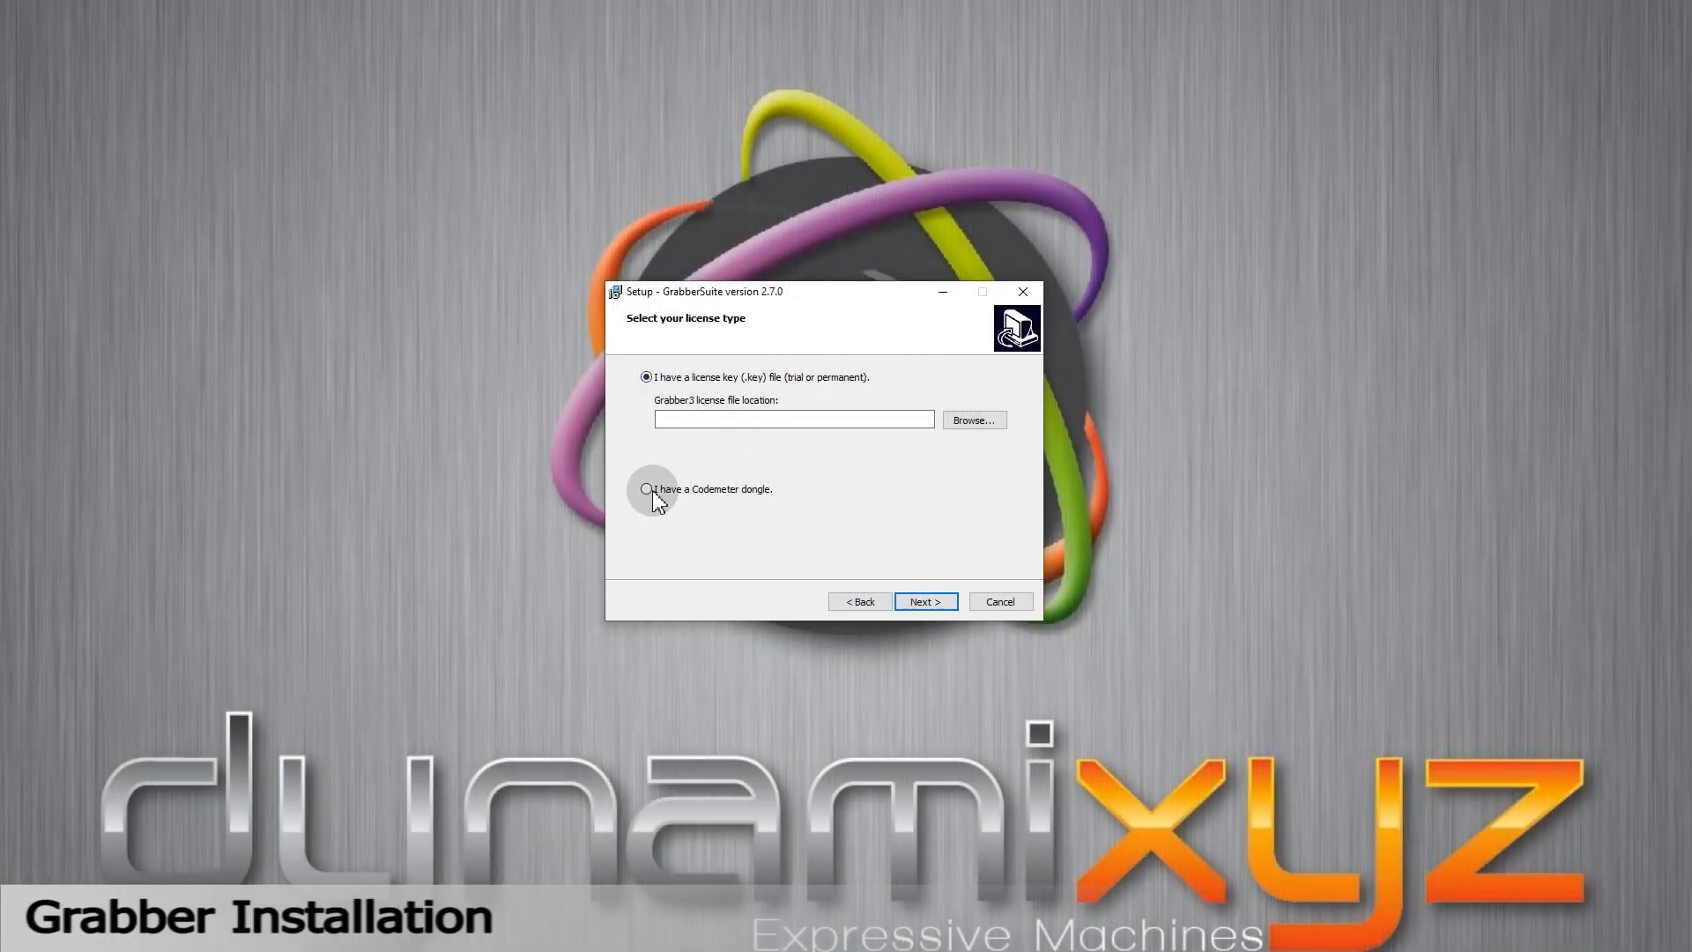
left_click(645, 489)
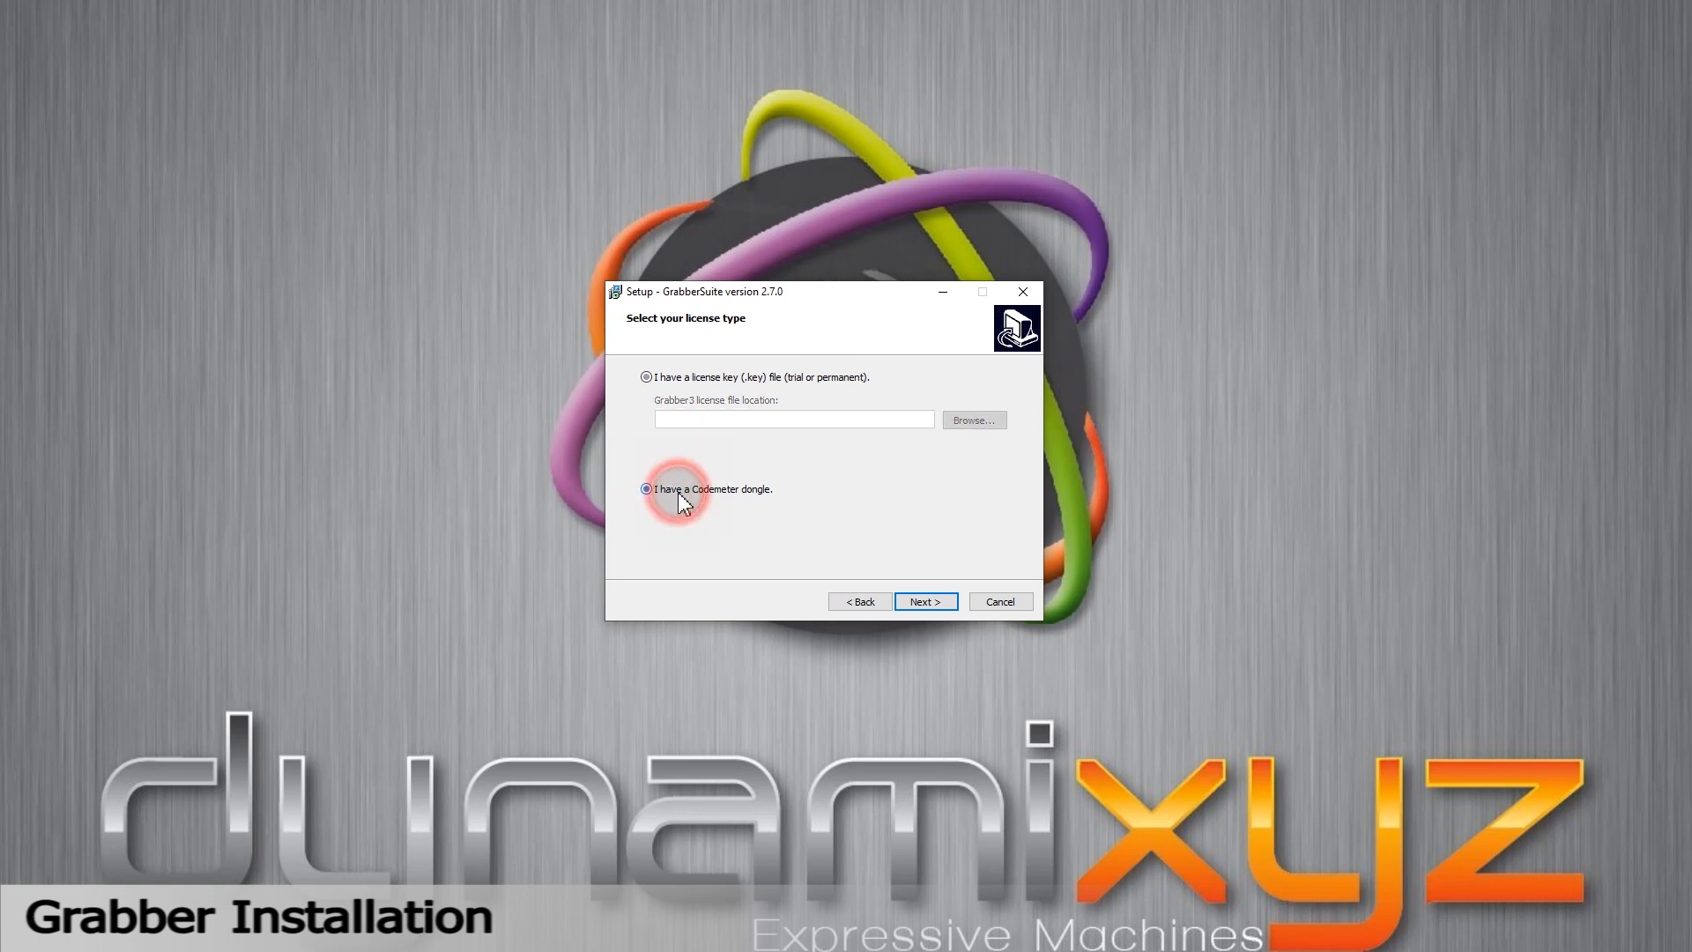
left_click(924, 601)
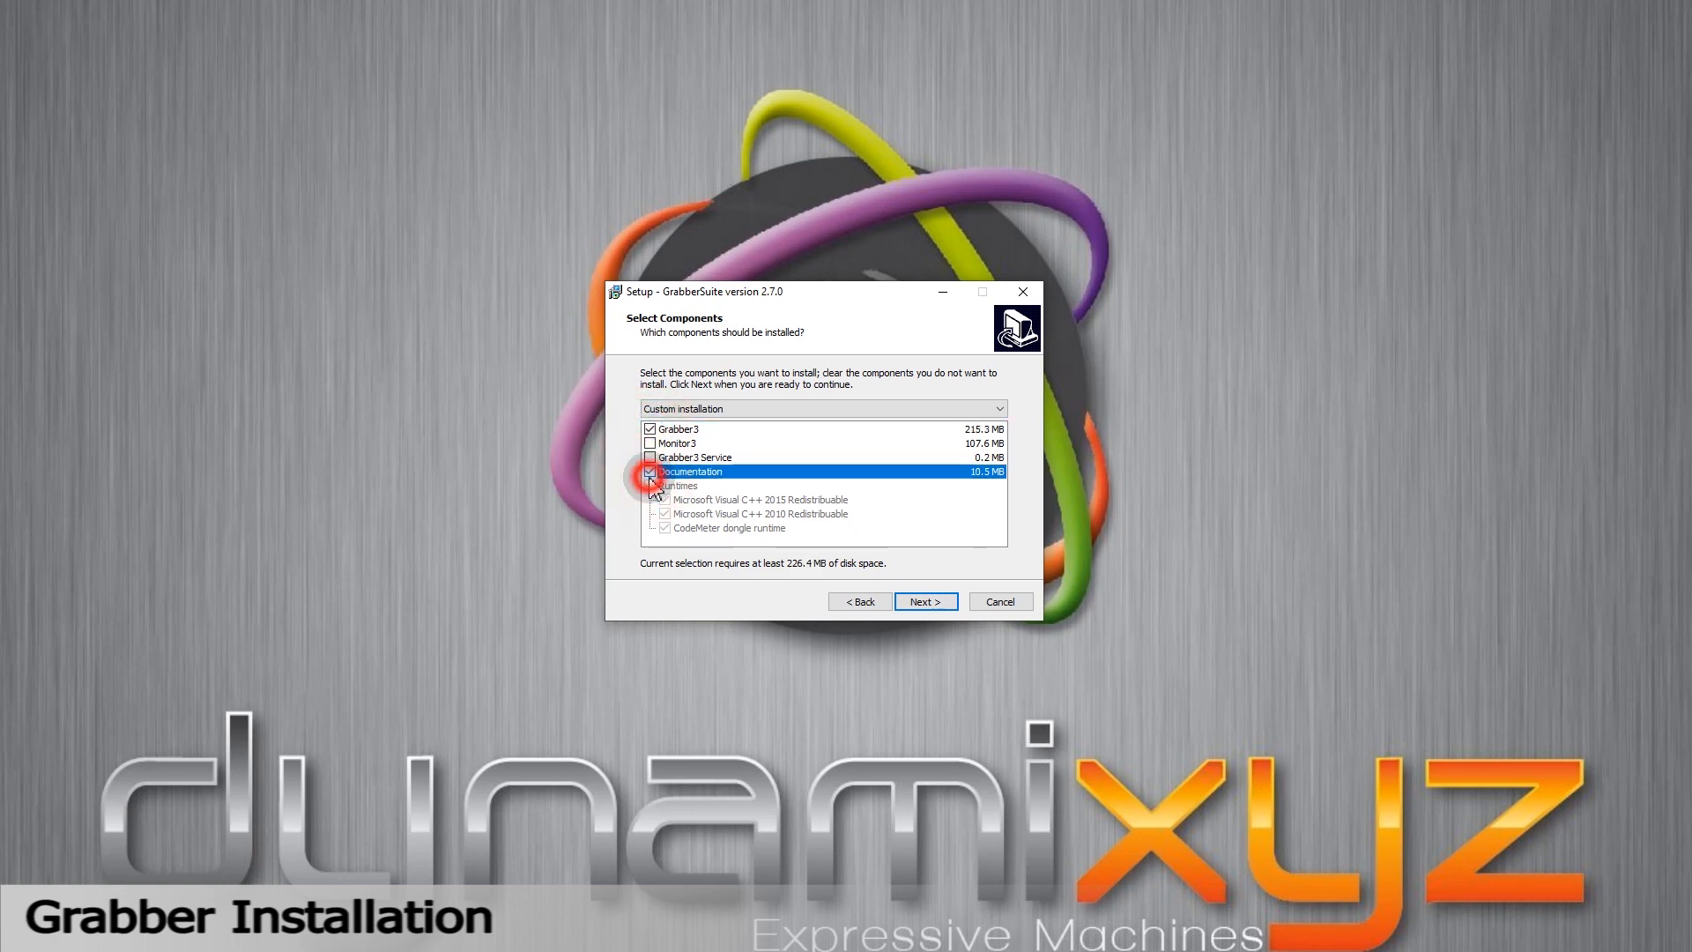
left_click(649, 471)
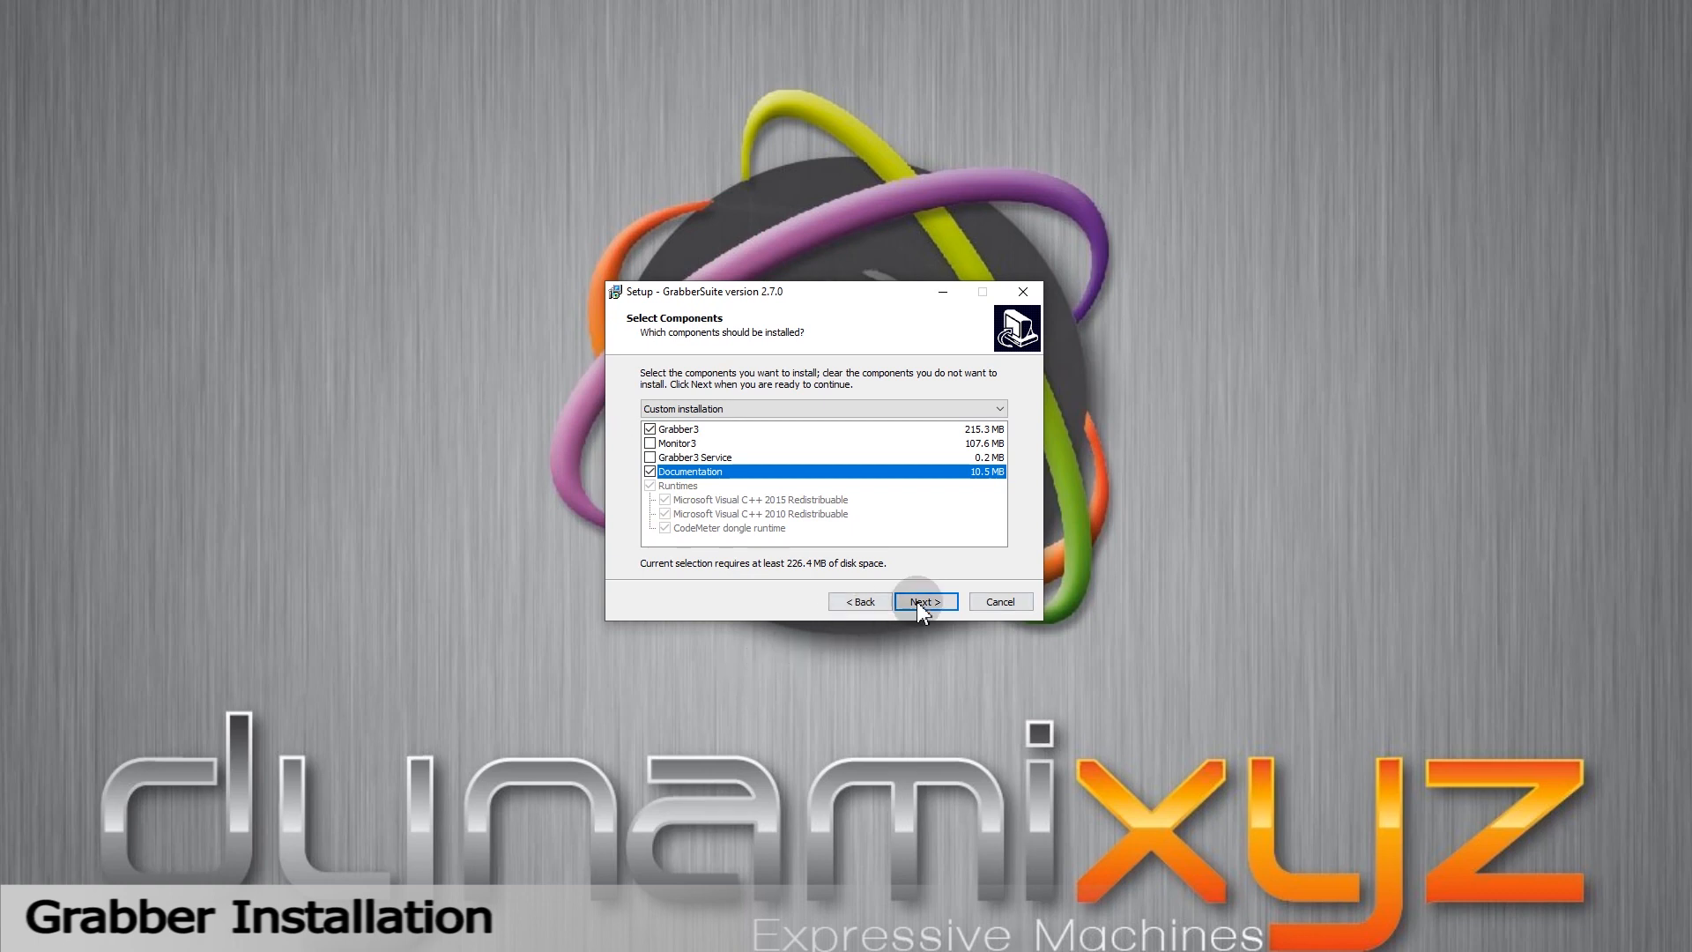
left_click(923, 601)
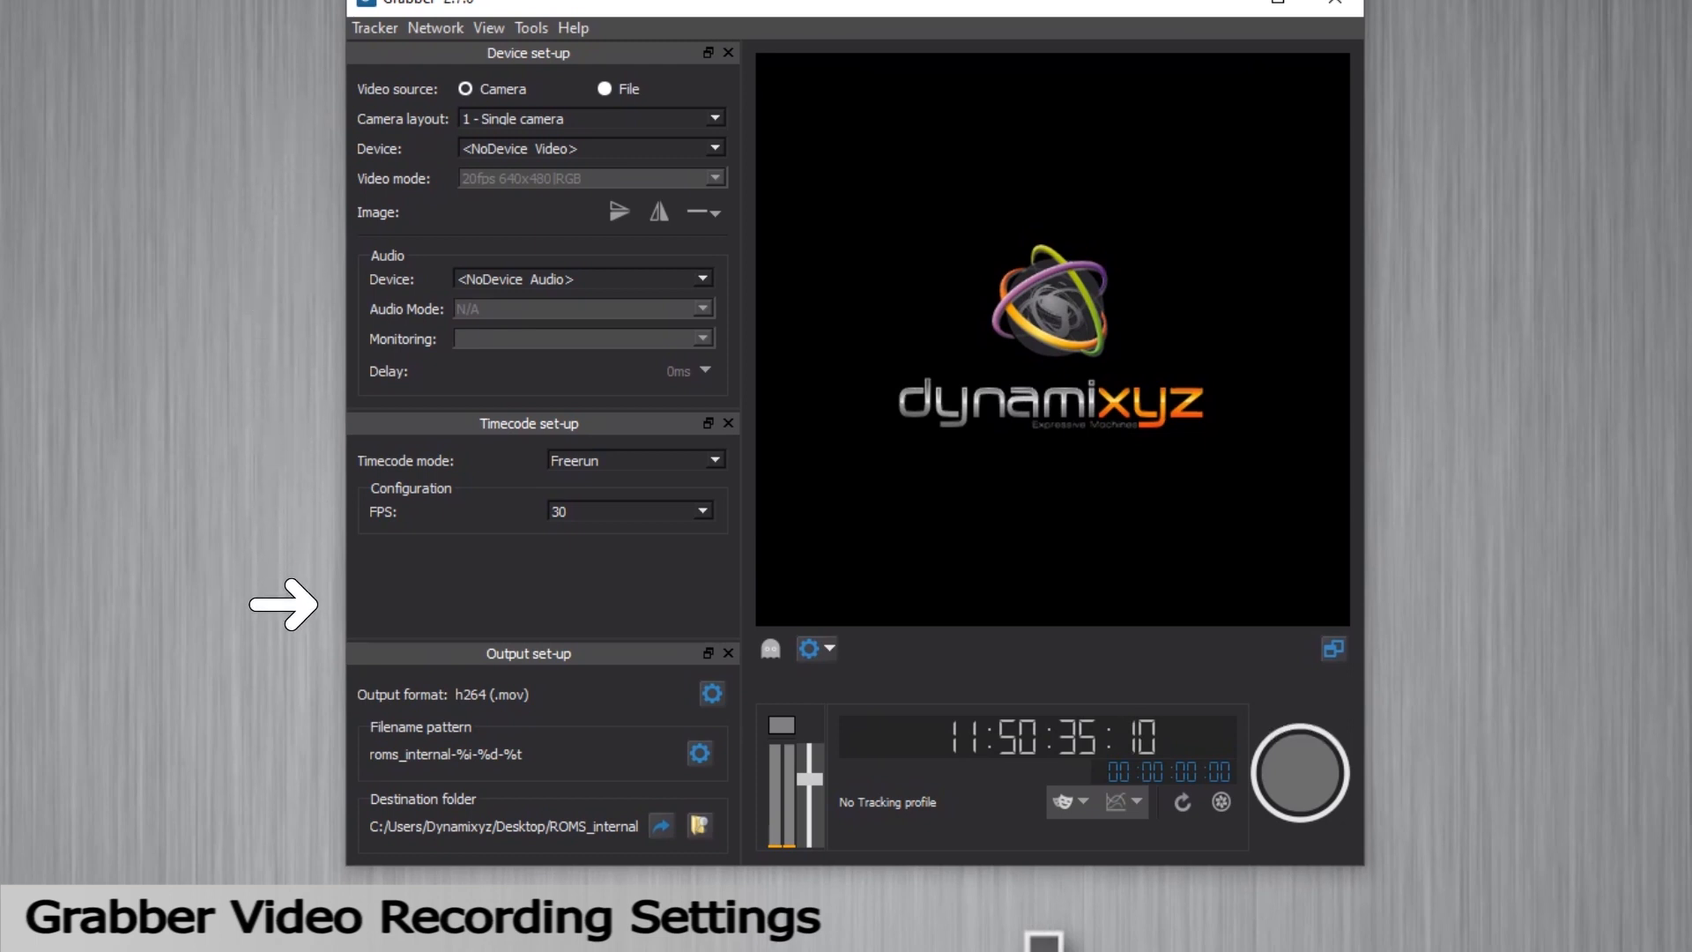
left_click(705, 80)
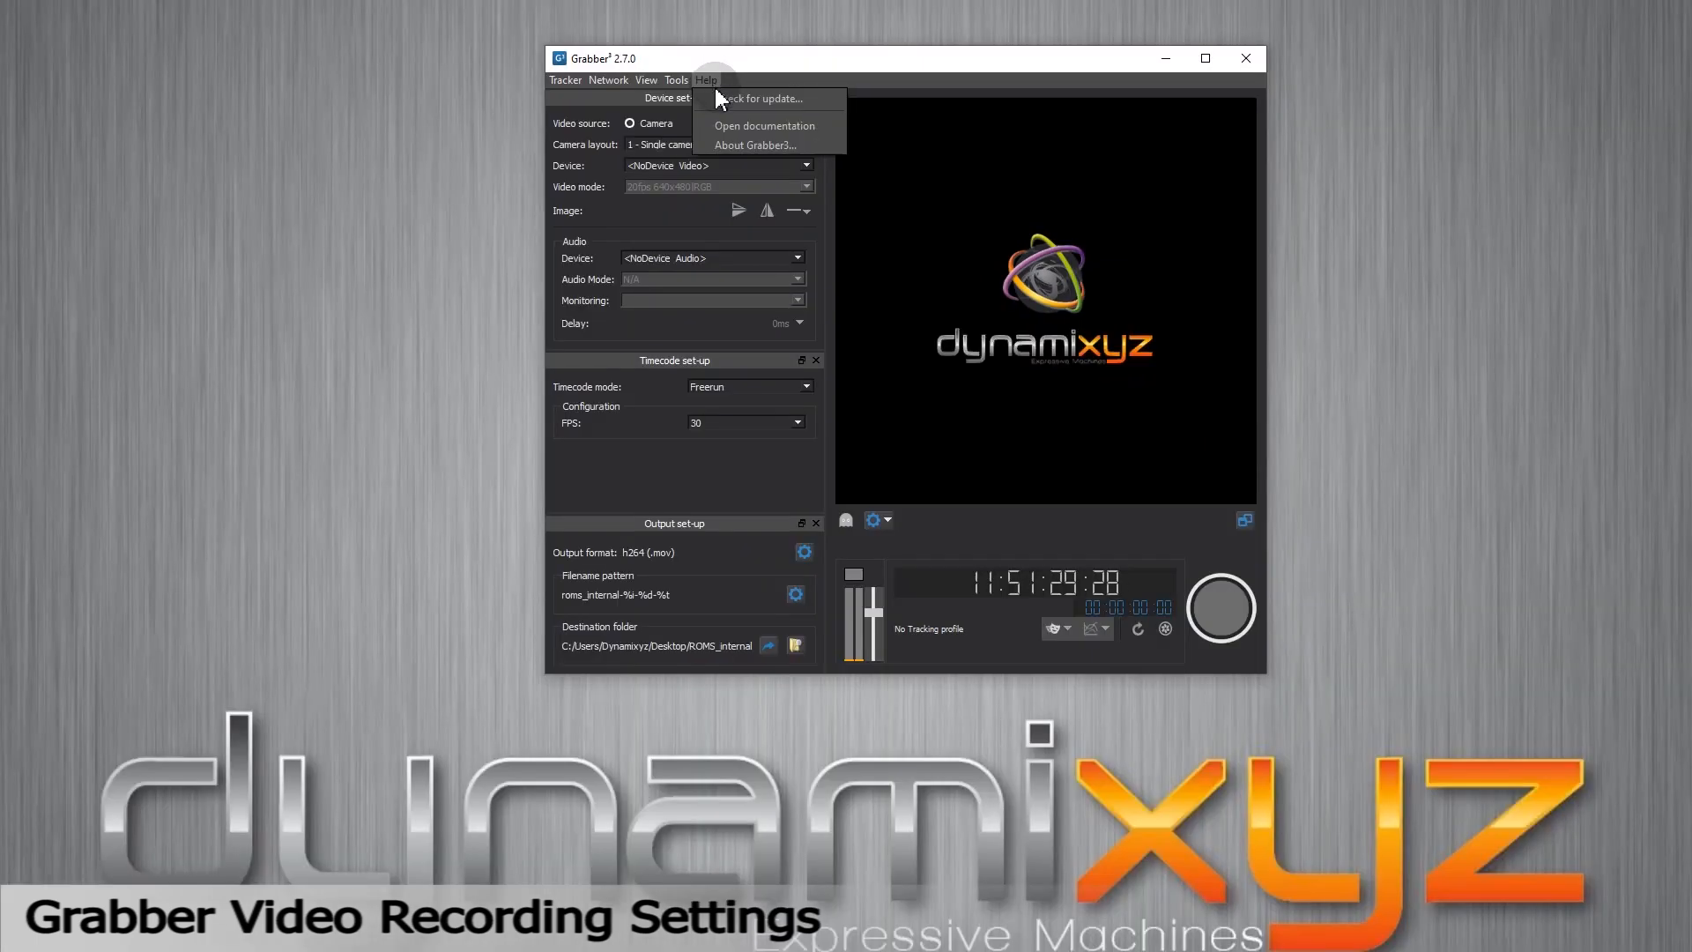
mouse_move(722, 125)
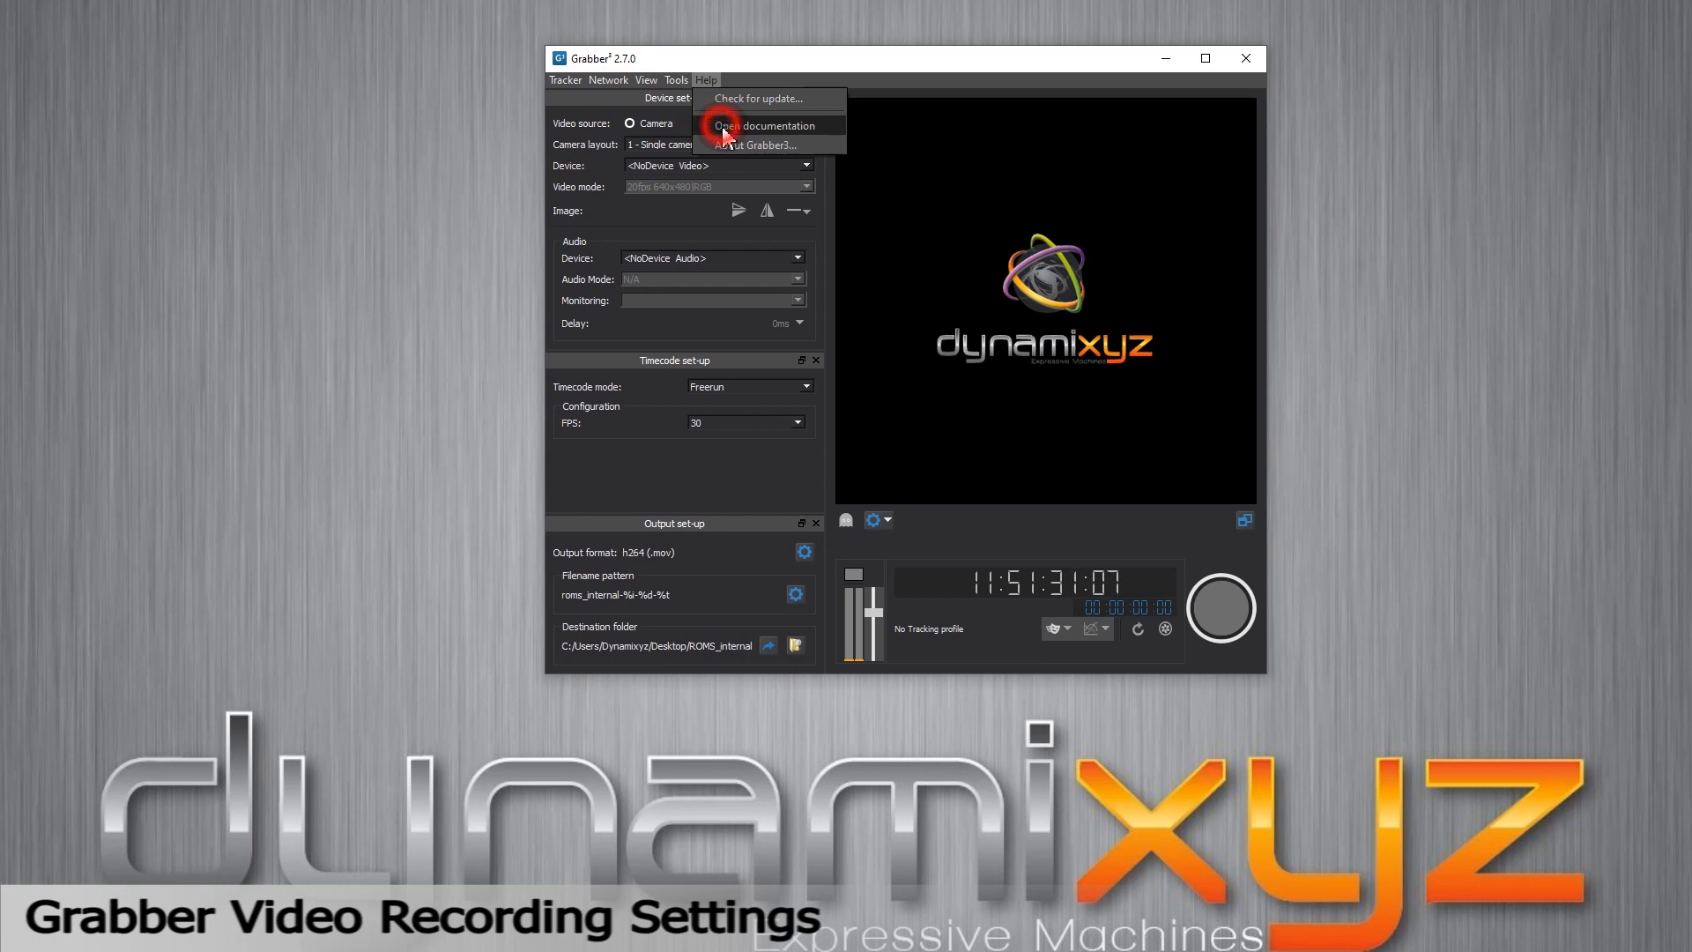
left_click(764, 126)
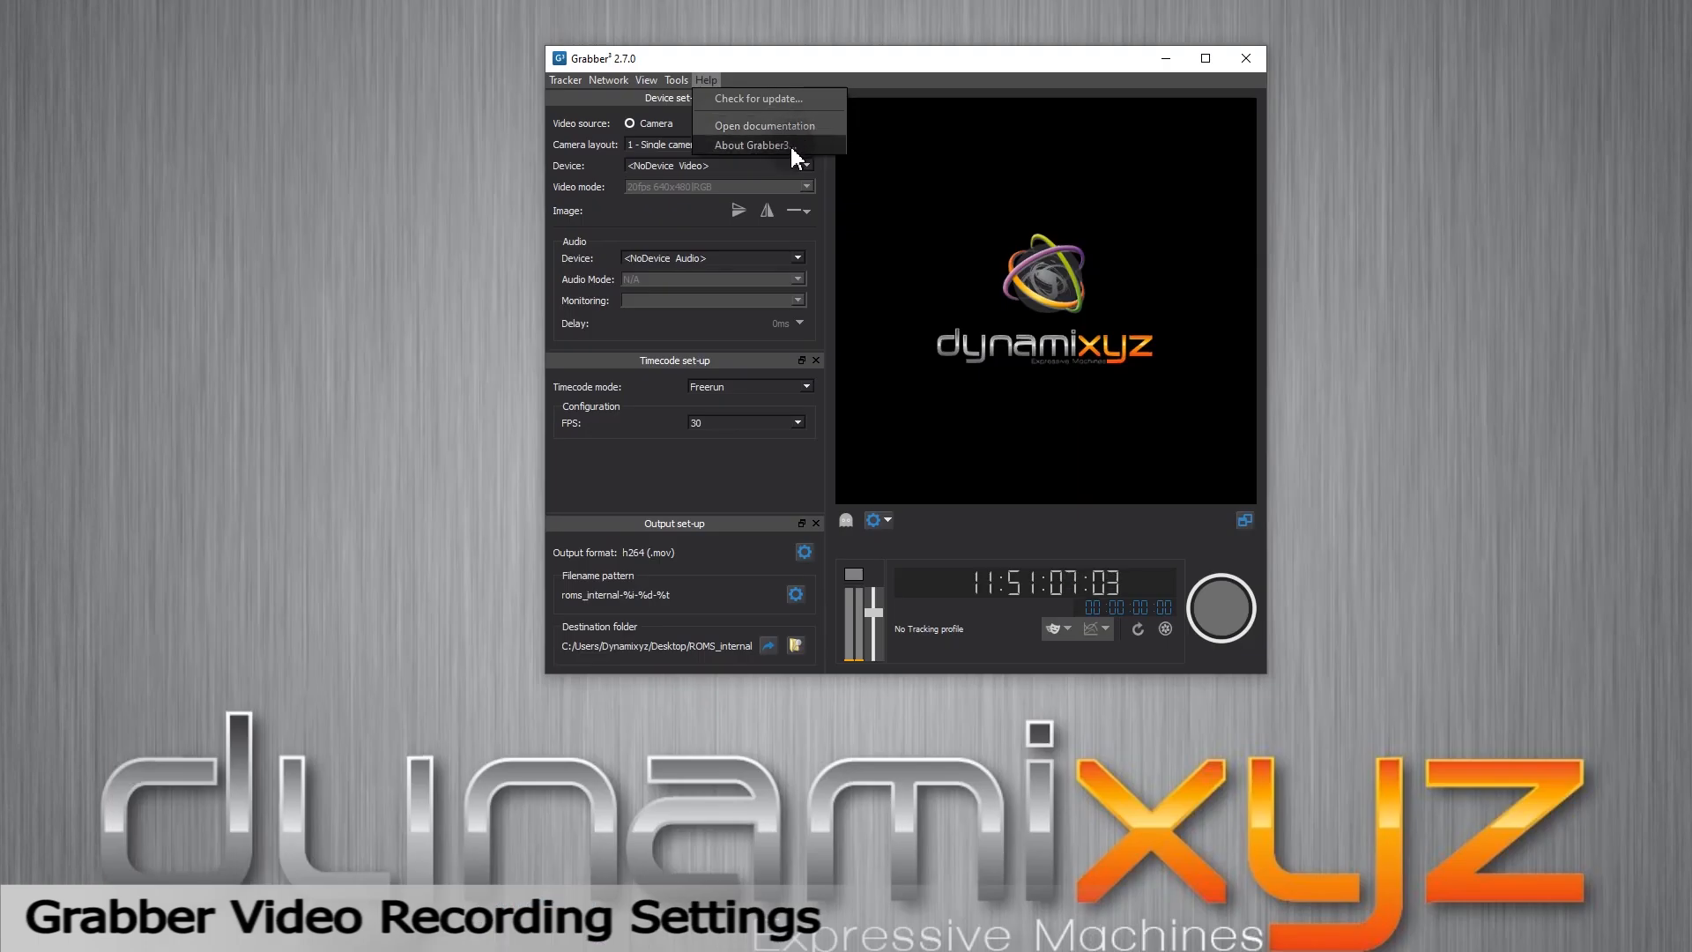
left_click(750, 145)
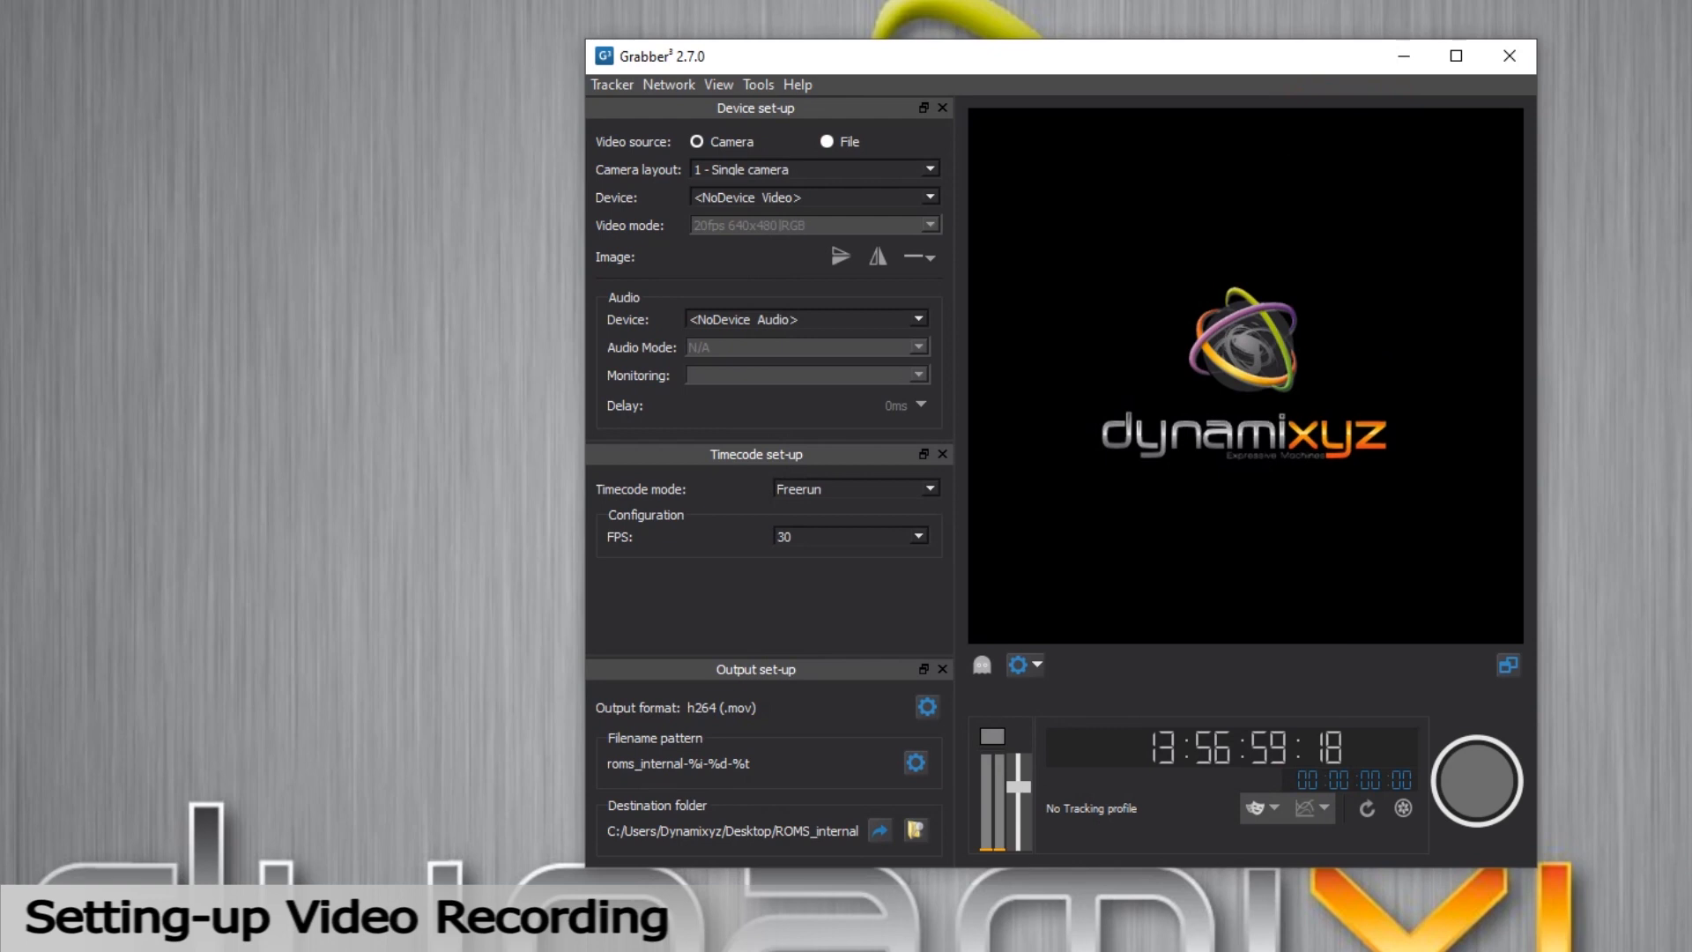
Use the single-camera layout with UI313xLE-M 1 in 60fps 800x600 RAW mode
left_click(924, 168)
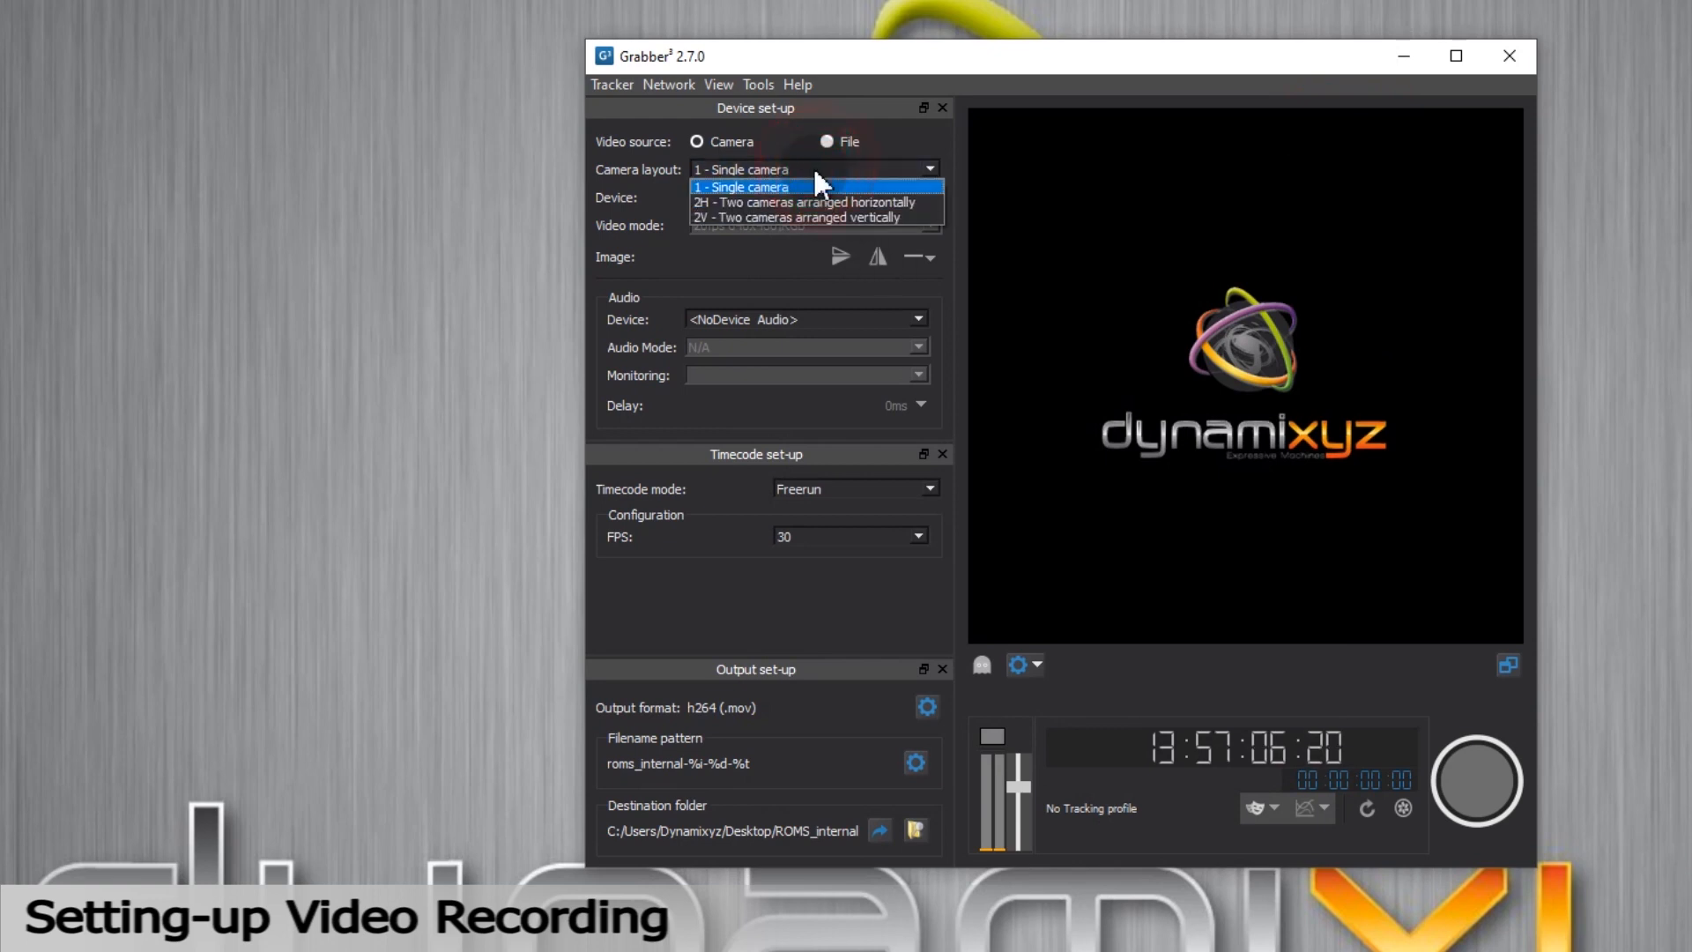
left_click(809, 187)
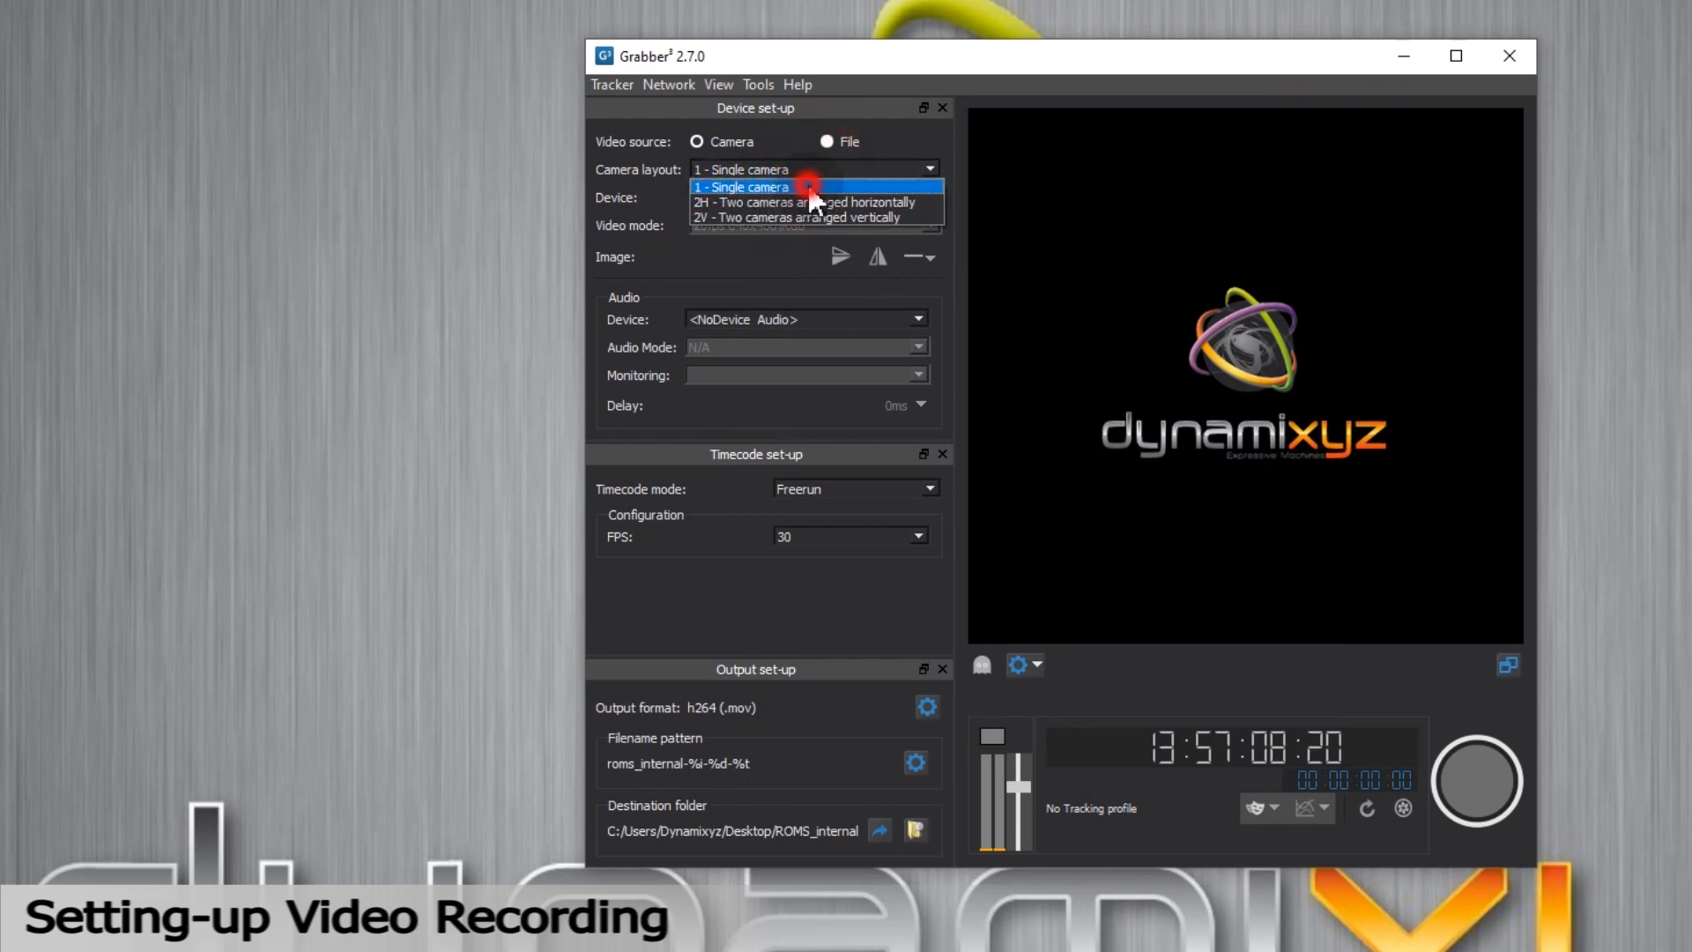
left_click(742, 187)
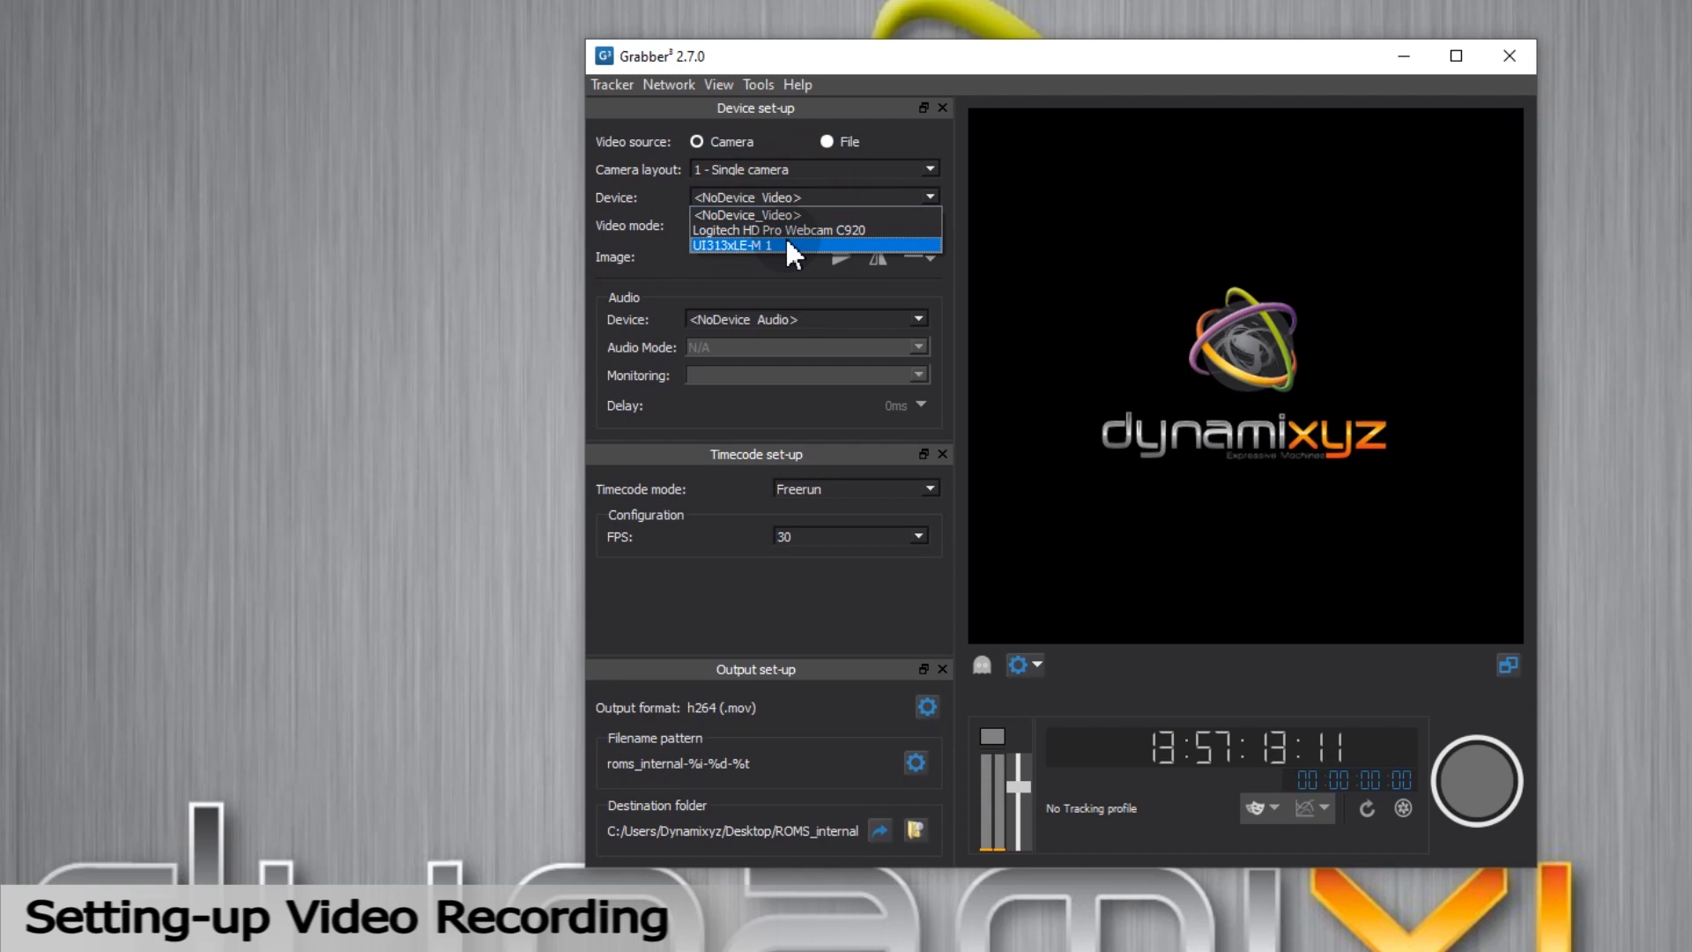
left_click(732, 245)
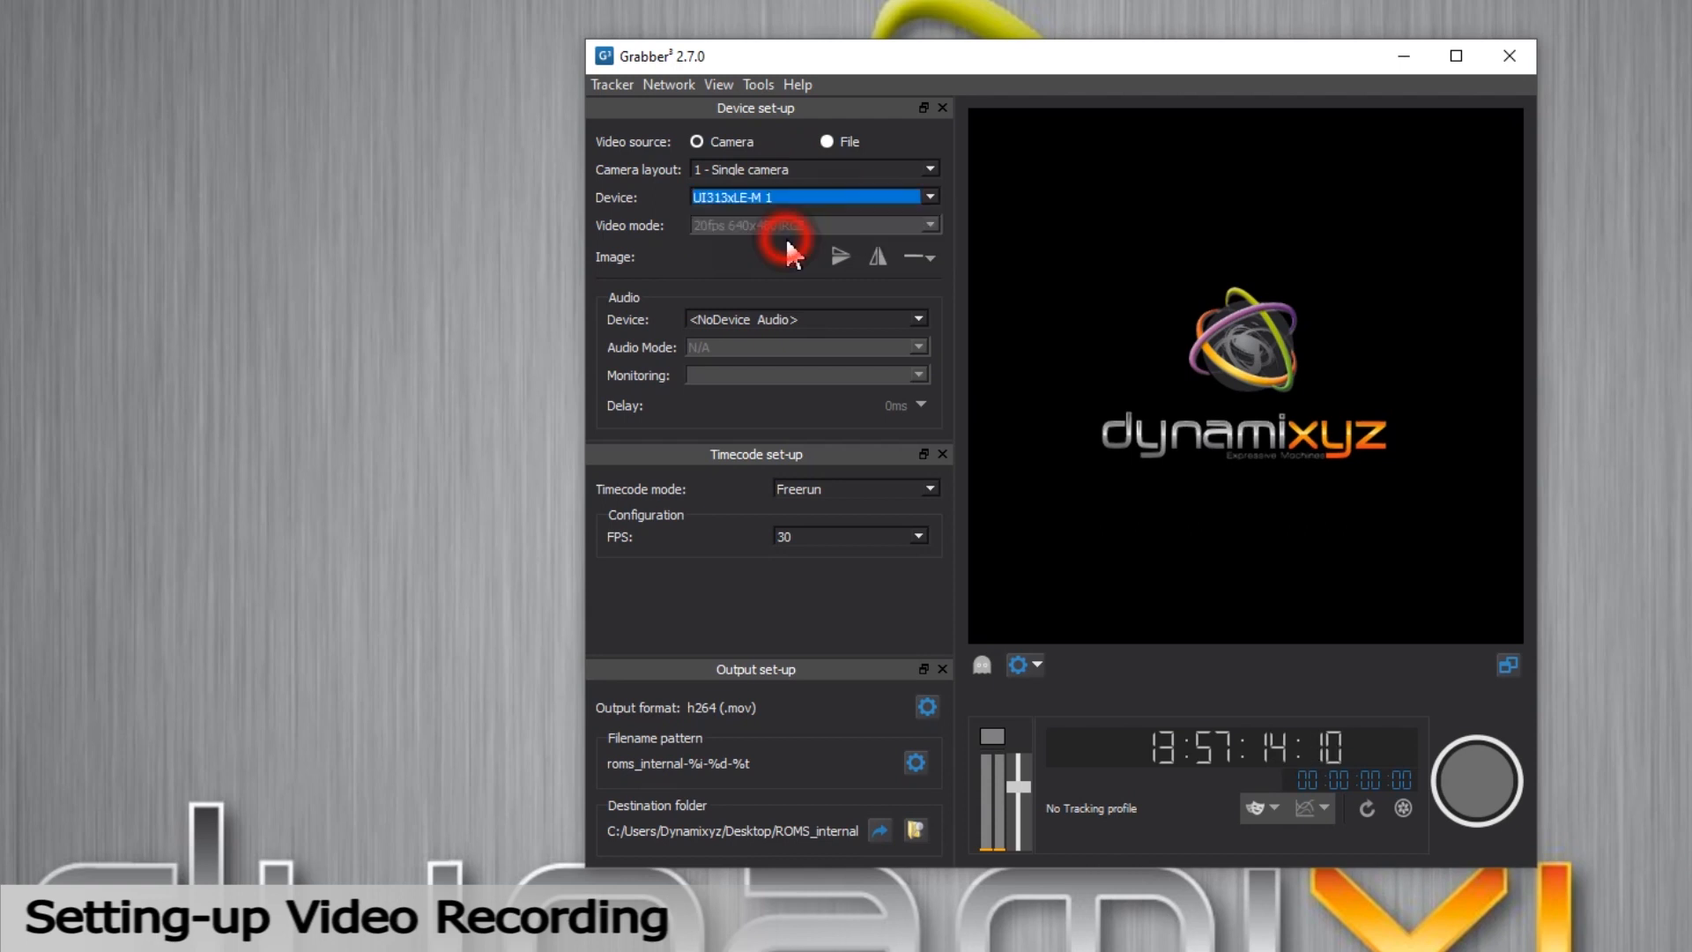
left_click(788, 245)
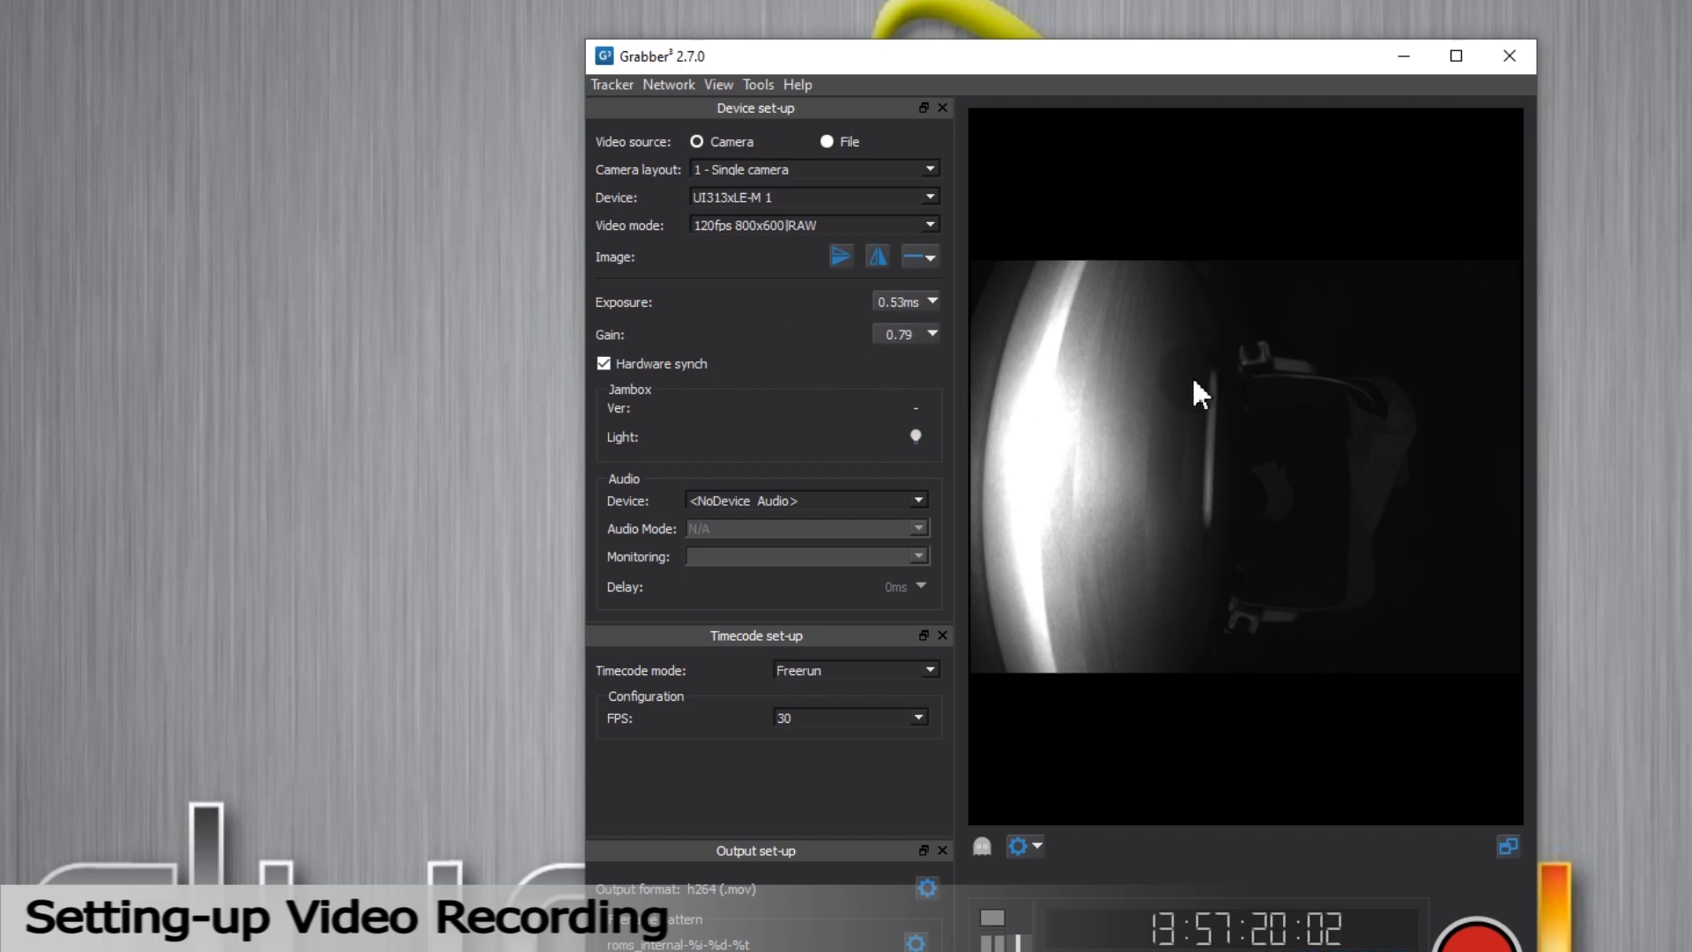
mouse_move(961, 275)
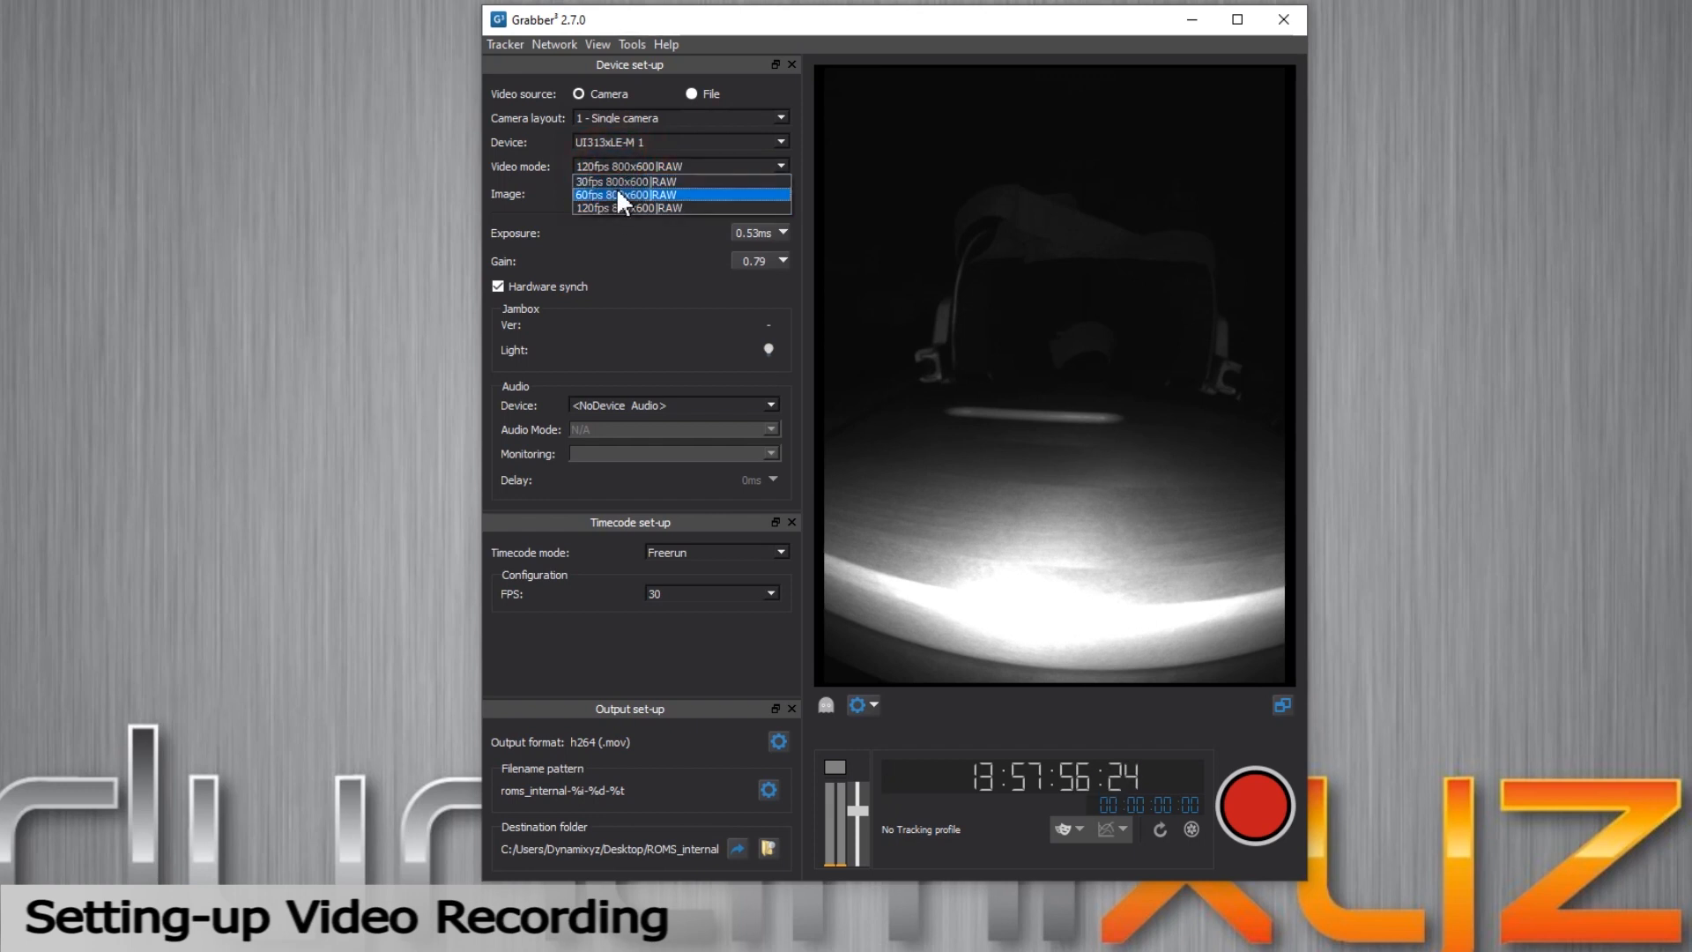
left_click(629, 194)
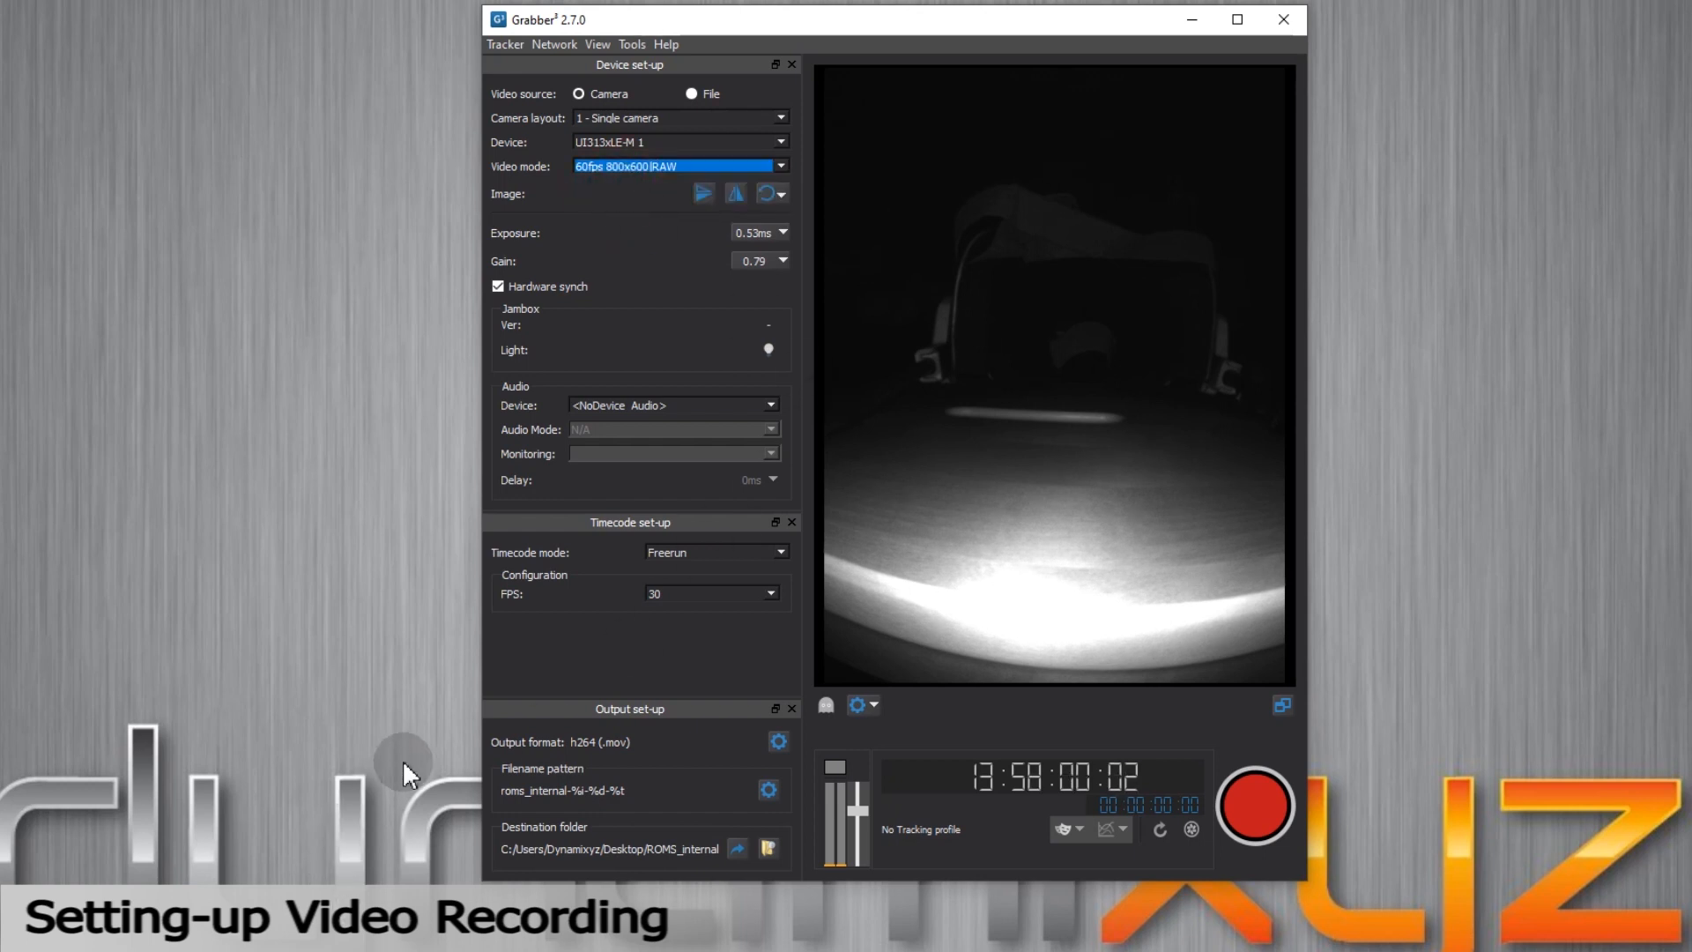
left_click(776, 196)
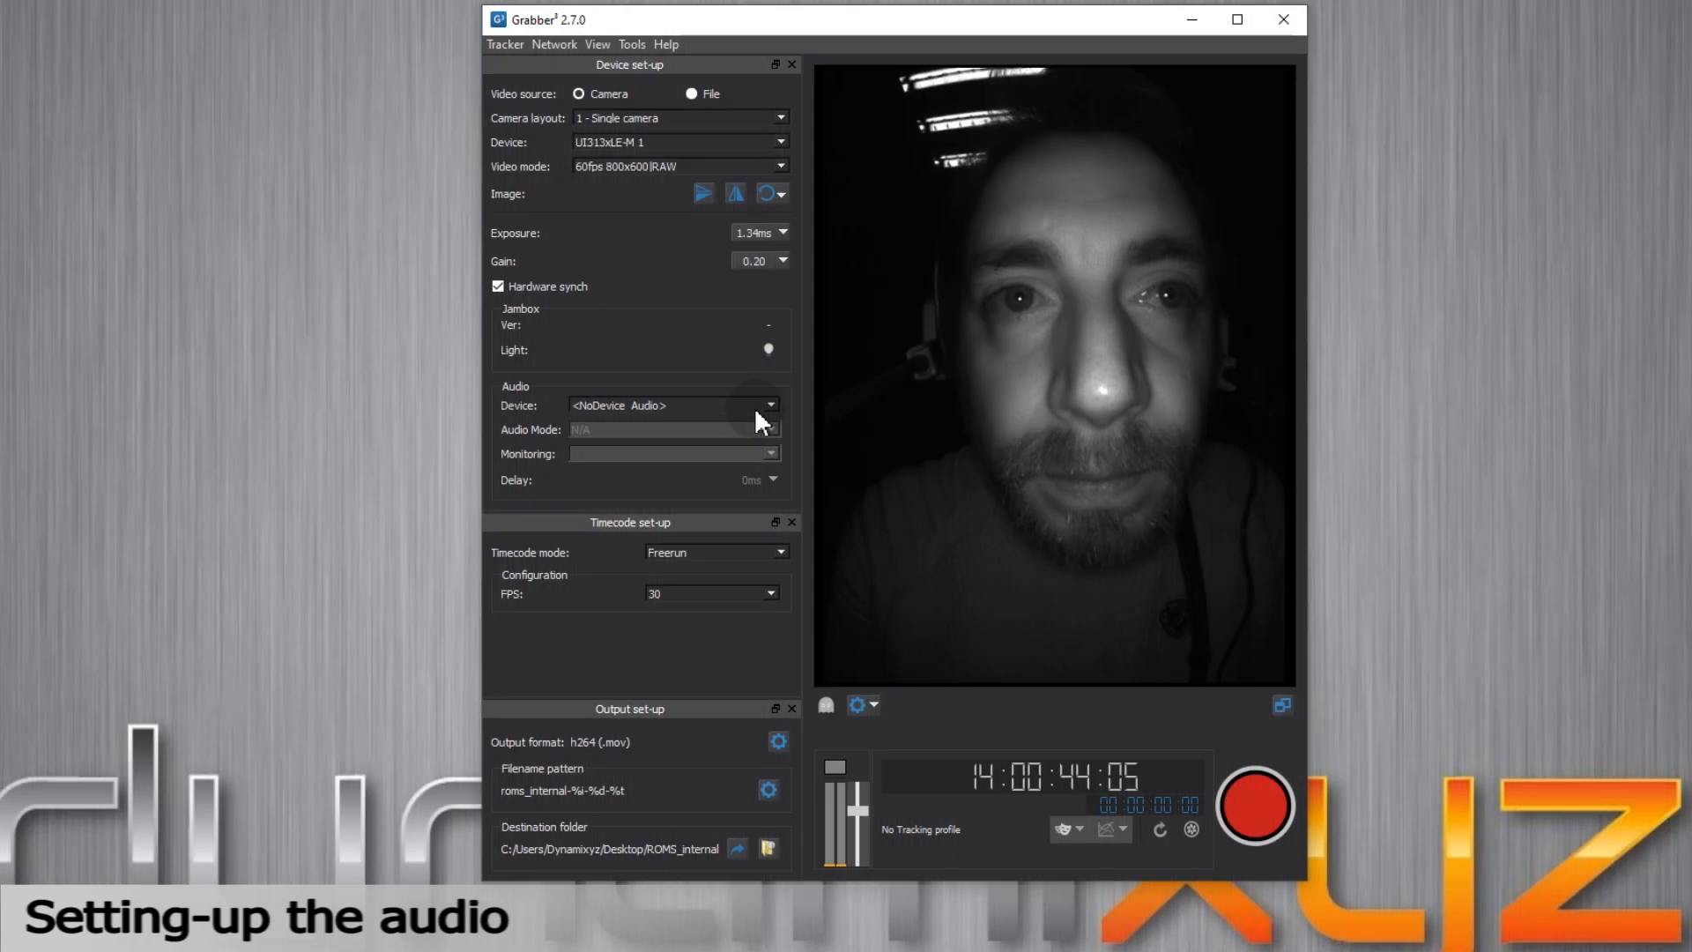
Set the audio device to WASAPI Anua Mic CM 900 at 16bits/44.1kHz mono
left_click(769, 404)
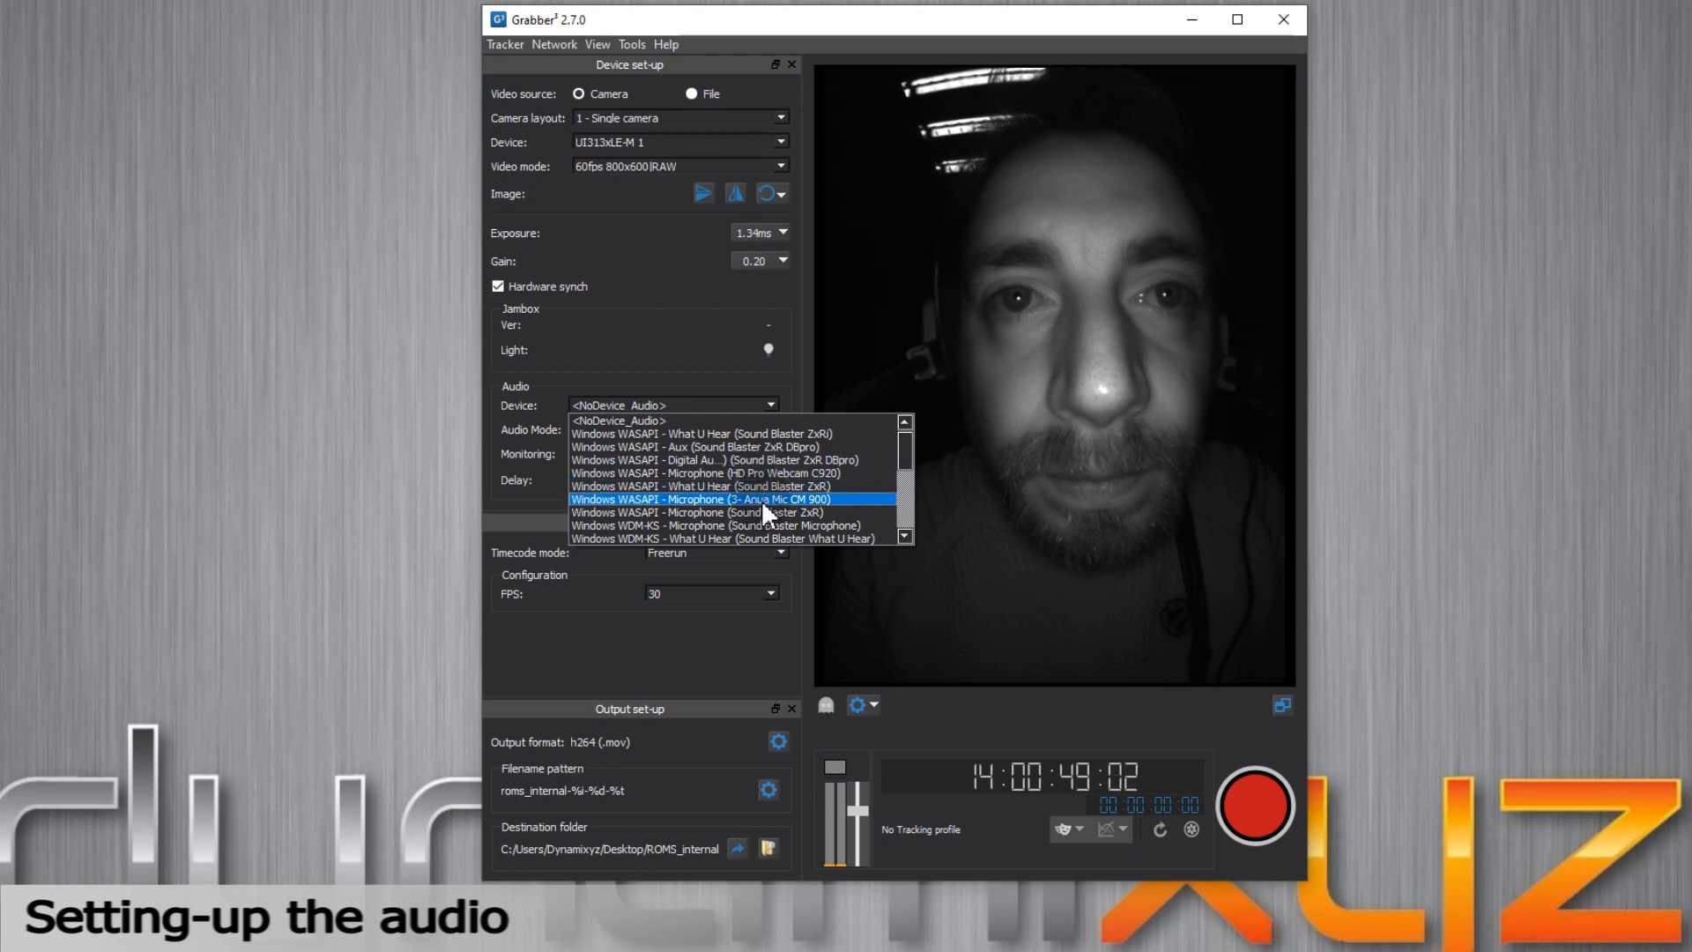
left_click(699, 499)
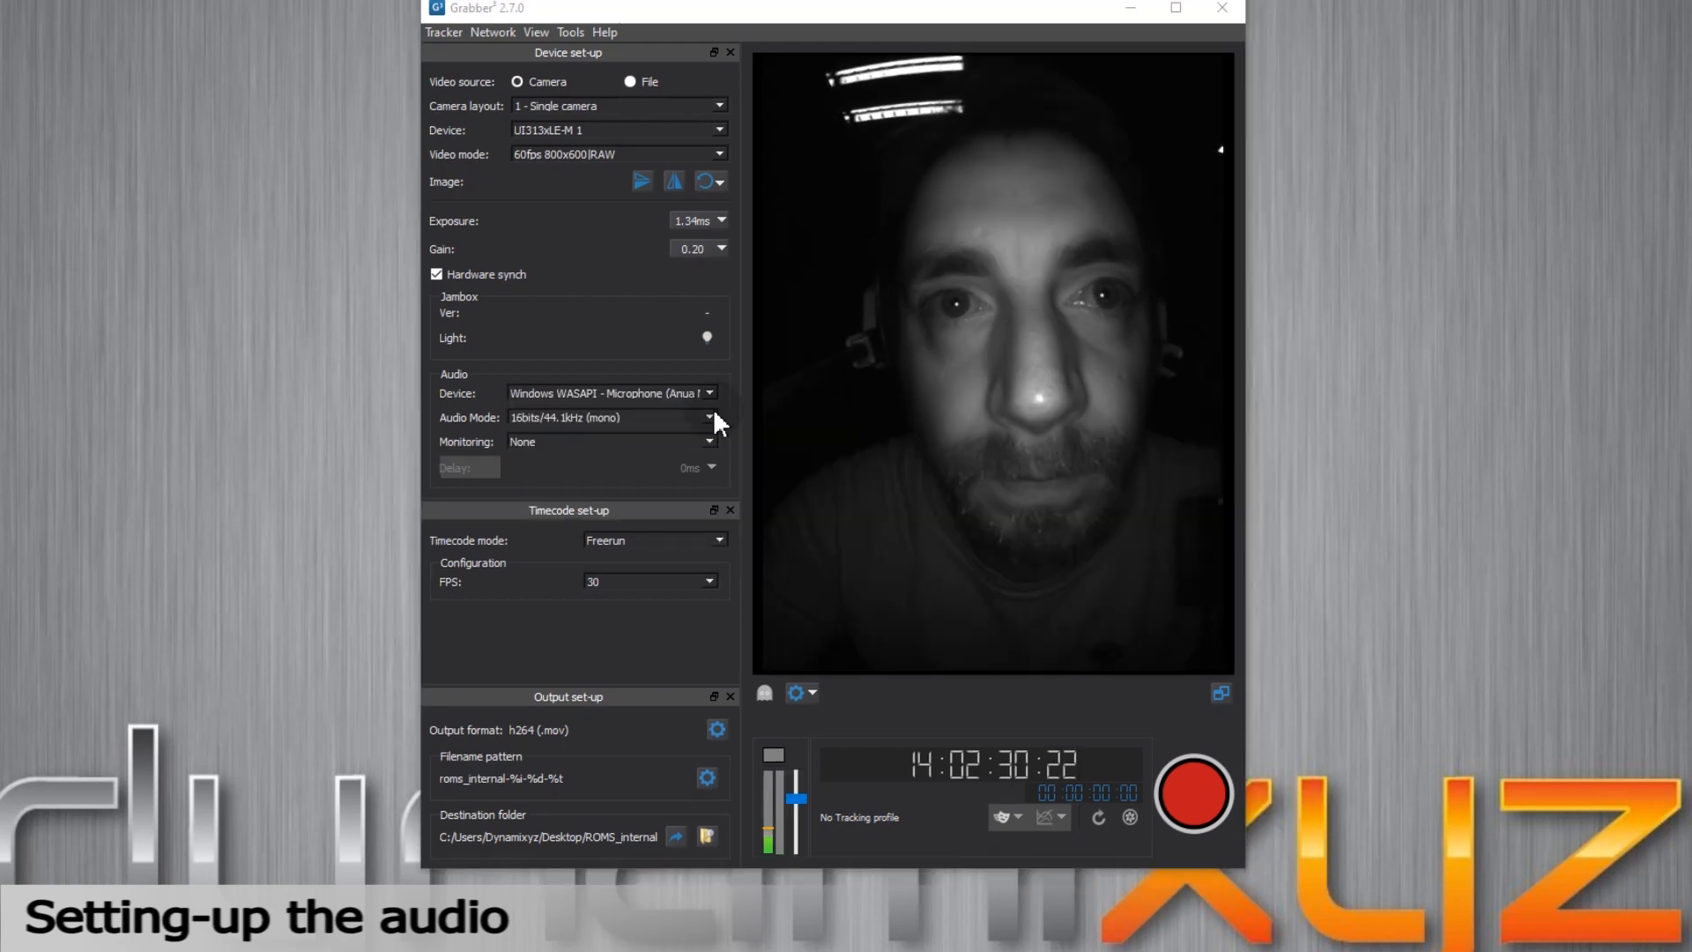
left_click(709, 418)
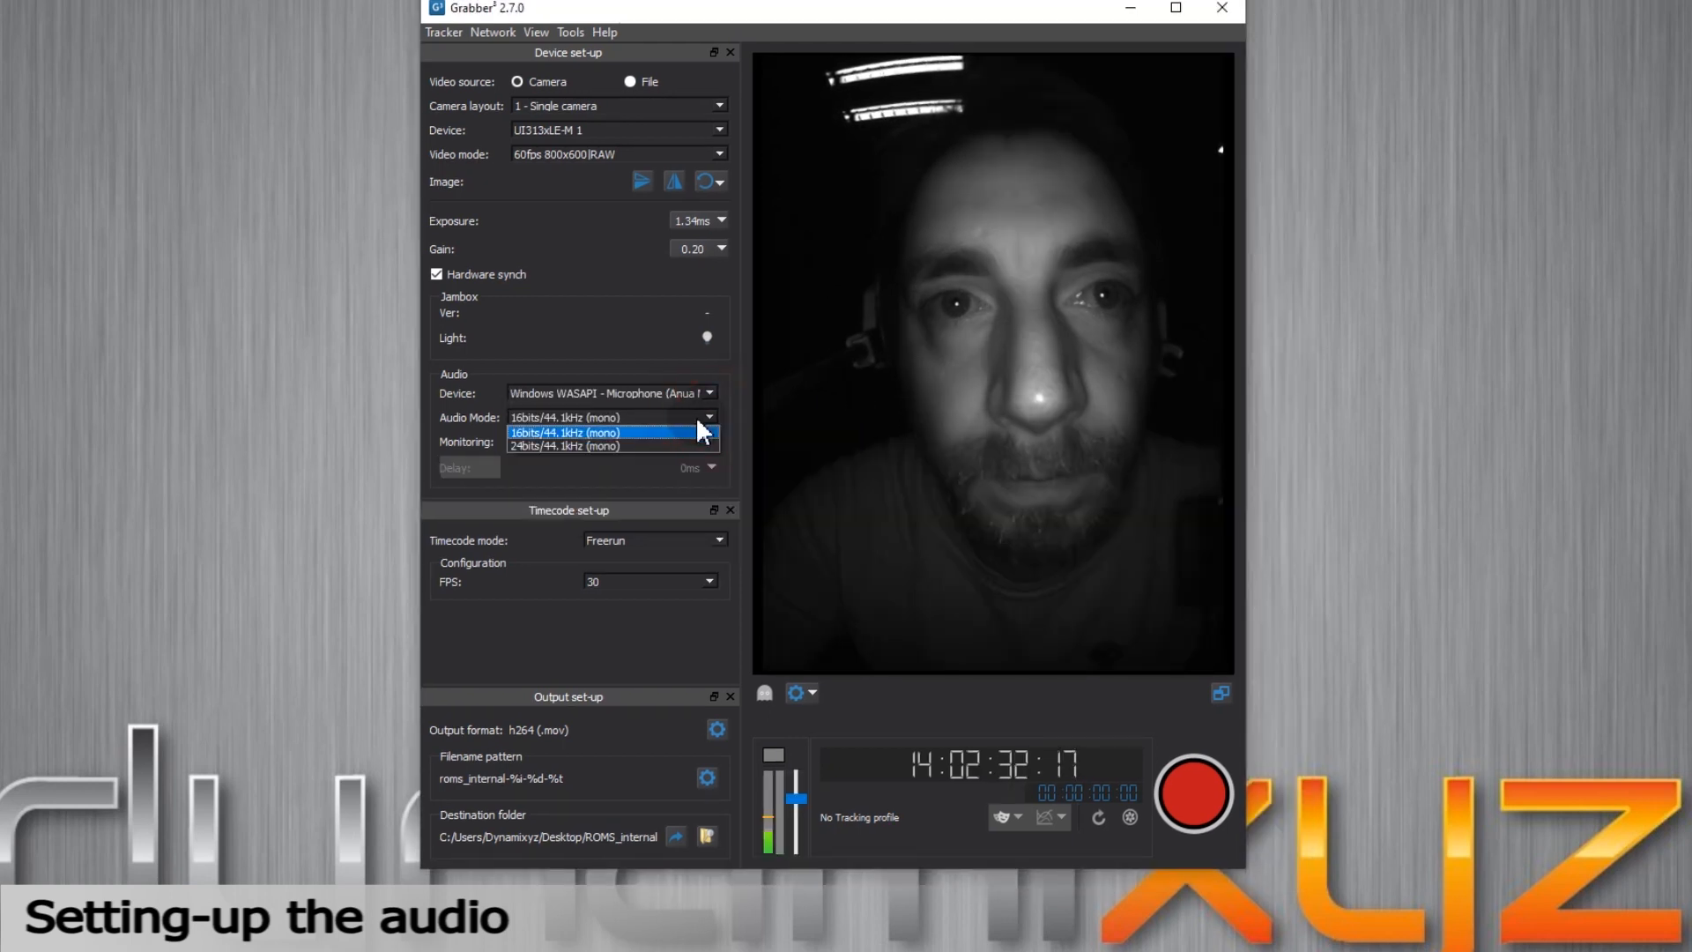
left_click(562, 446)
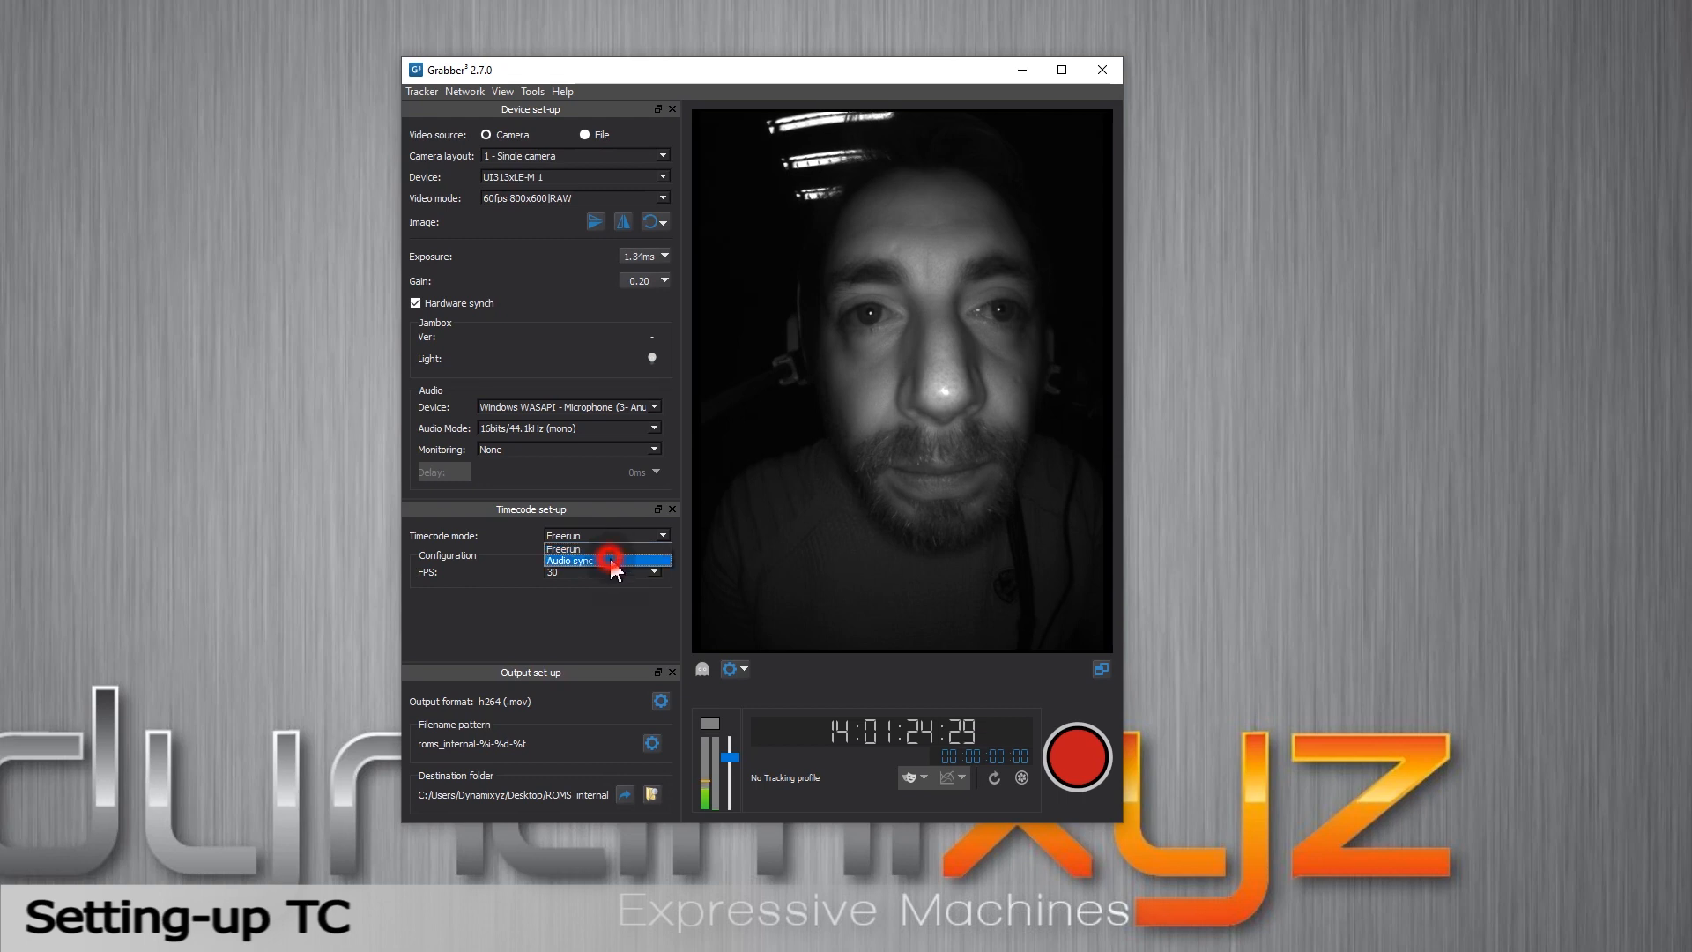
Choose Audio sync as the timecode mode
left_click(570, 561)
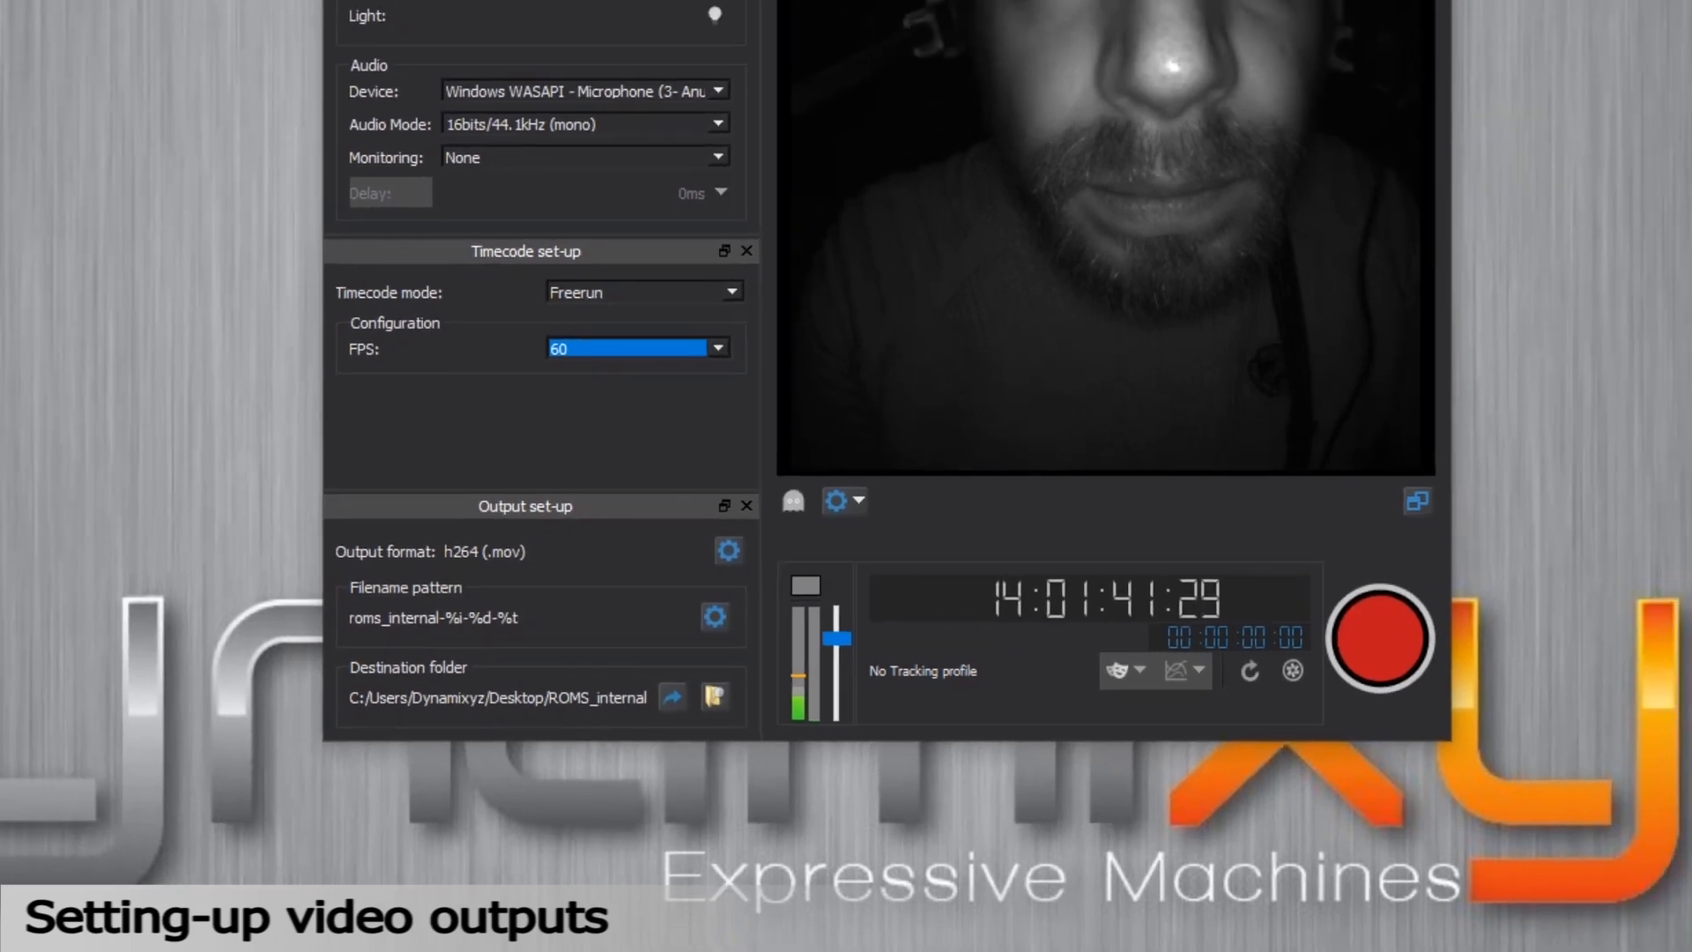
Replace the filename pattern prefix with 'ROM' and browse for the ROMS_internal destination folder
left_click(713, 616)
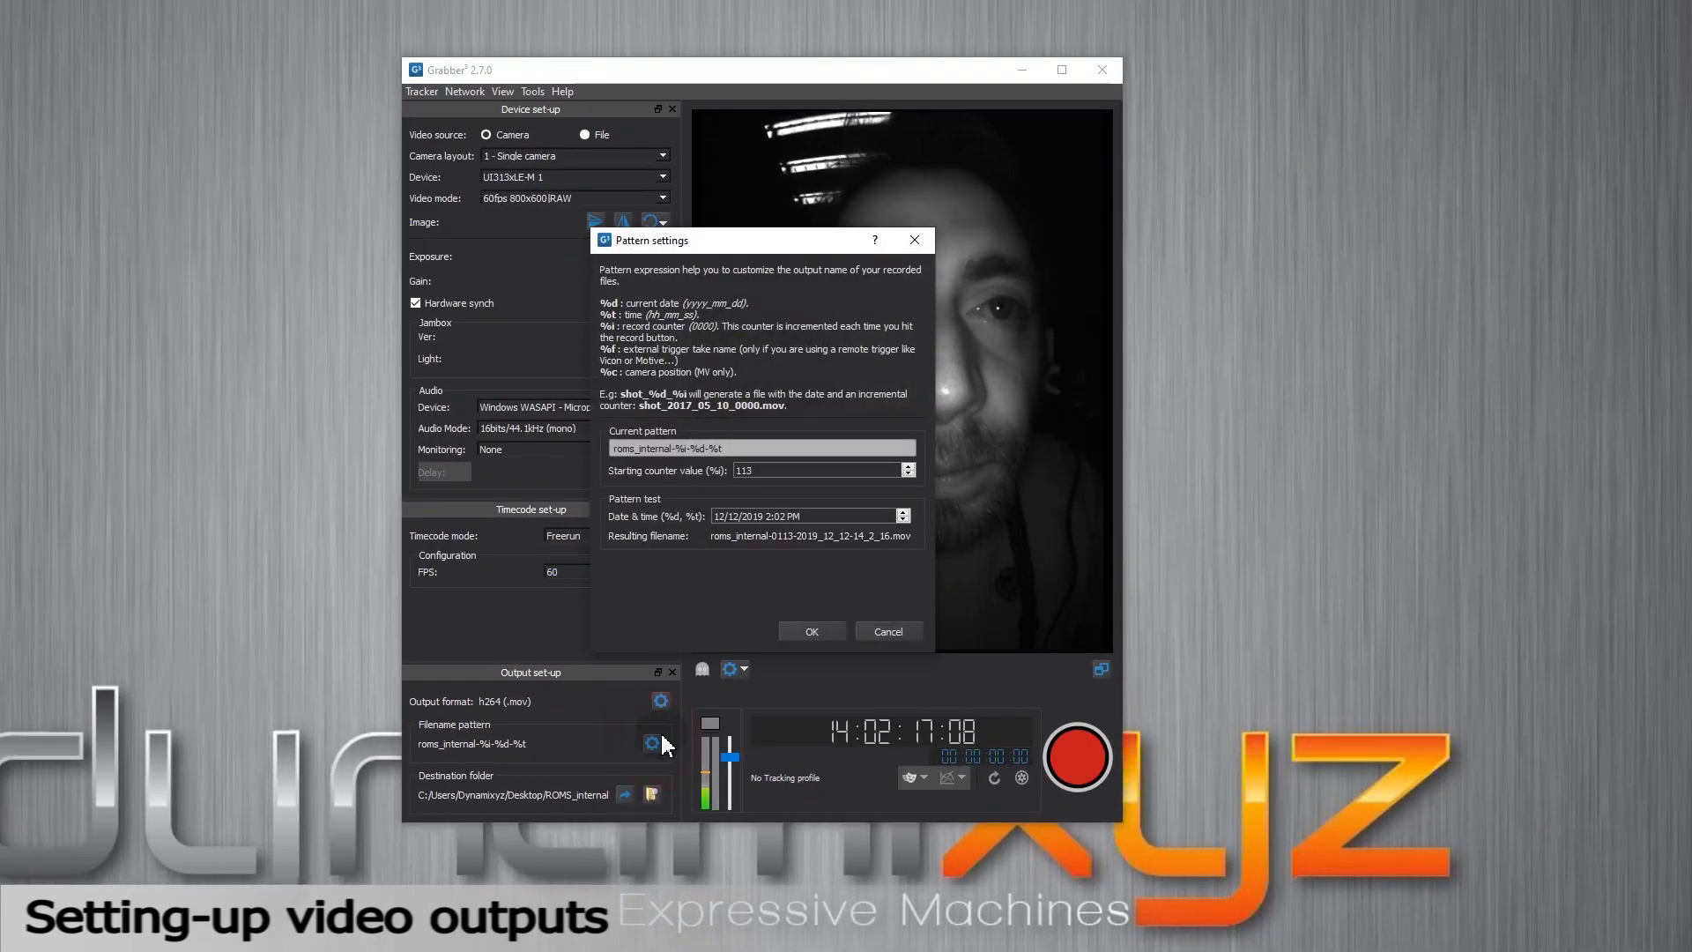
triple_click(760, 447)
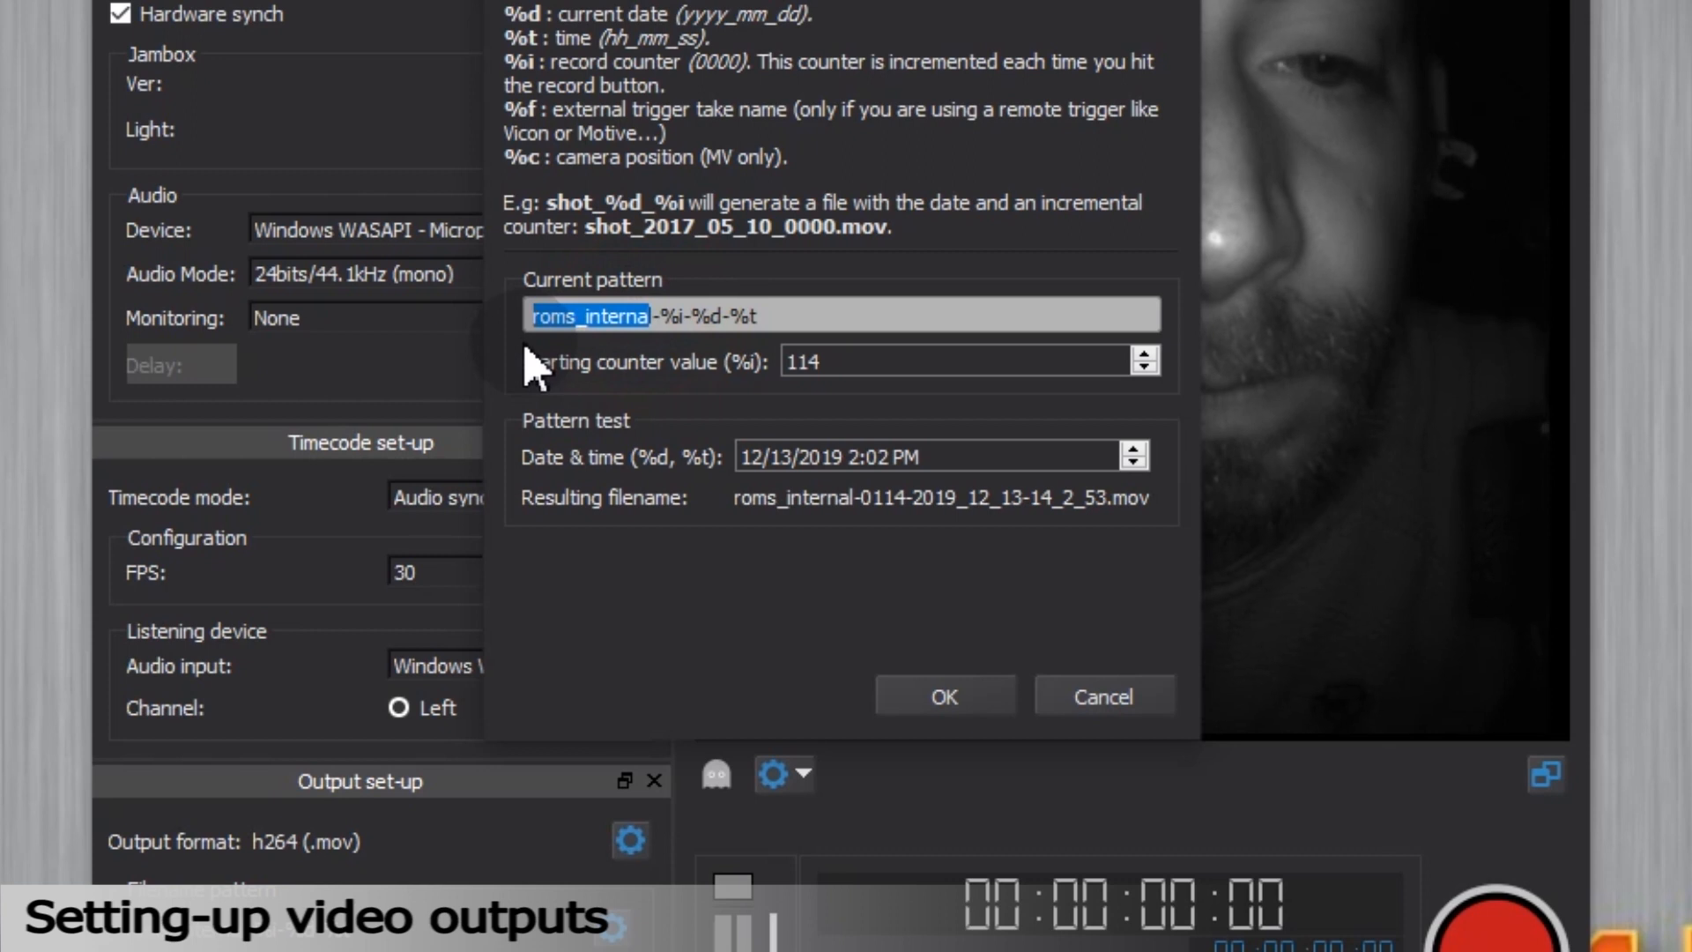
key("Delete")
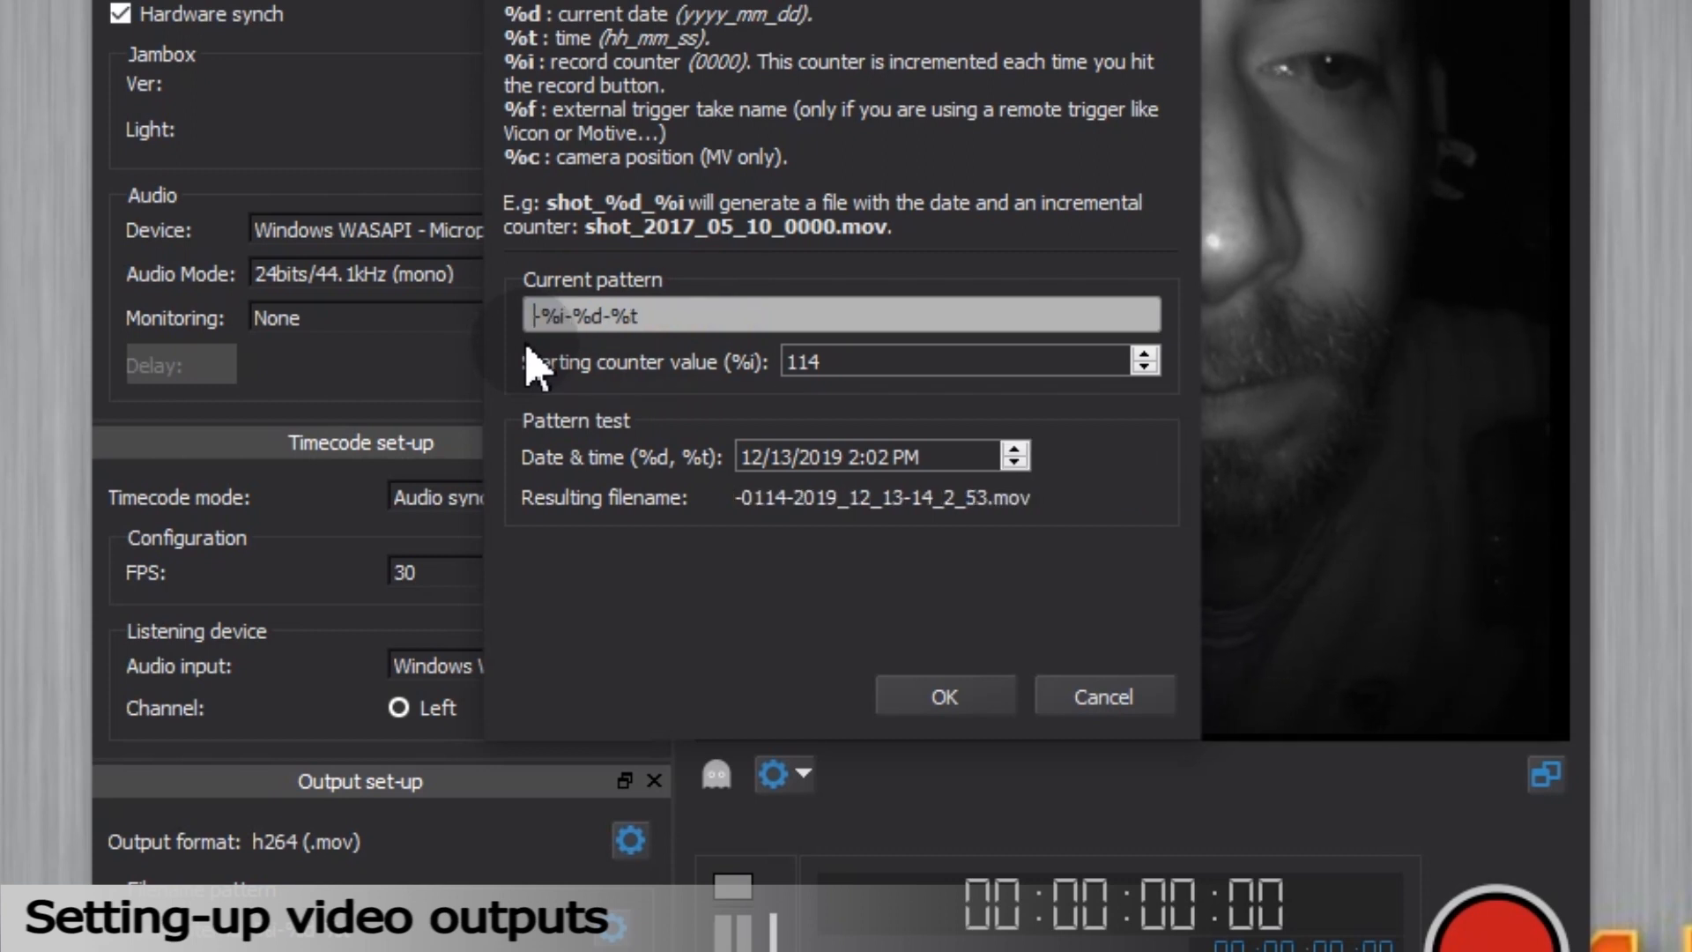
type("ROM")
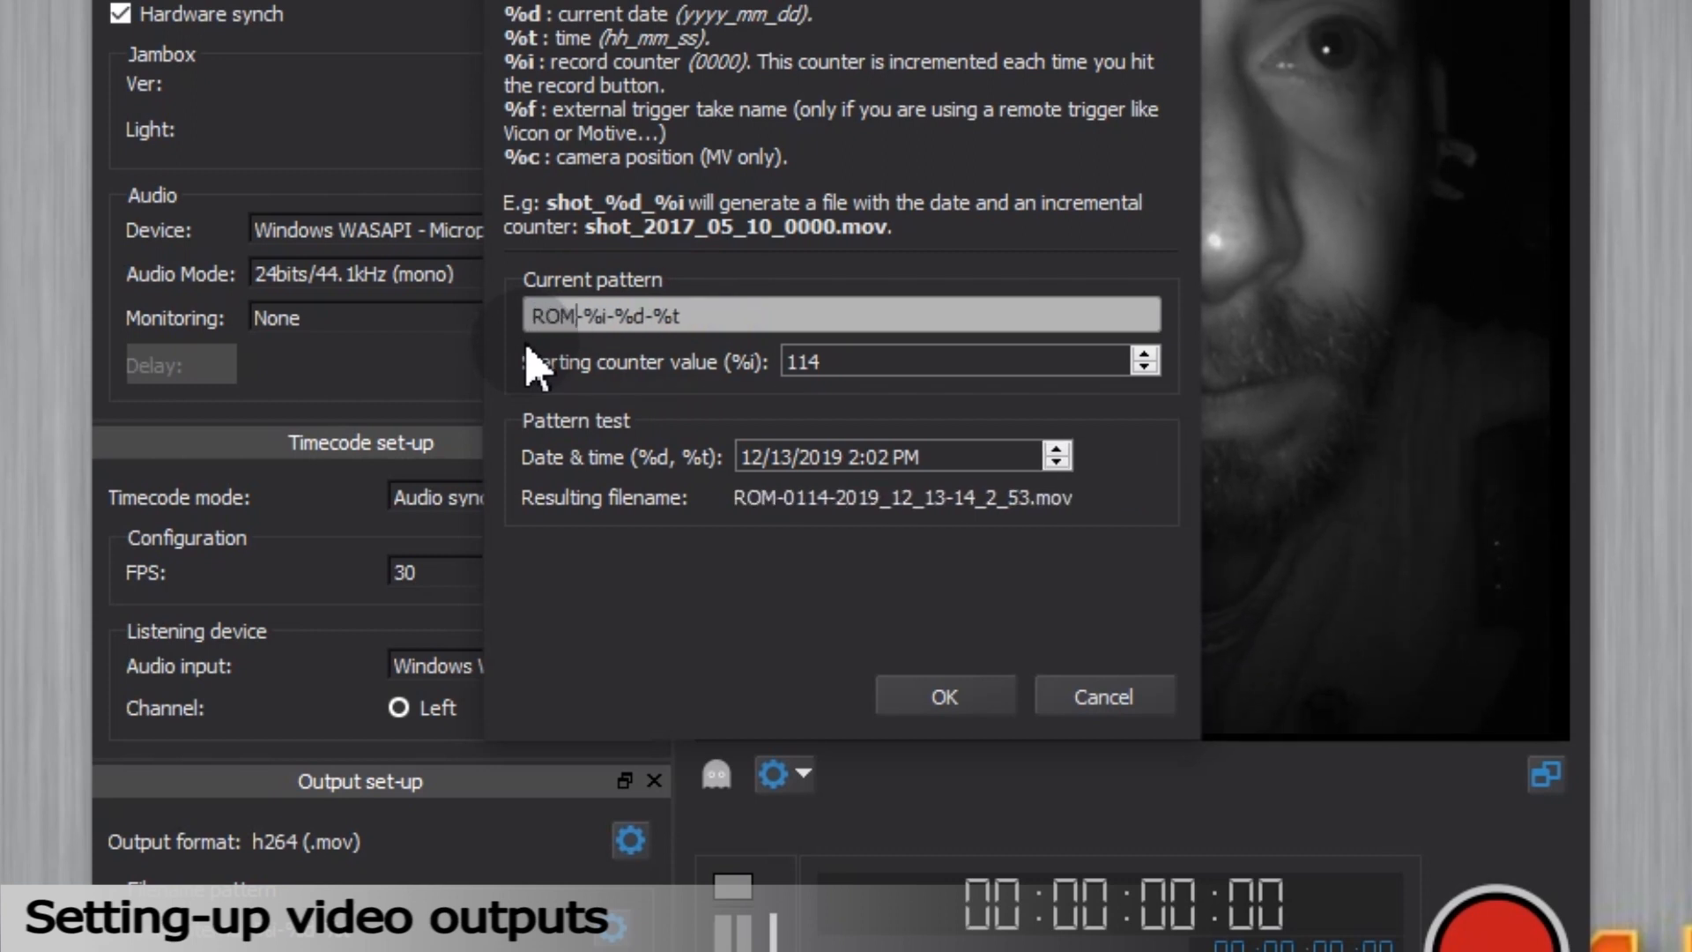
left_click(942, 696)
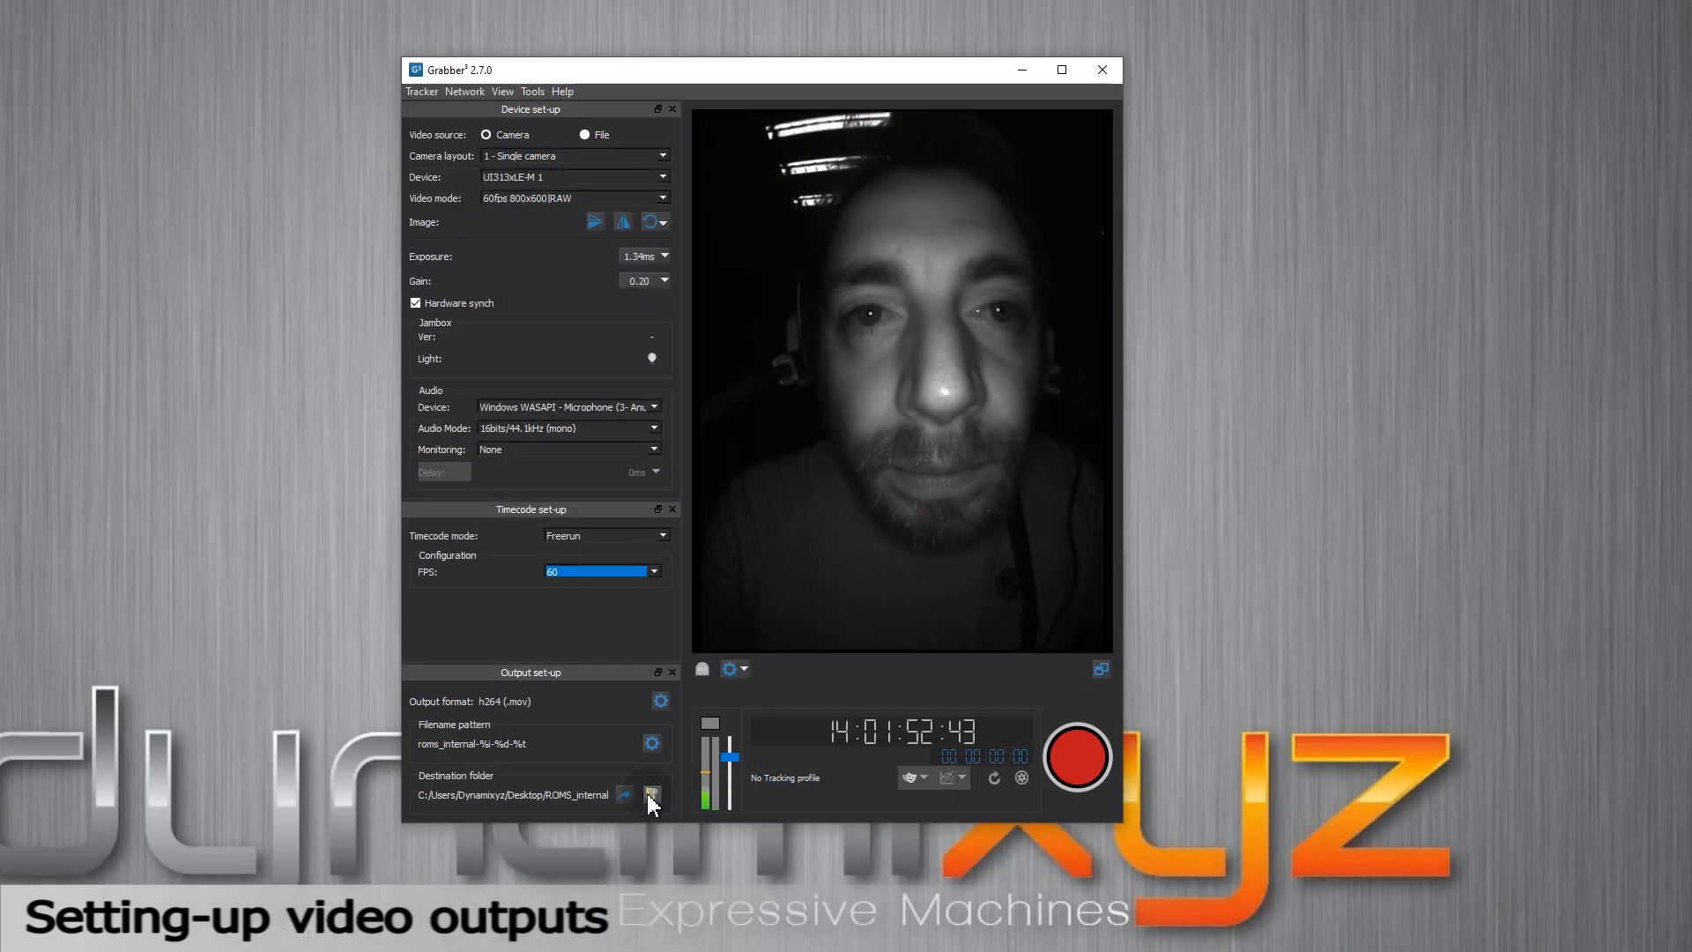
left_click(651, 795)
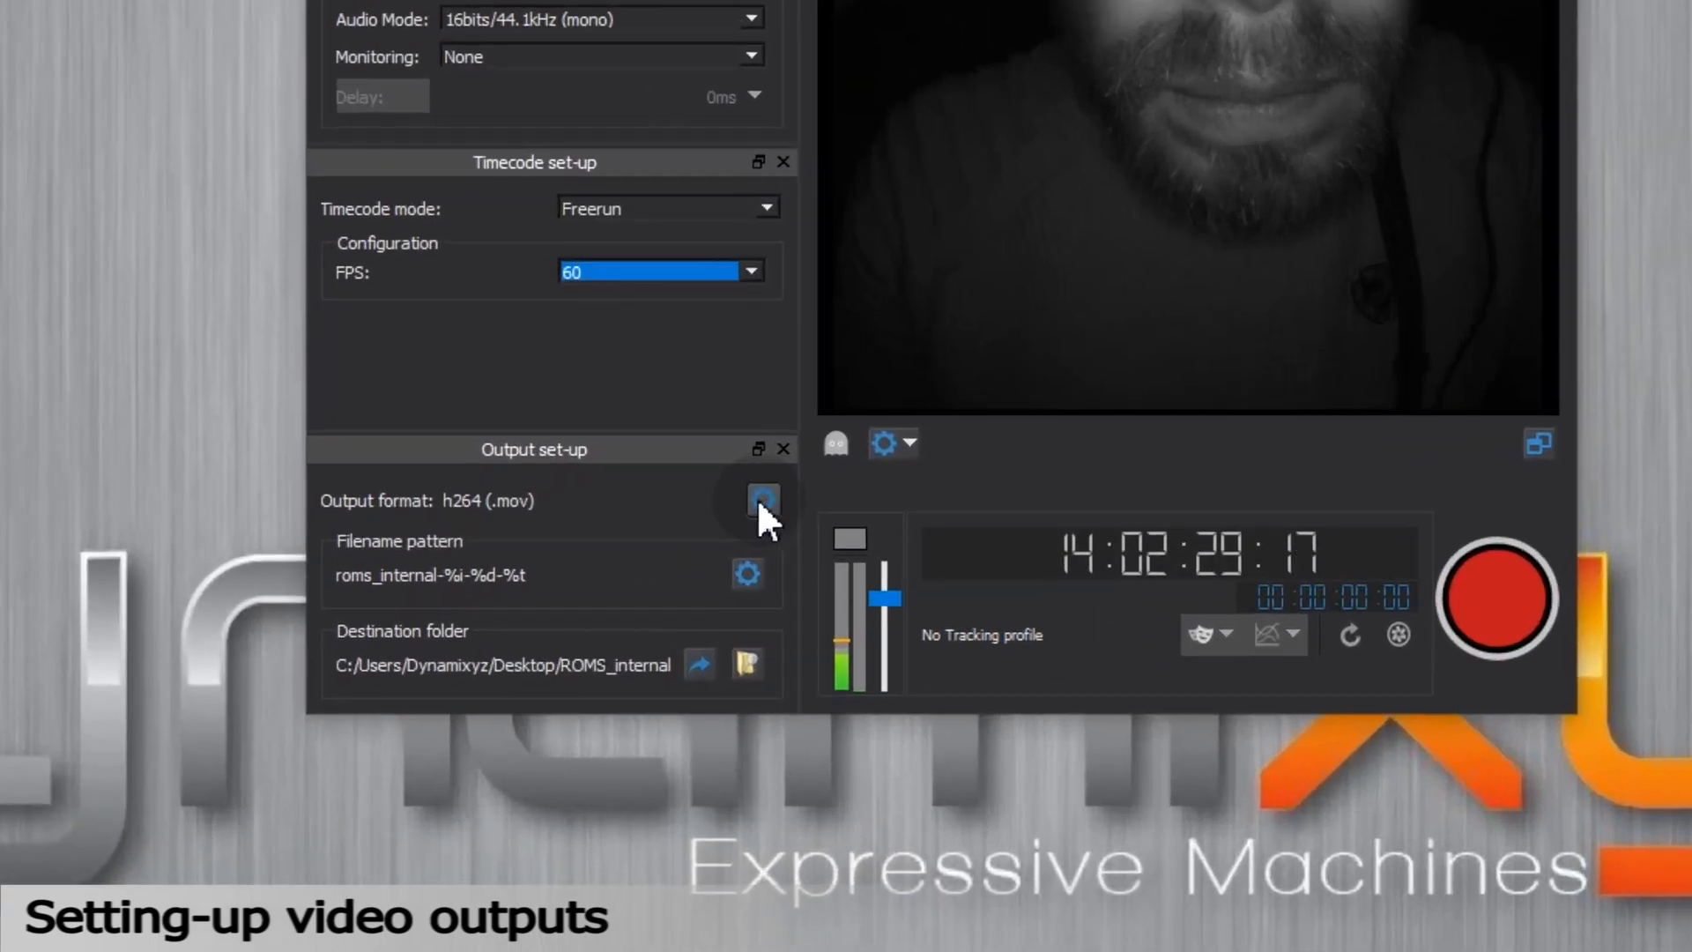
Keep h264 hardware acceleration at None and accept the encoder settings
left_click(761, 500)
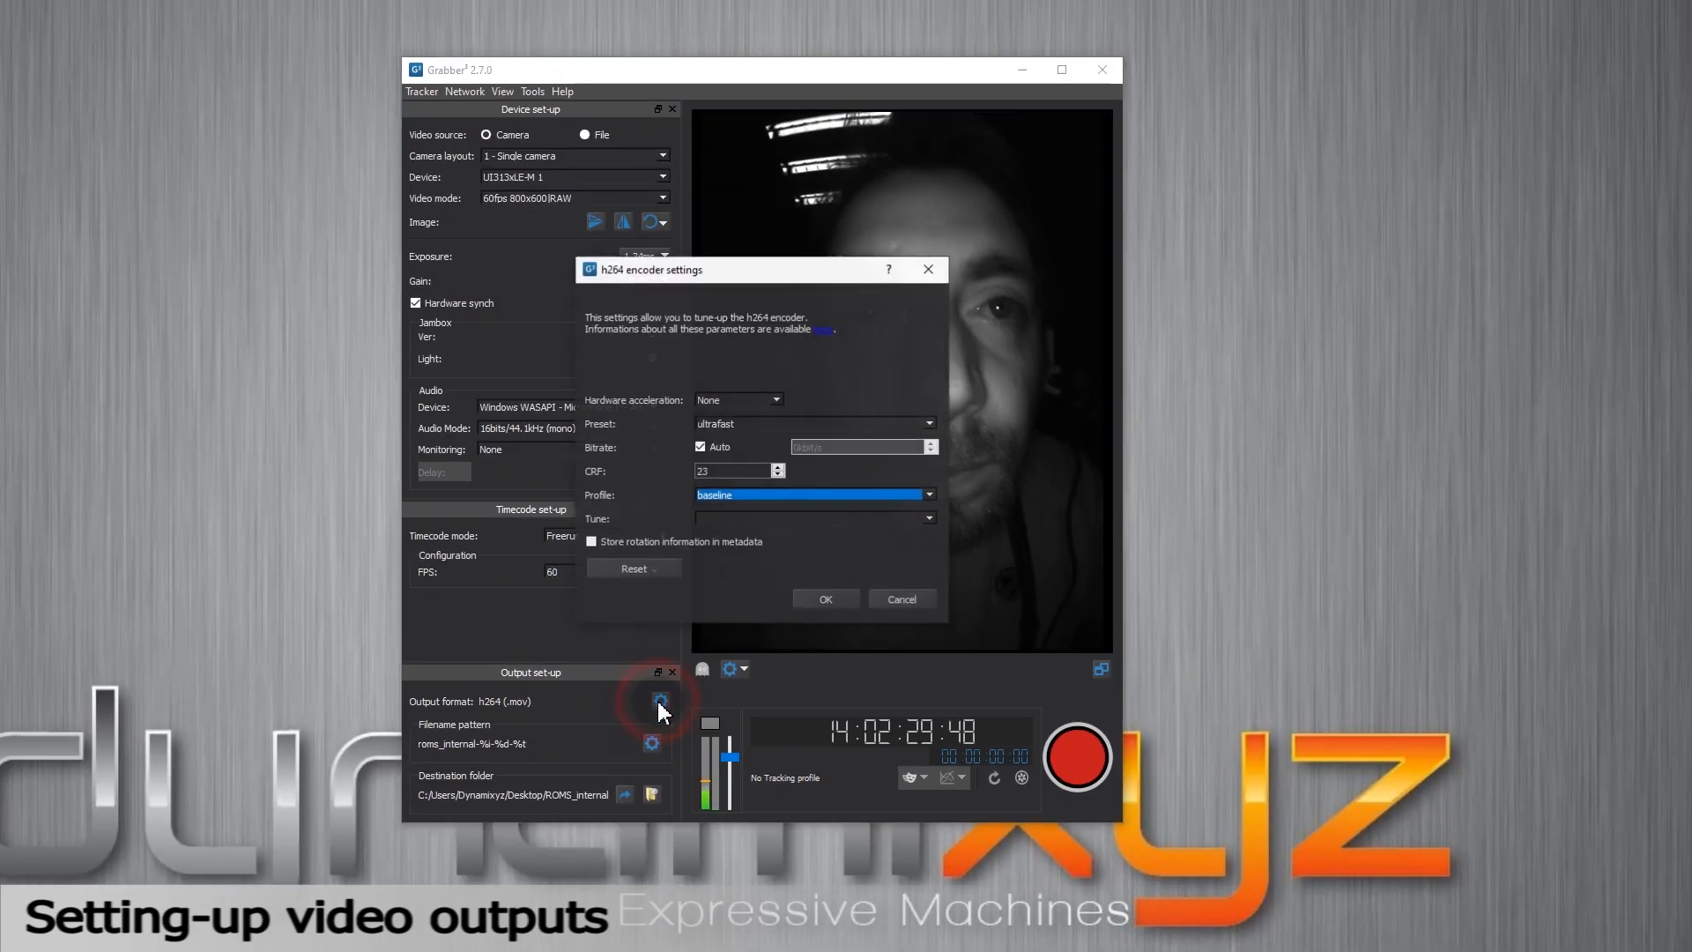
left_click(774, 399)
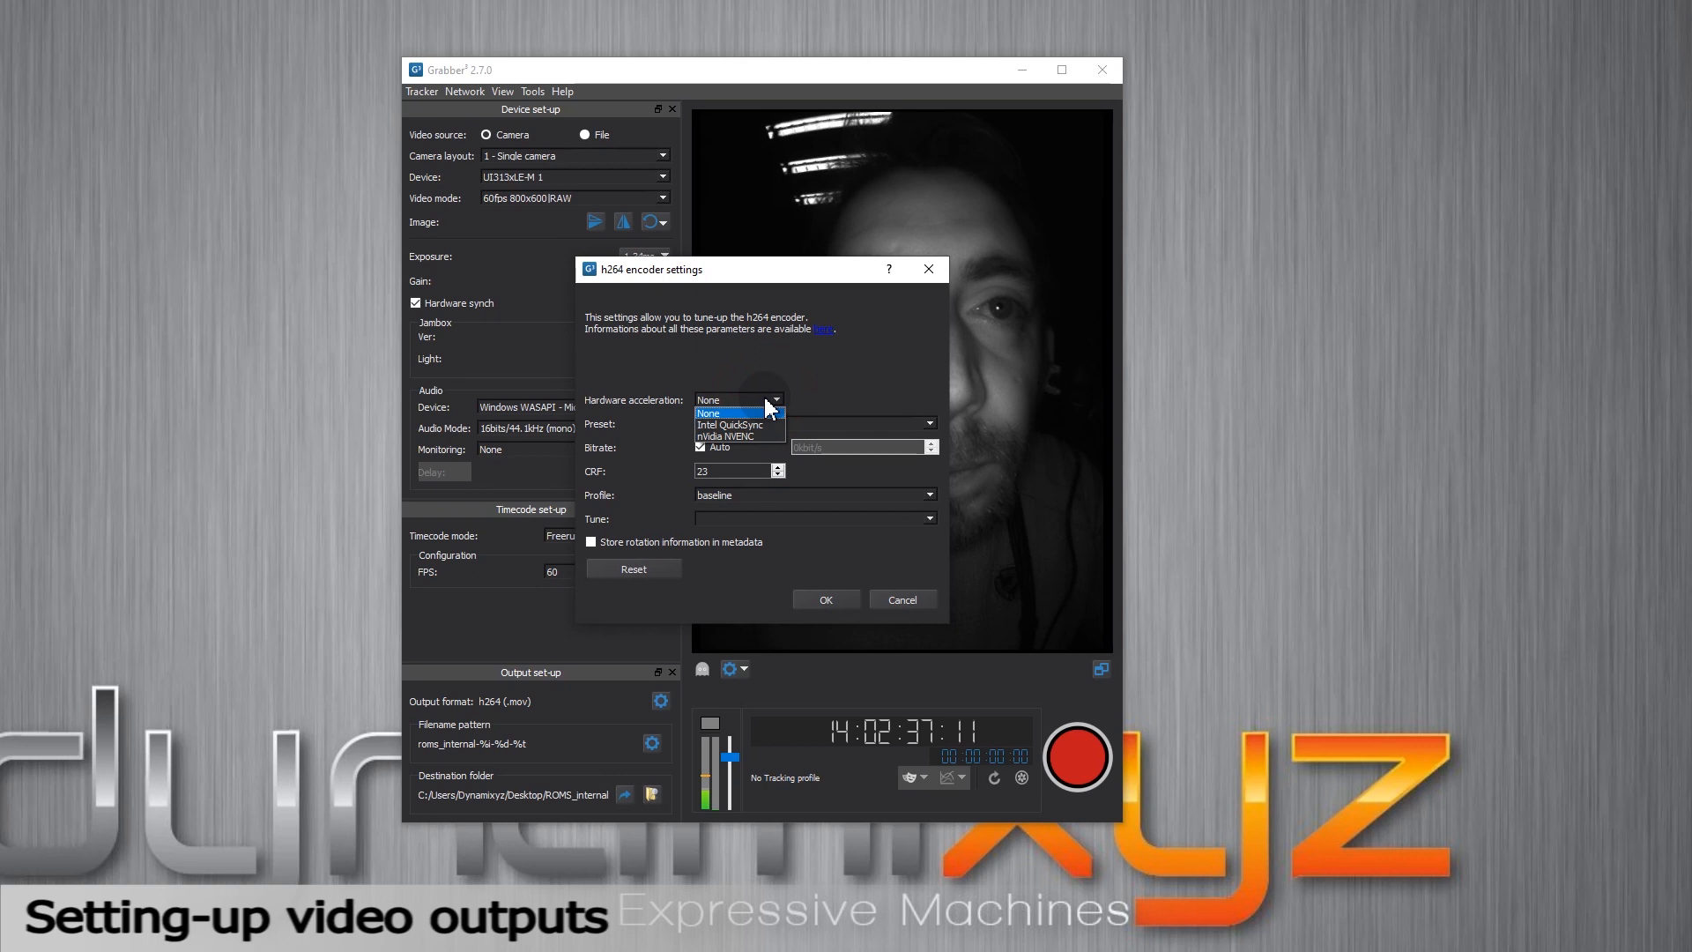
left_click(708, 413)
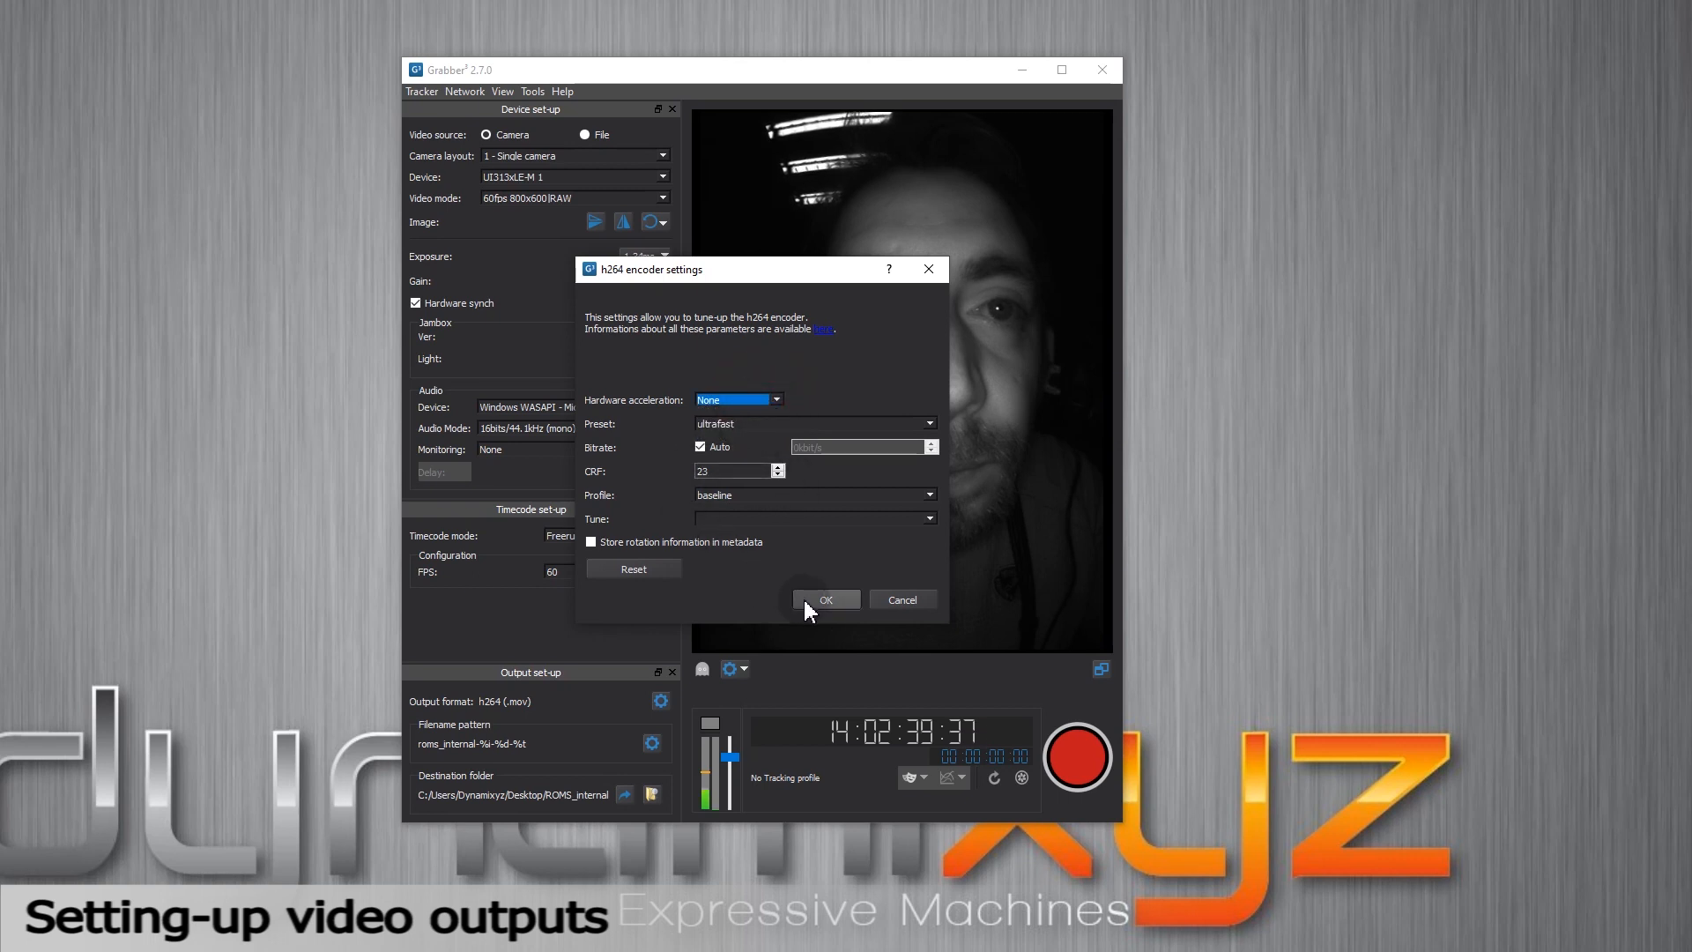
left_click(825, 599)
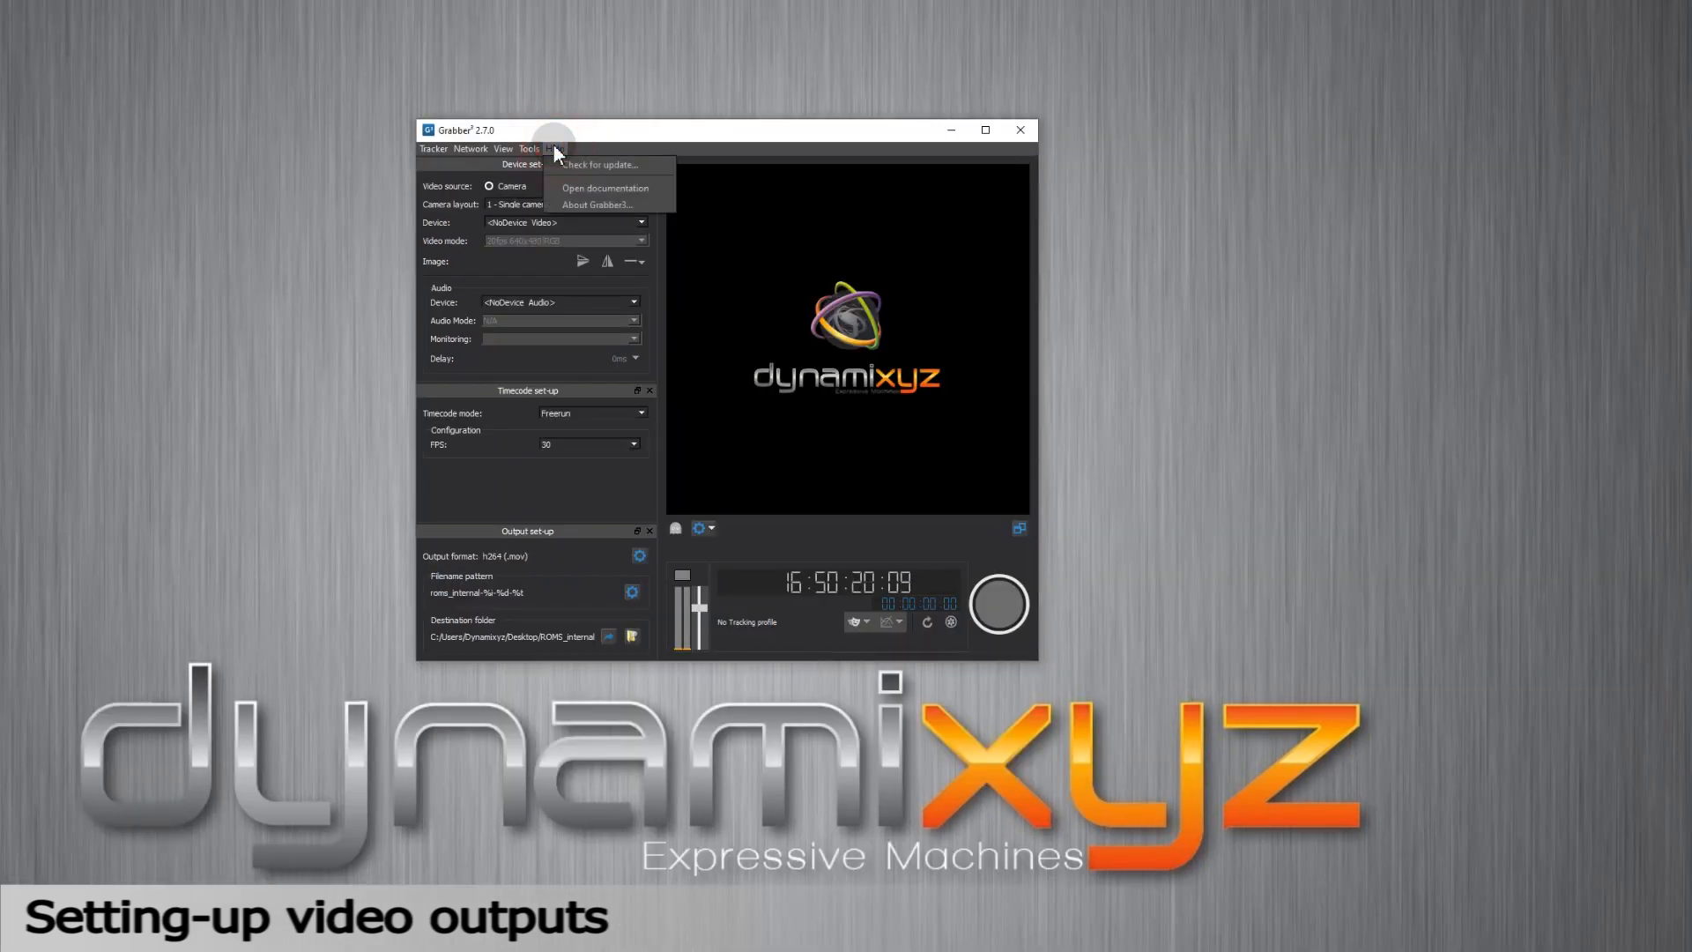
Open the documentation from Help and browse the Grabber3 section in Firefox
left_click(605, 188)
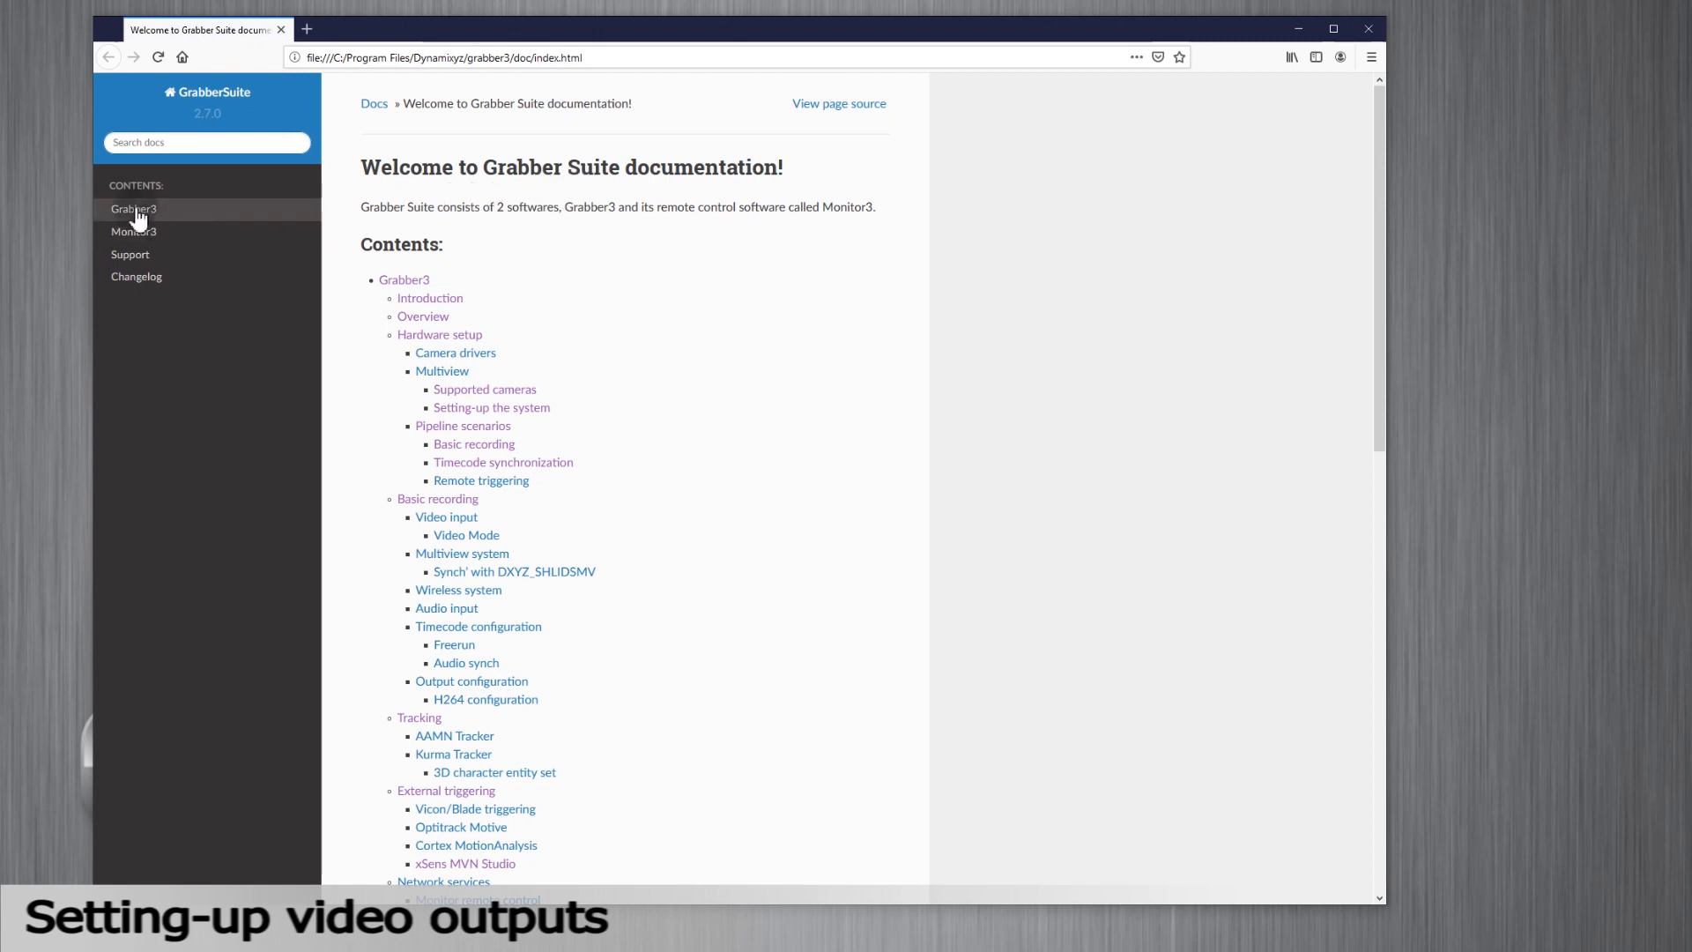
left_click(133, 208)
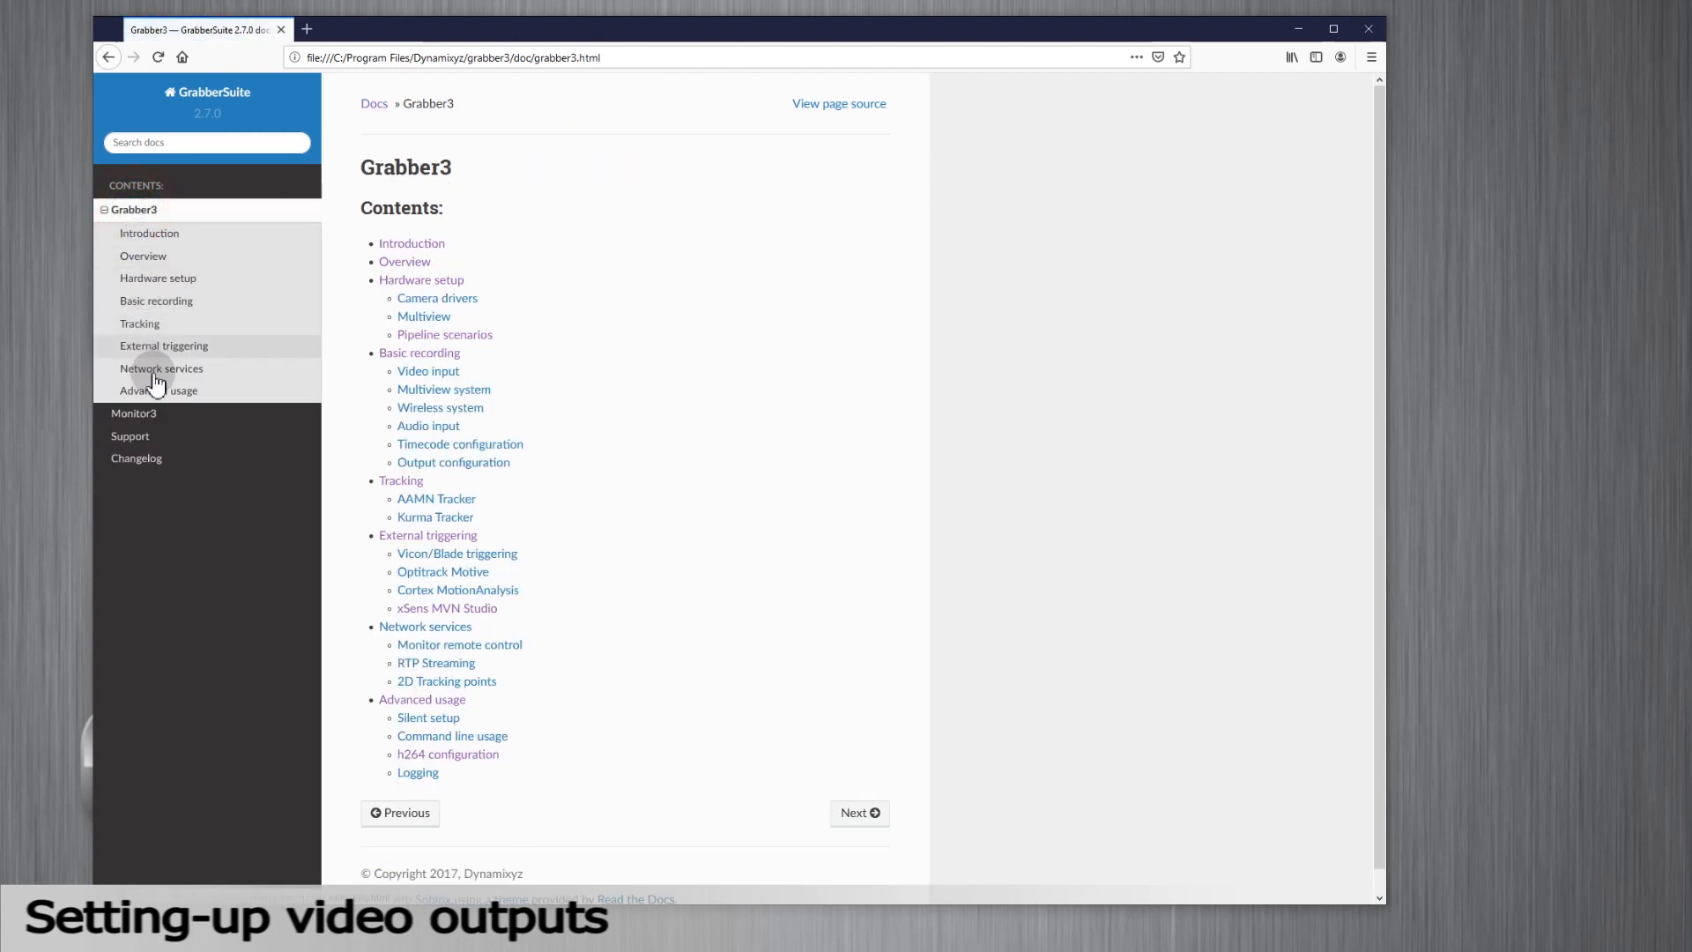
left_click(159, 390)
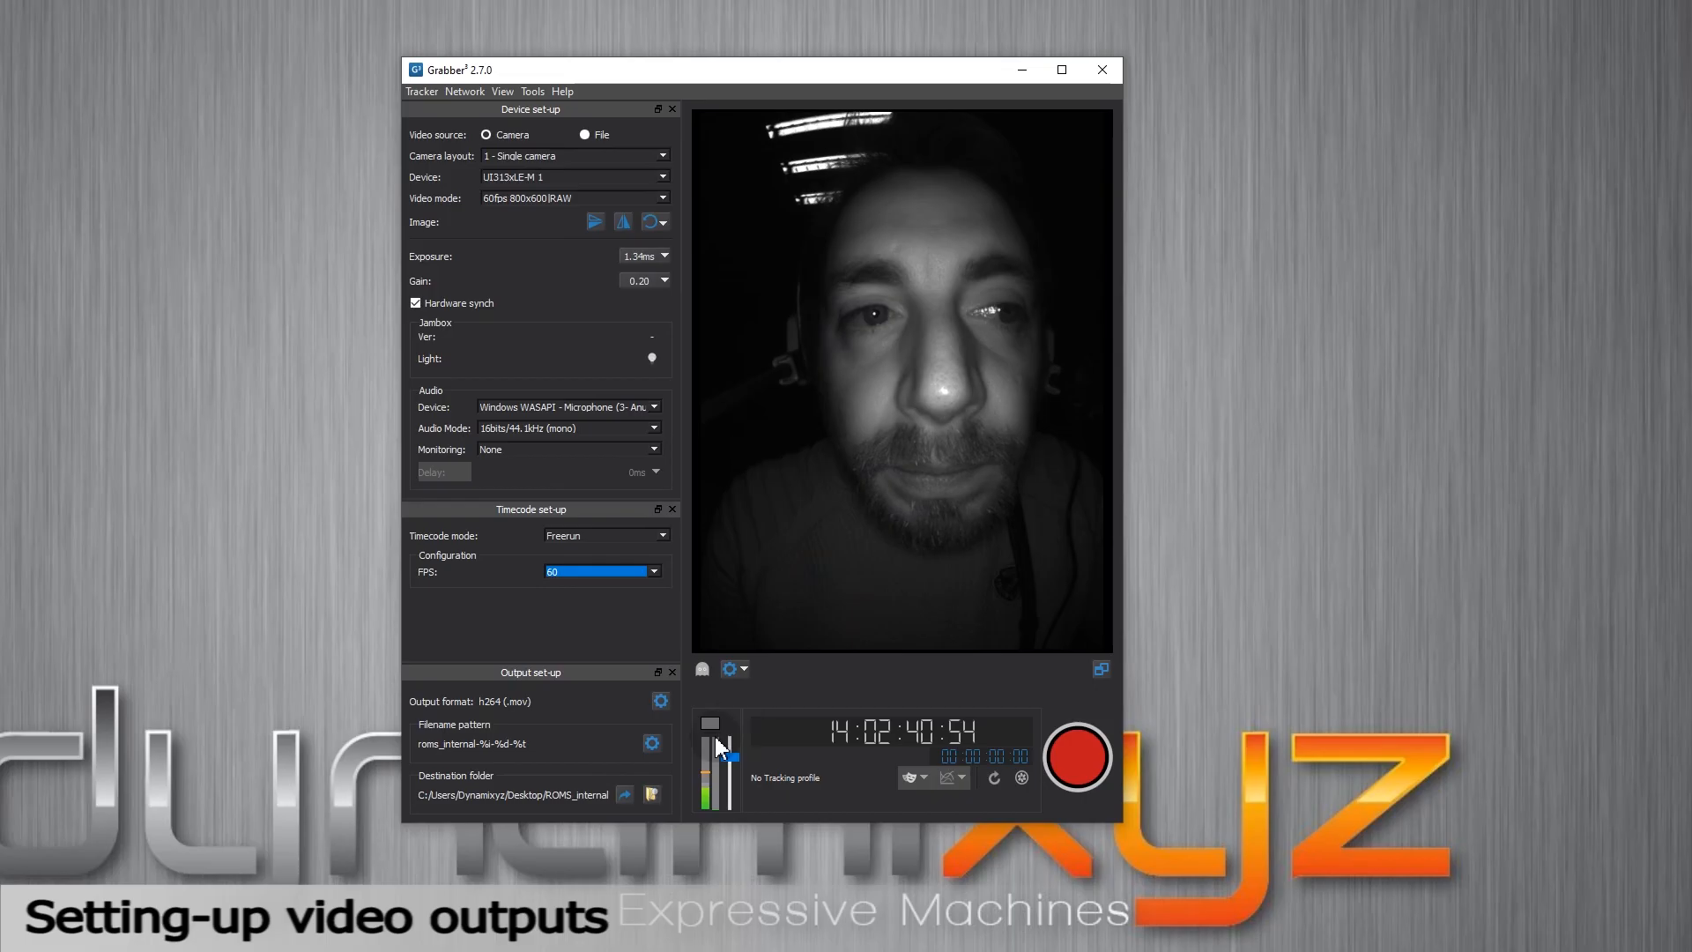
mouse_move(721, 750)
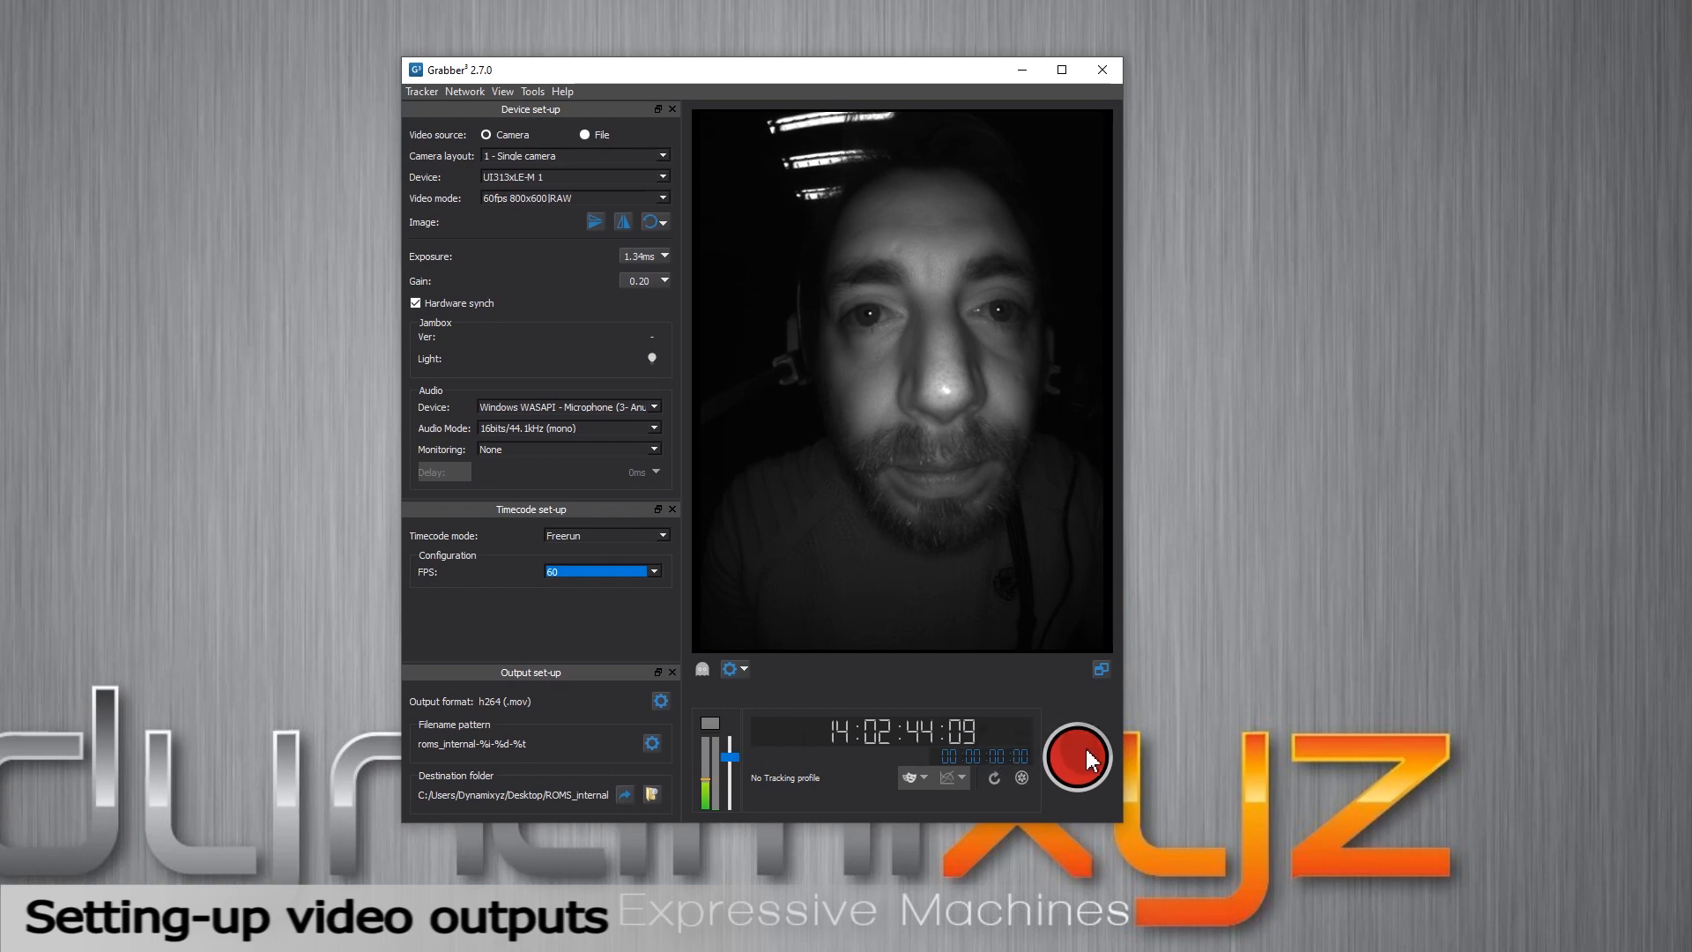
Record a roughly 20-second test clip, then open the recordings folder and last file
left_click(1076, 758)
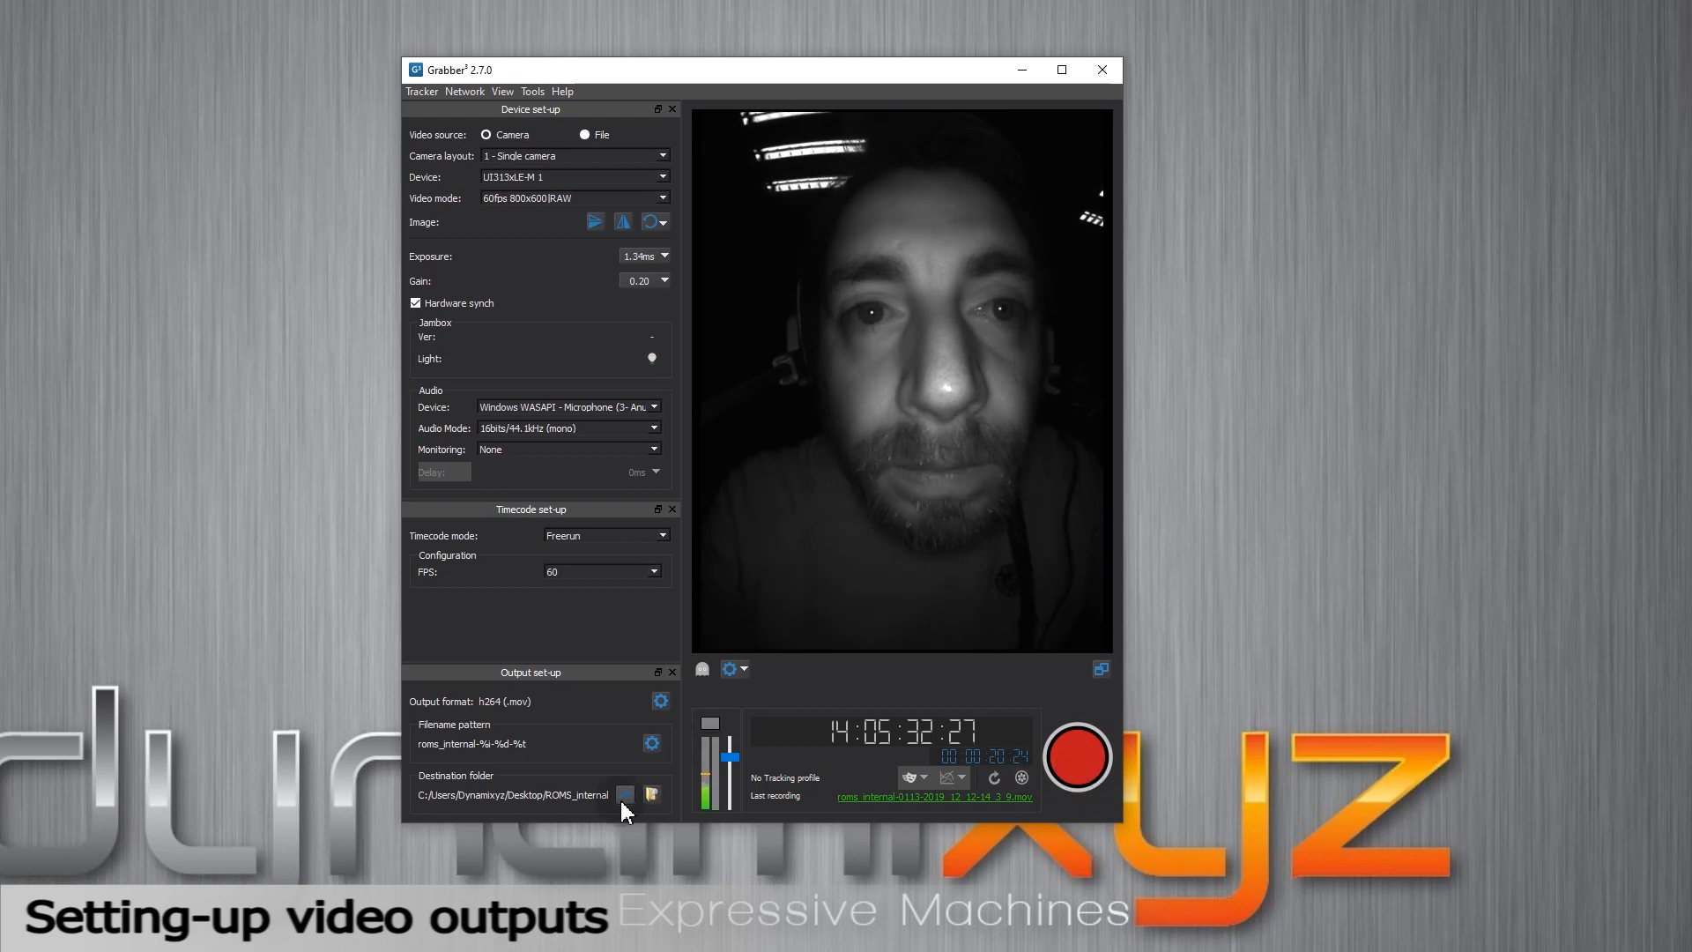
left_click(651, 794)
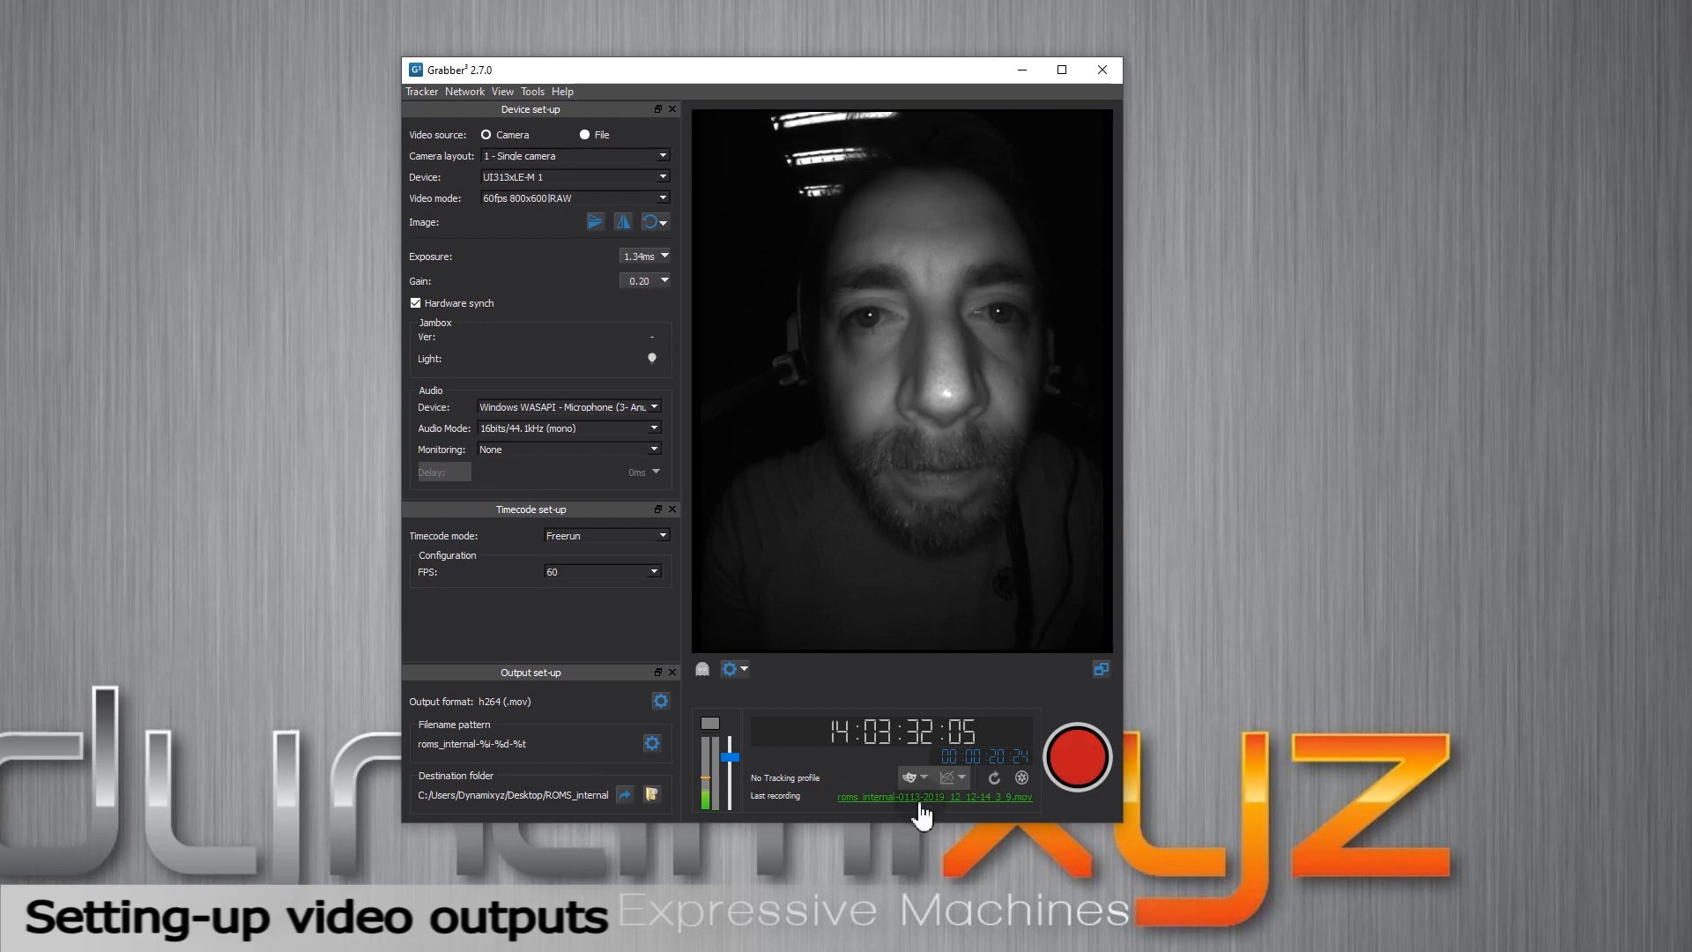
left_click(934, 797)
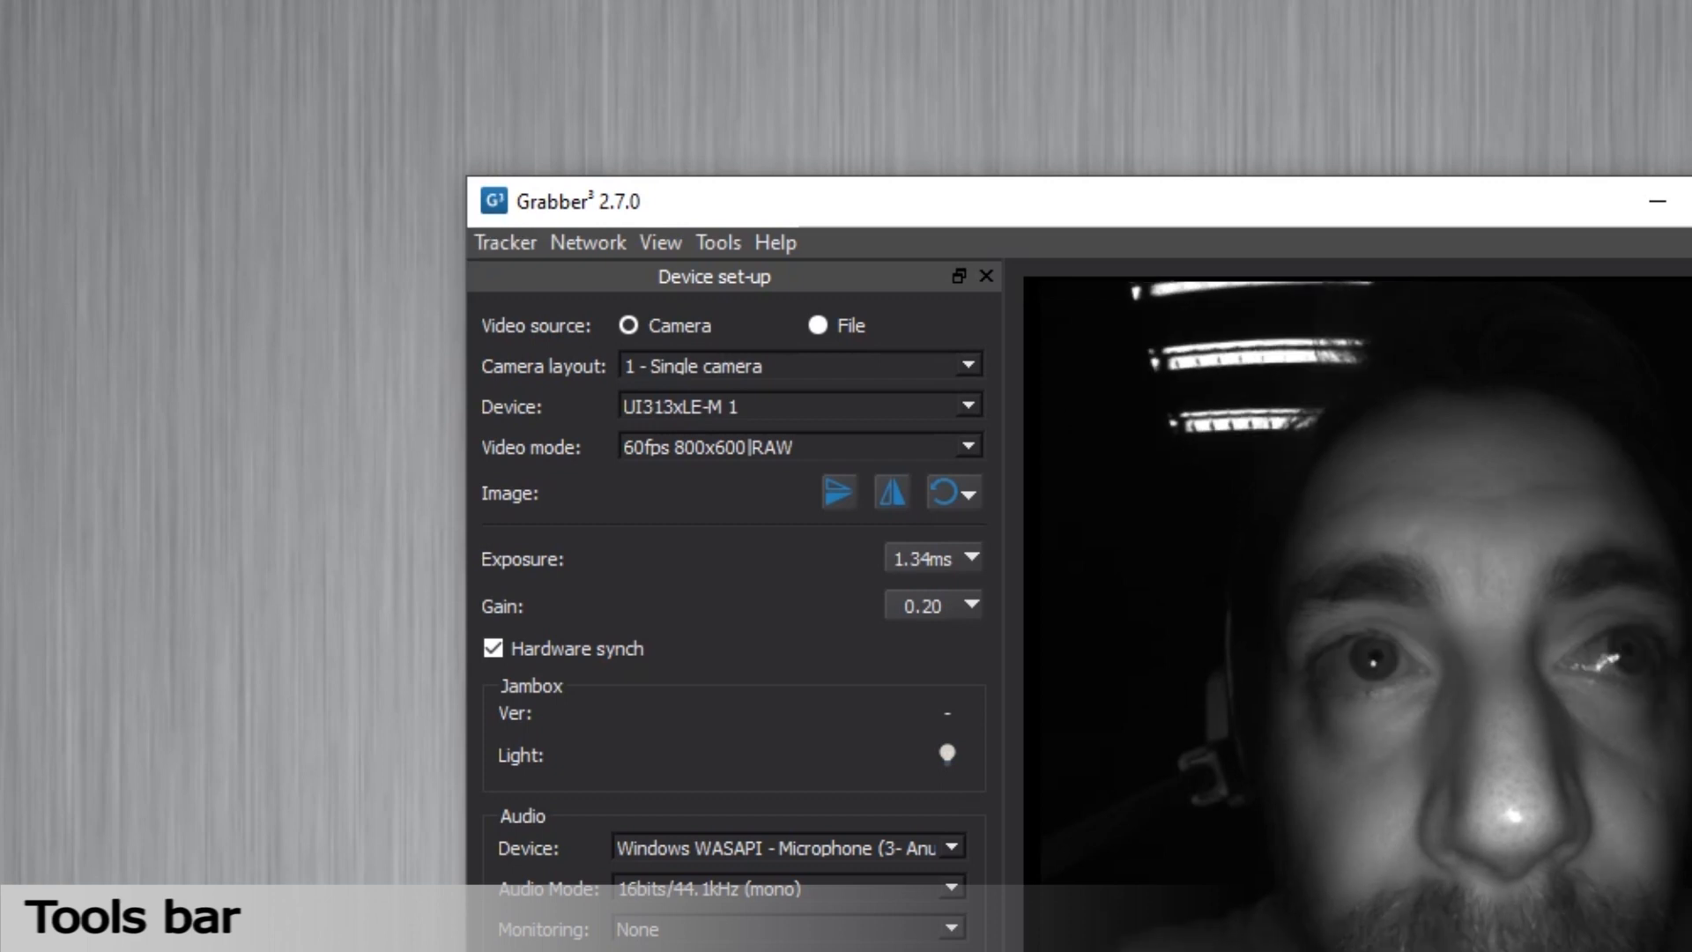
left_click(588, 241)
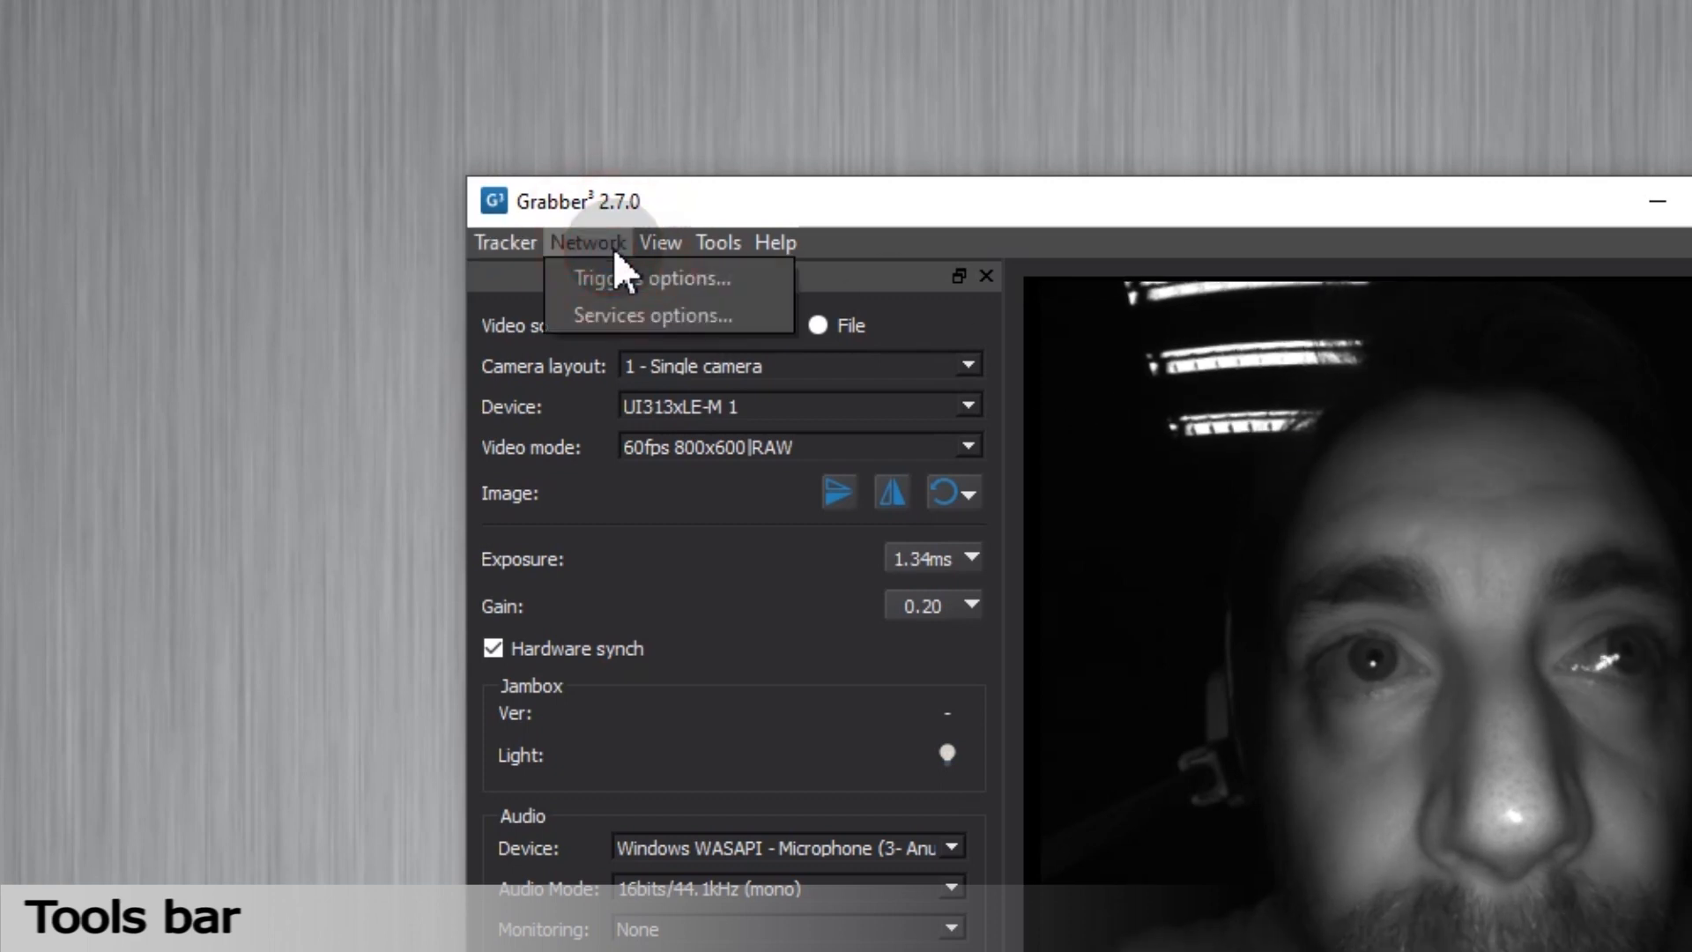
left_click(650, 277)
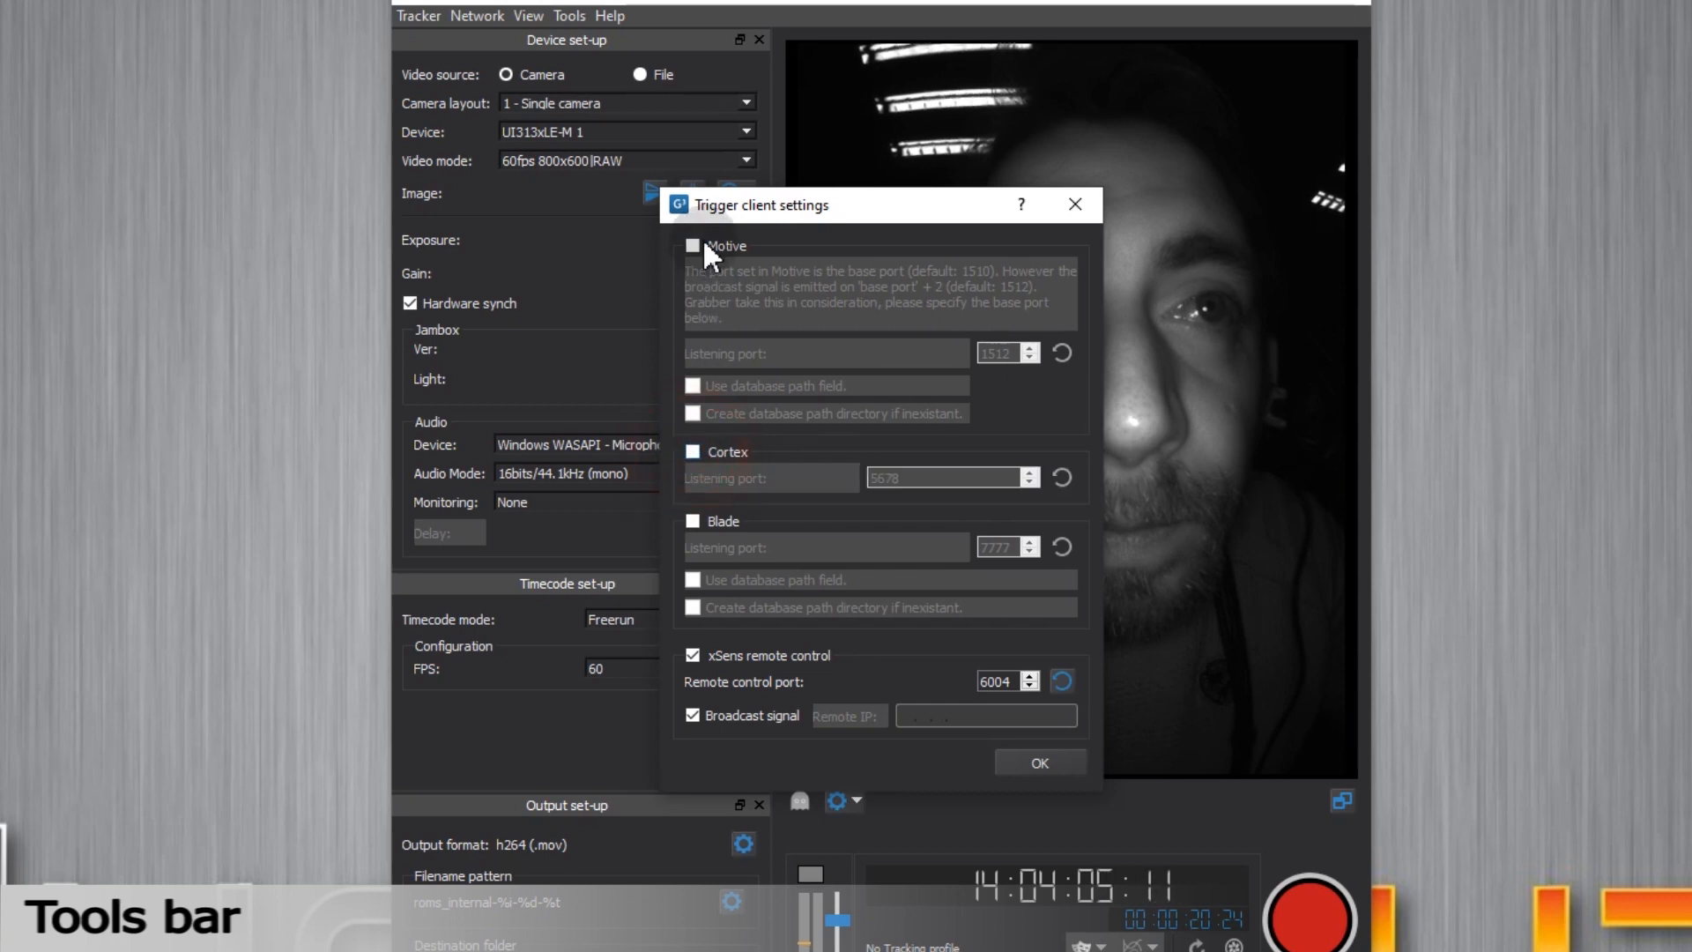
left_click(692, 246)
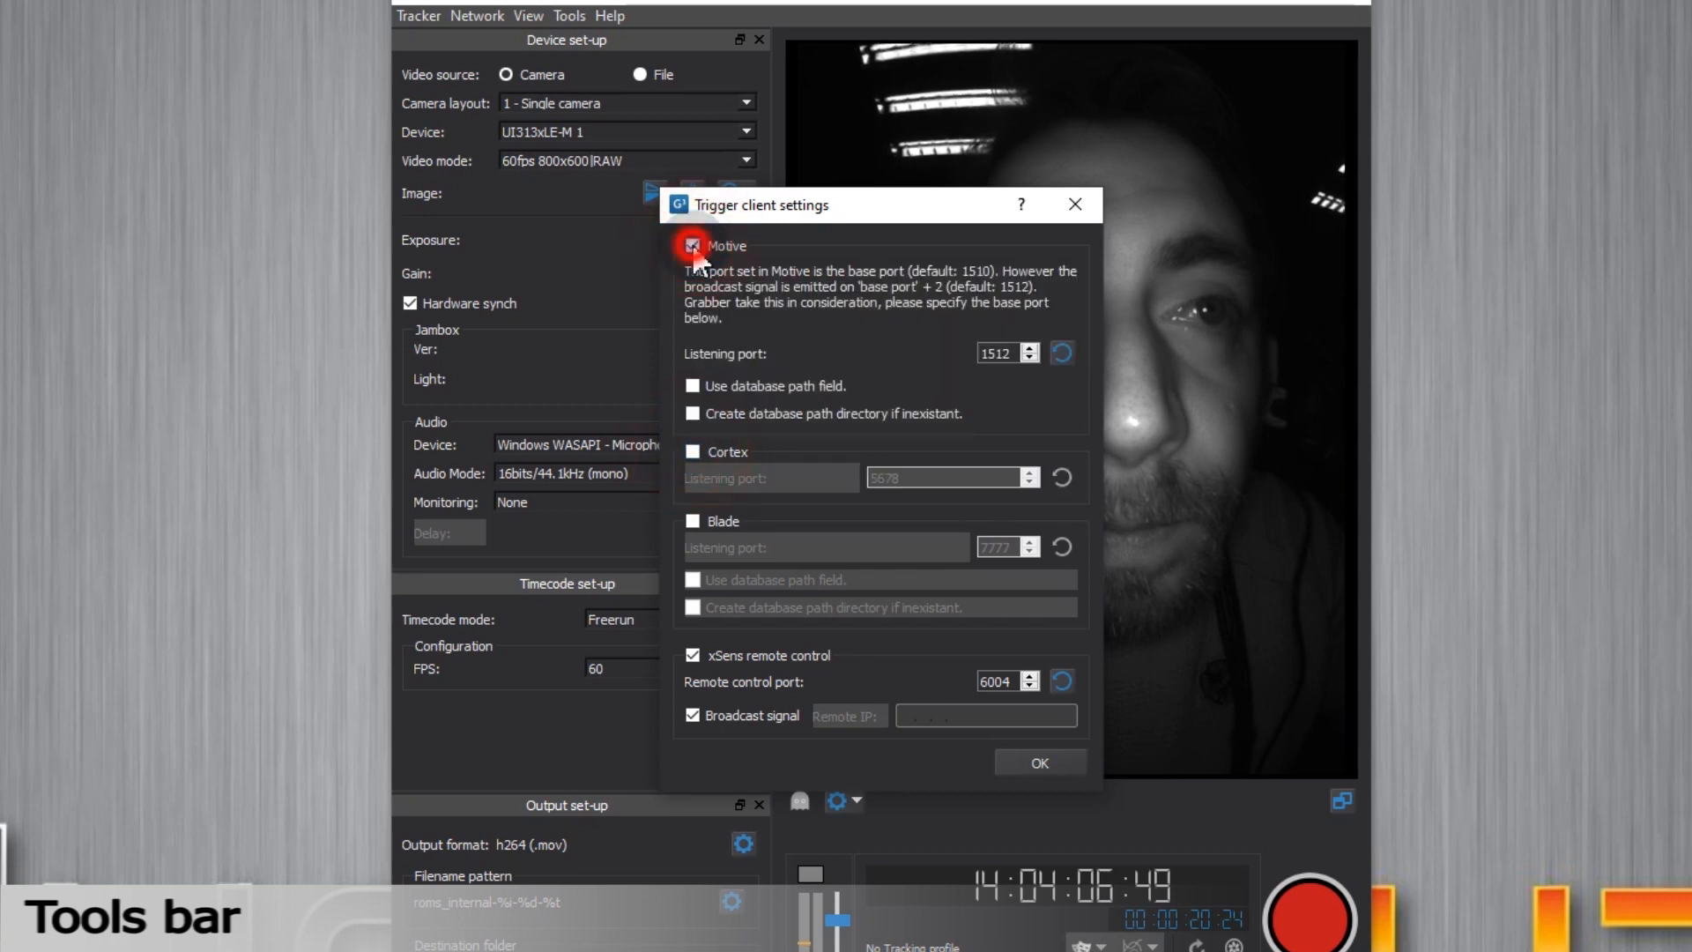
left_click(693, 521)
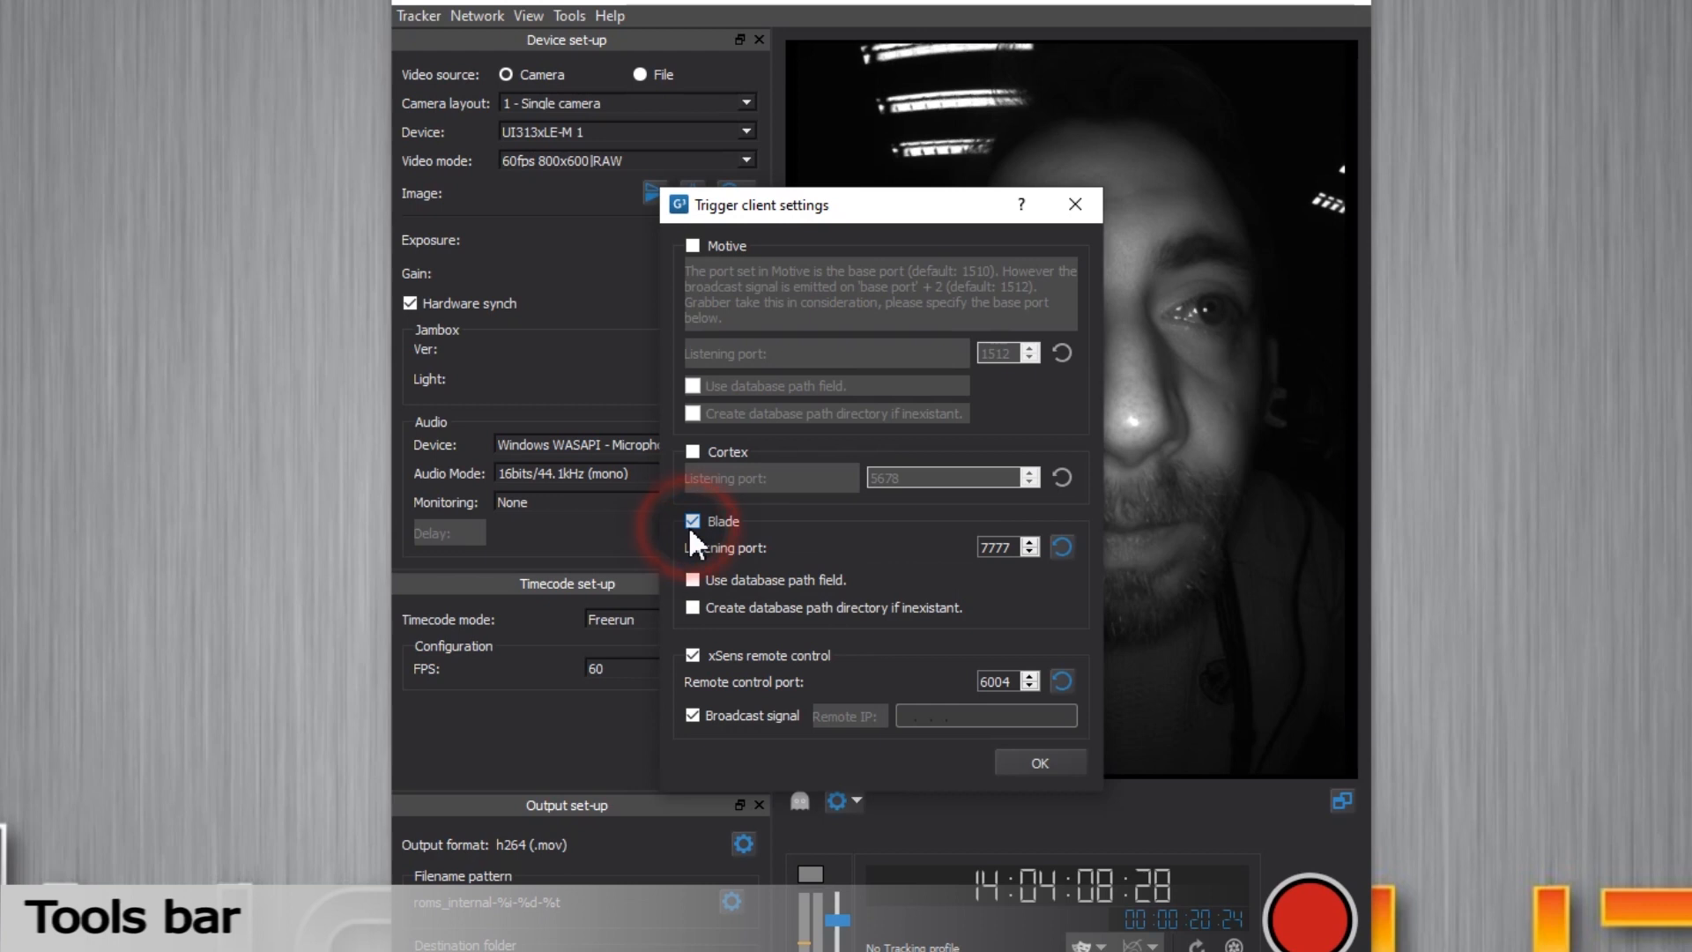
left_click(692, 521)
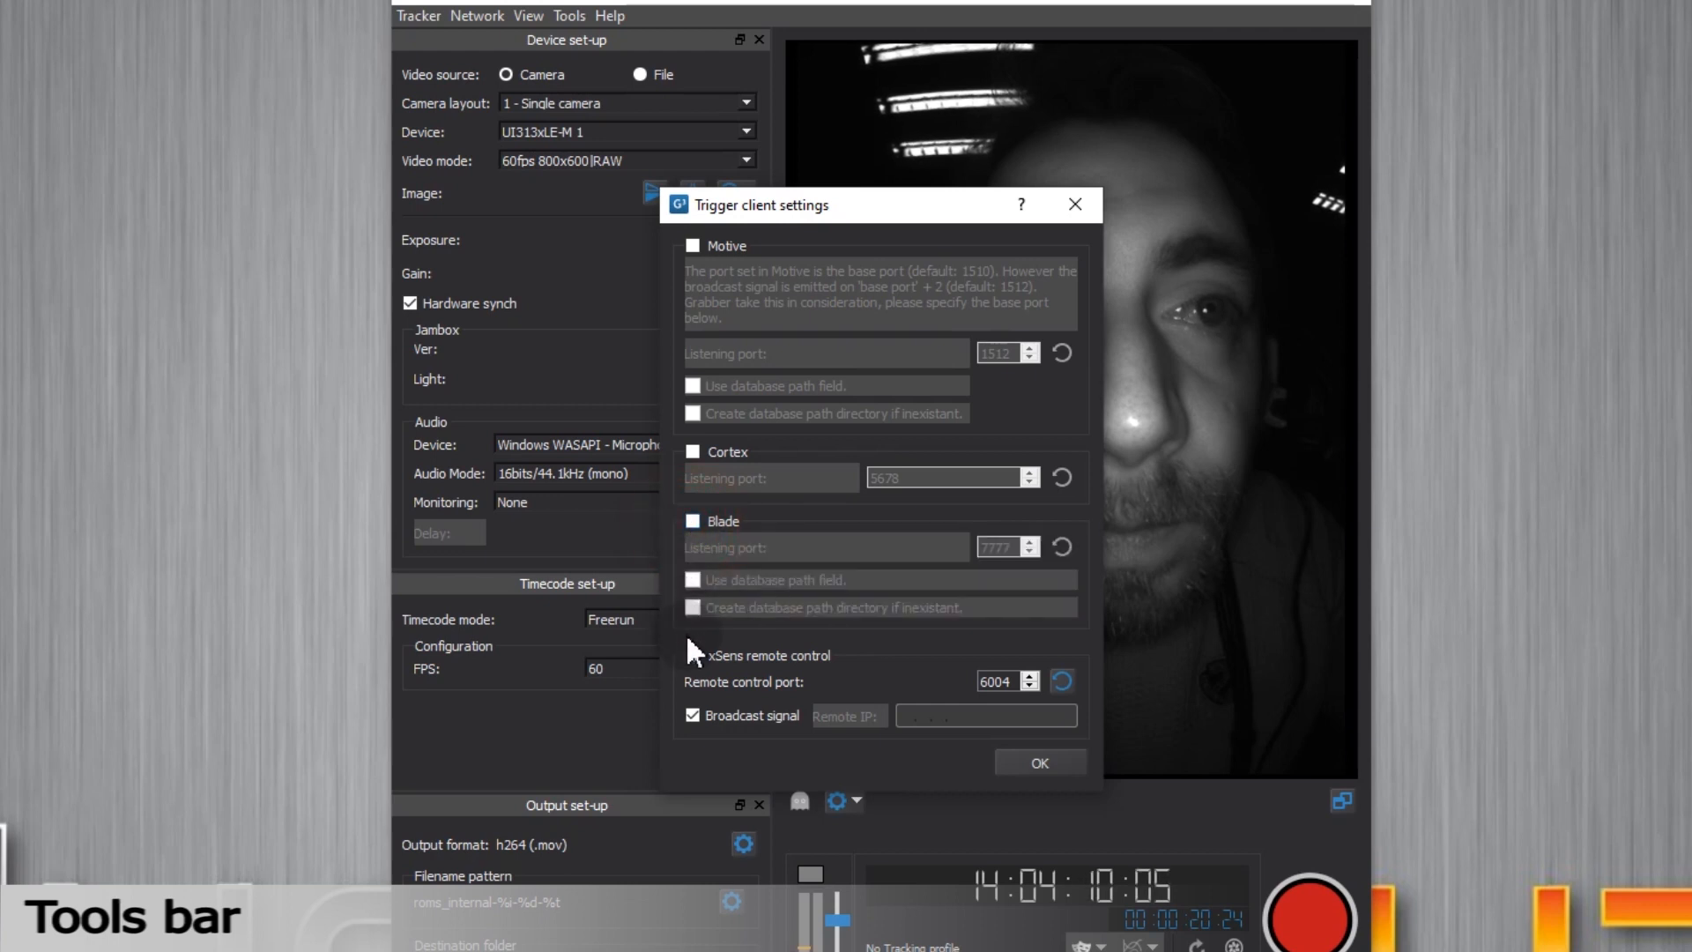
left_click(692, 655)
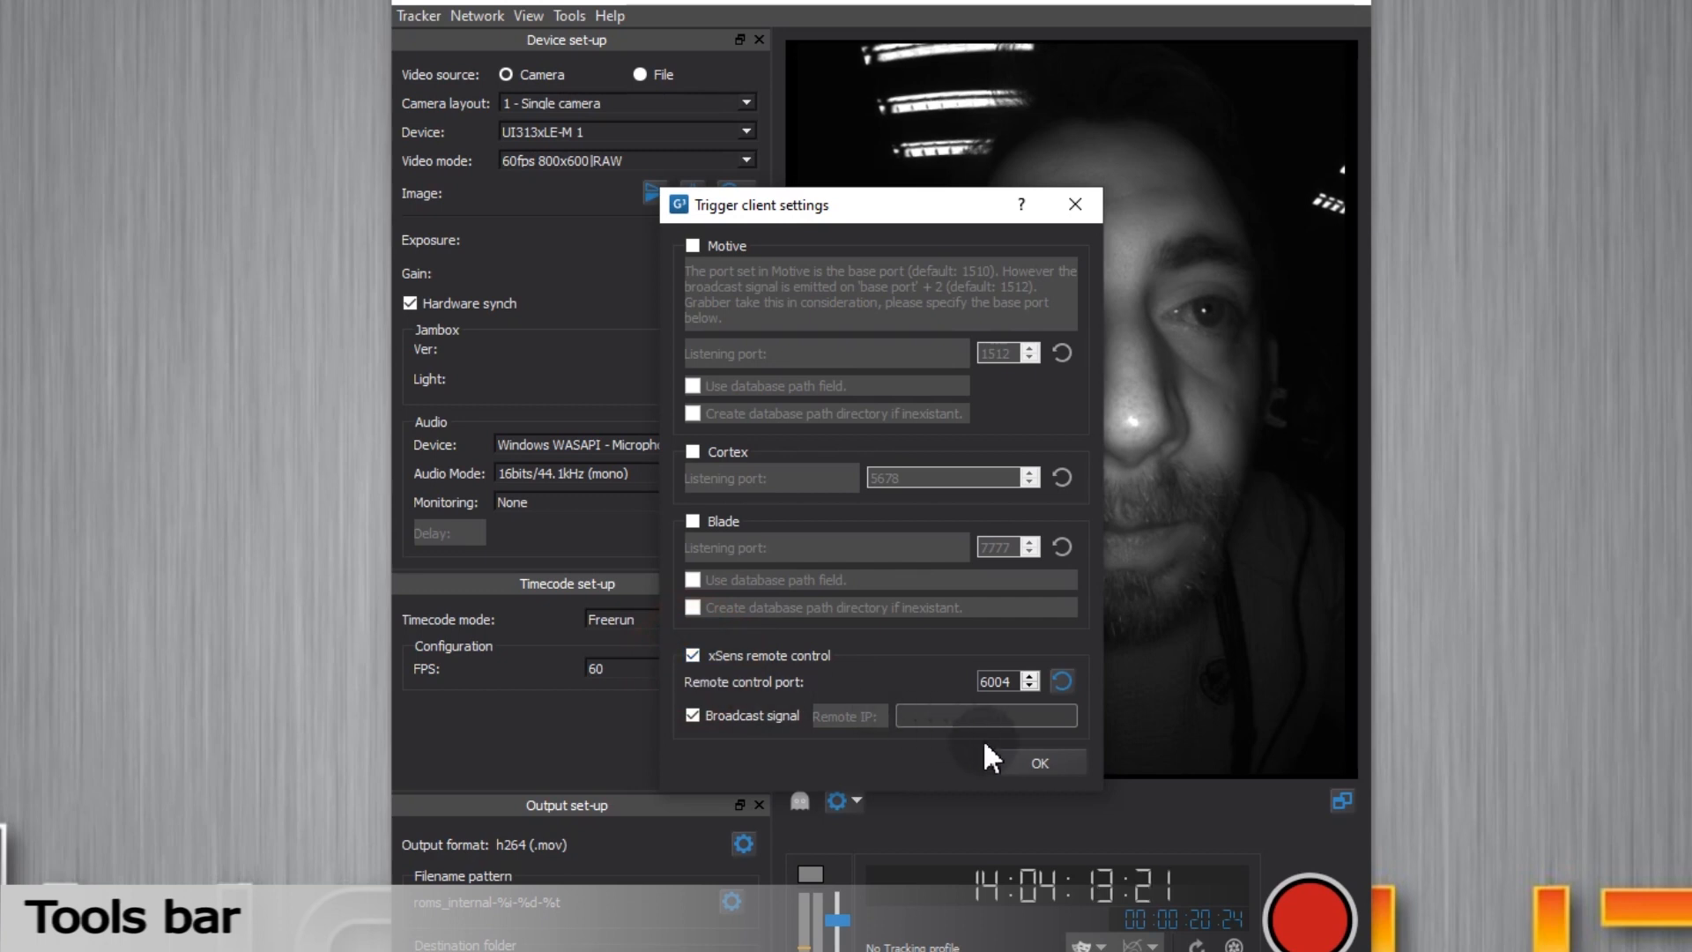
left_click(1037, 761)
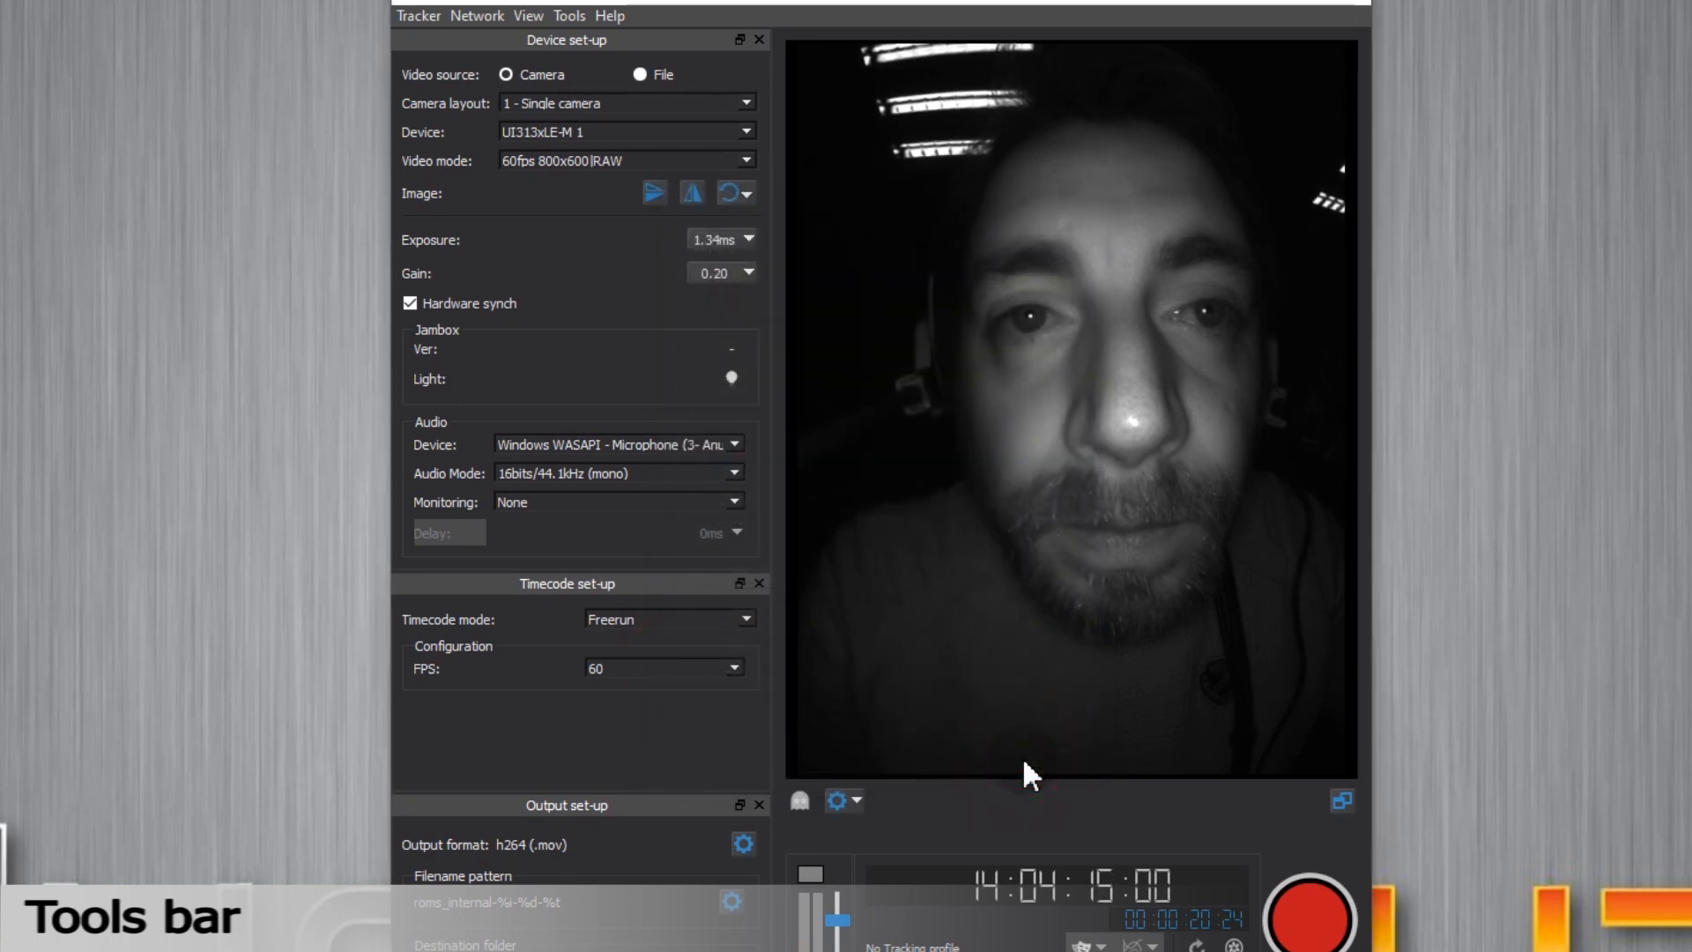
left_click(528, 15)
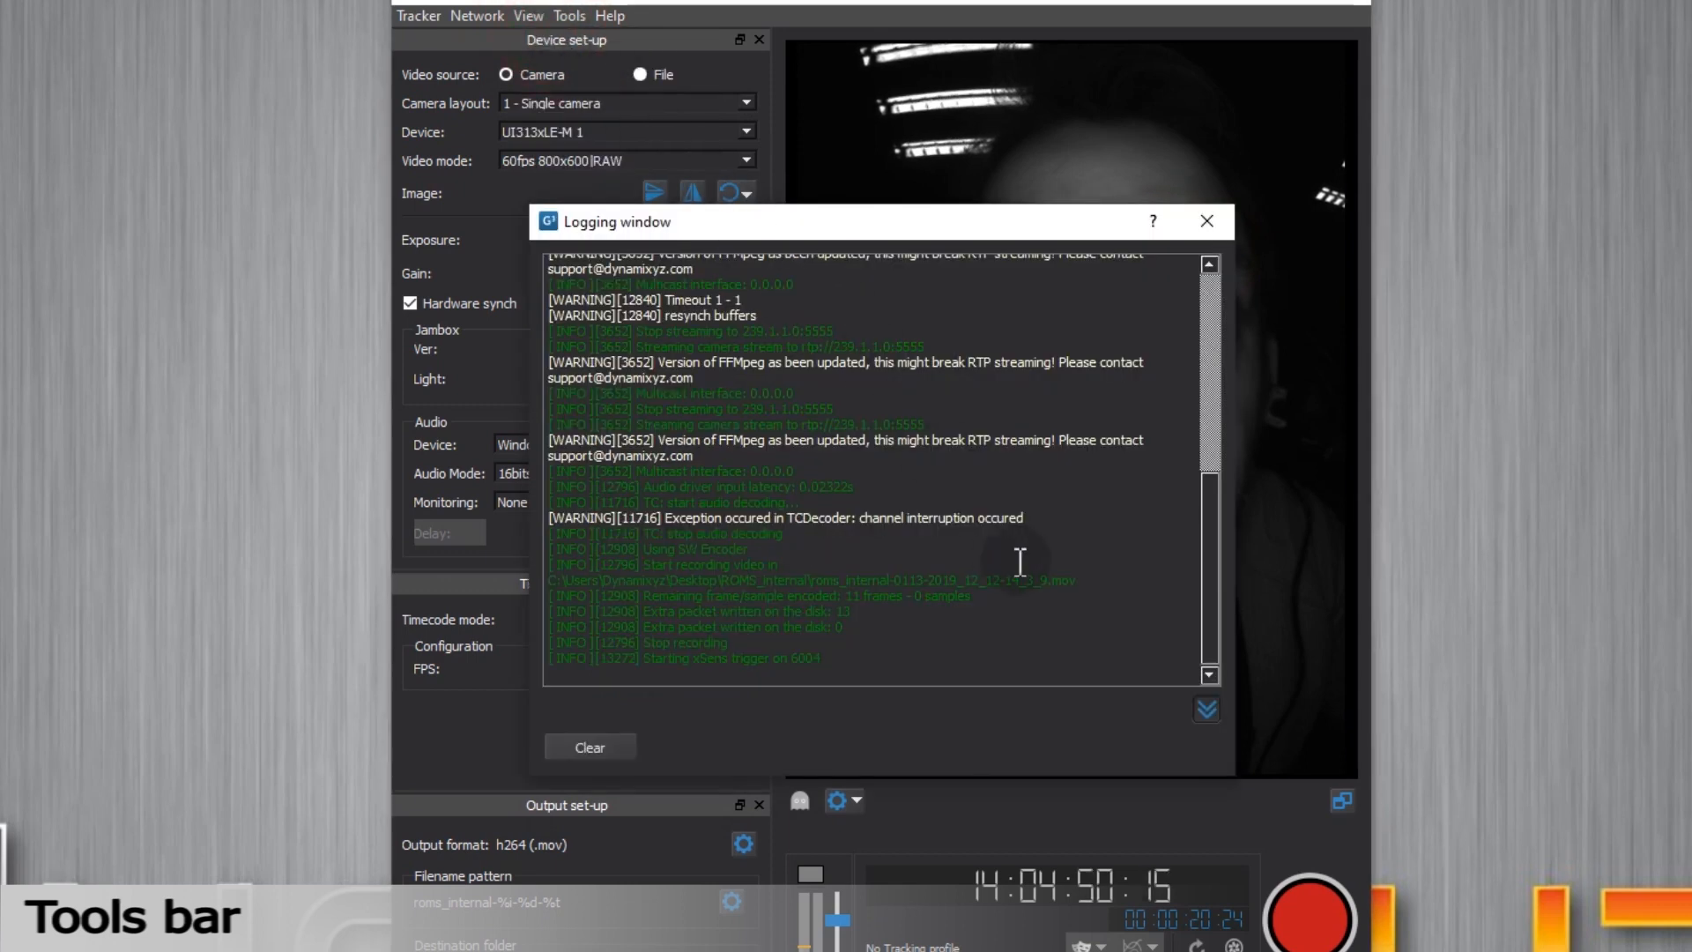
left_click(528, 15)
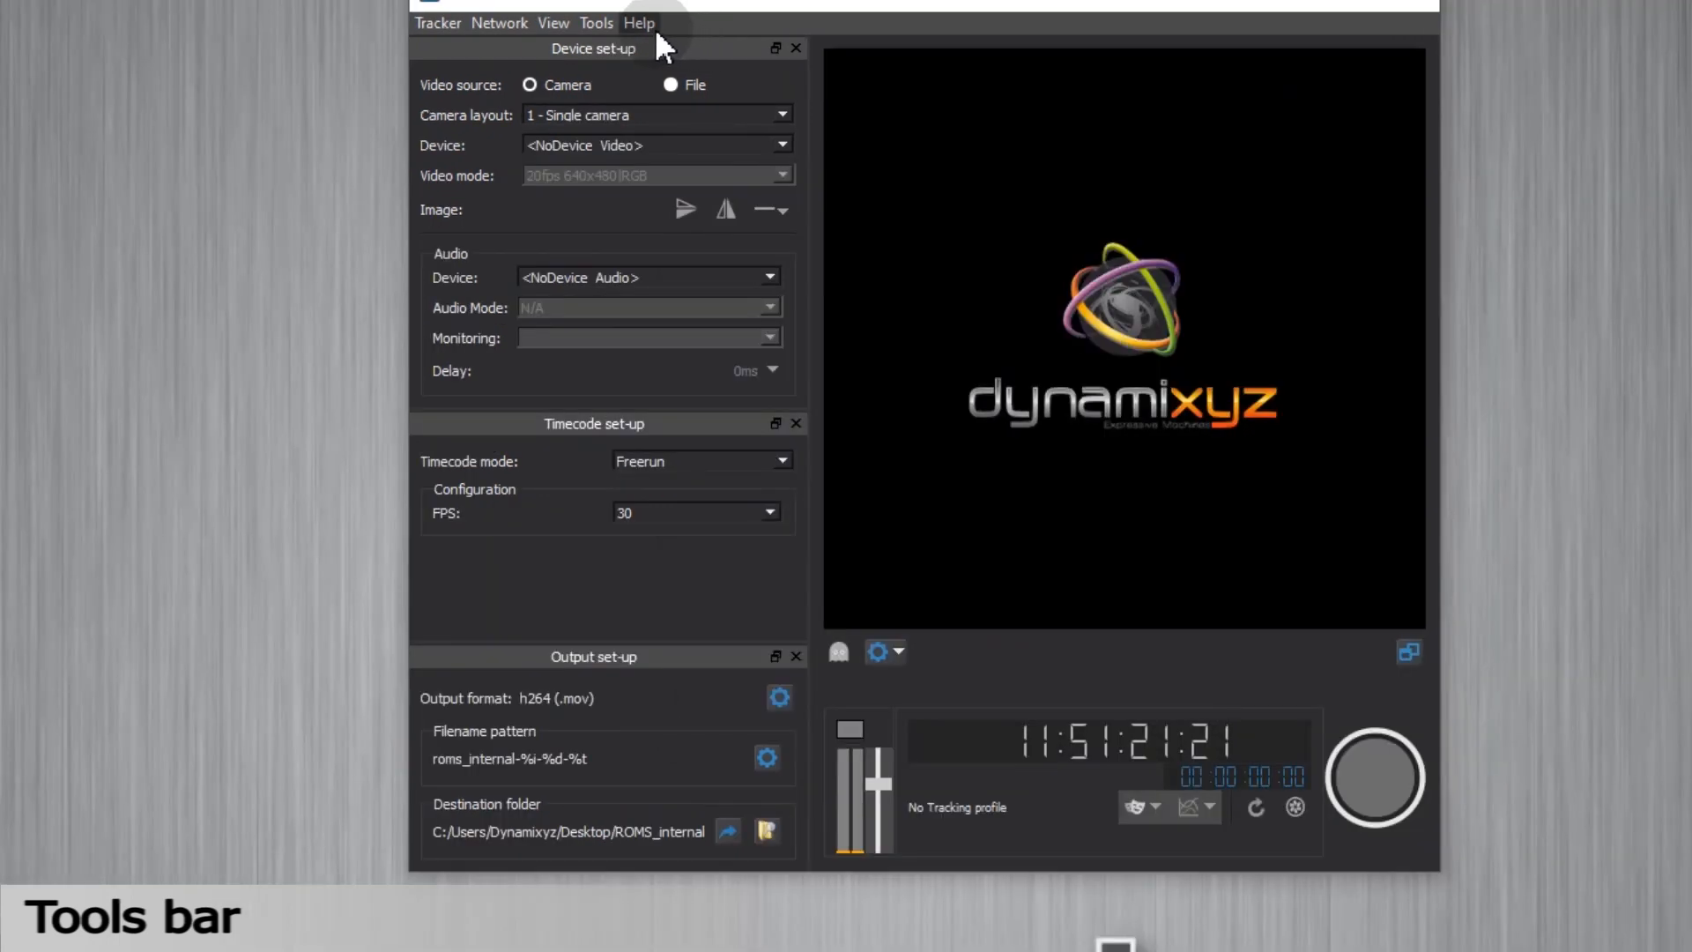
Open the Grabber Suite documentation through the Help menu
left_click(638, 23)
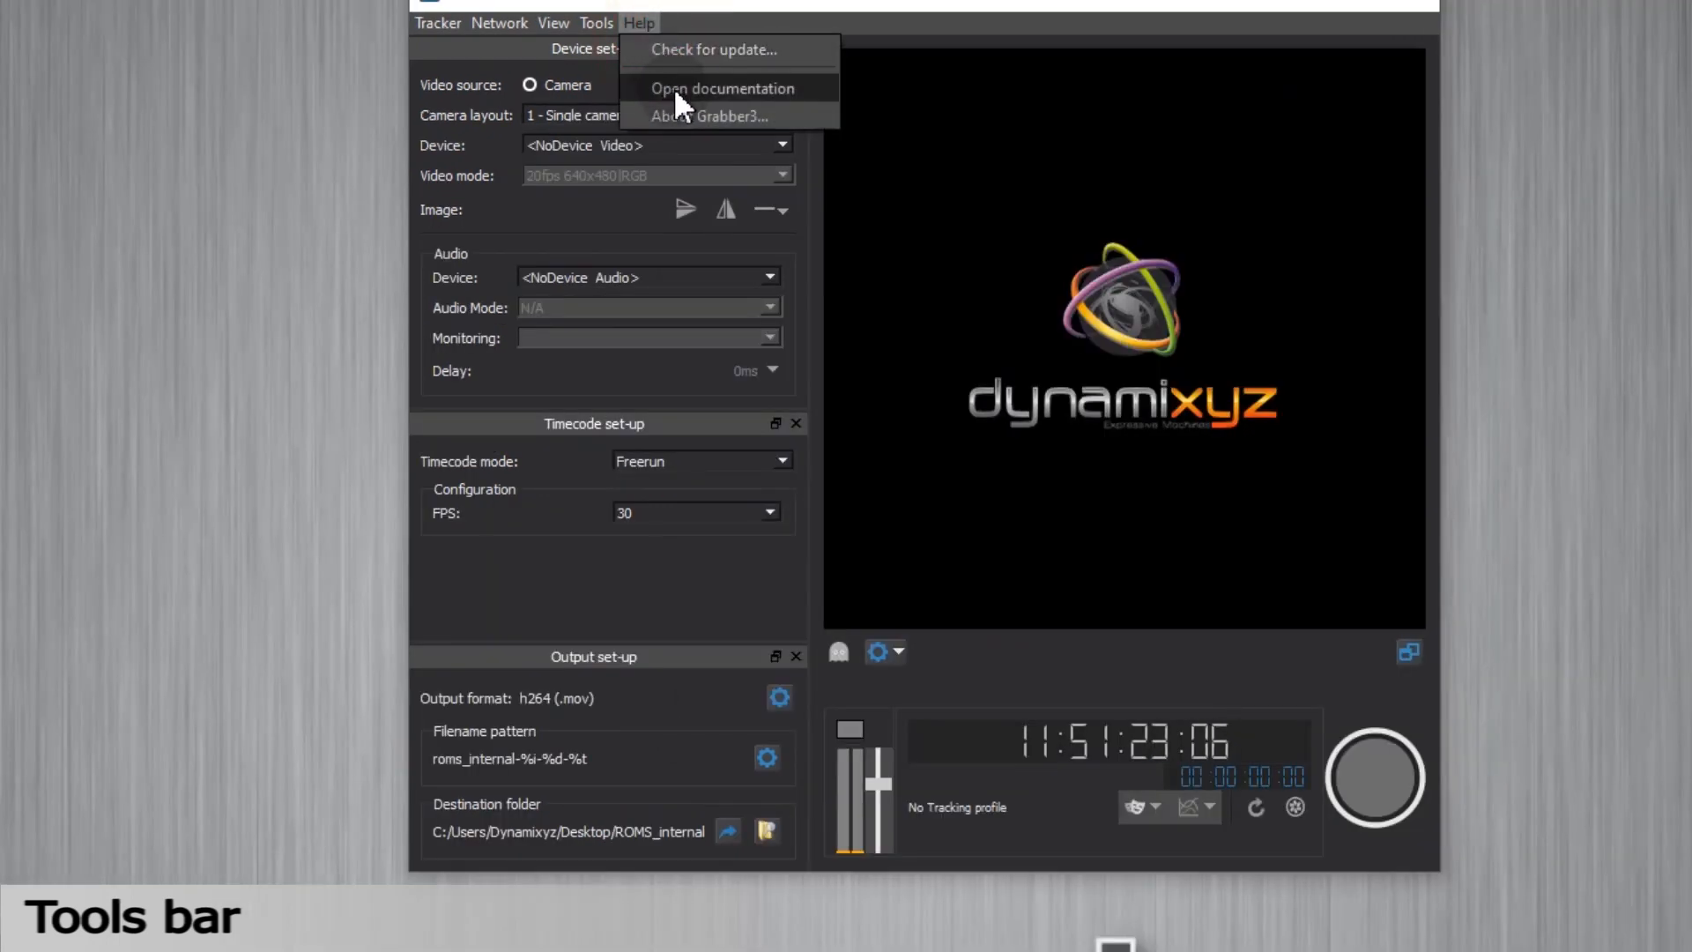
left_click(713, 48)
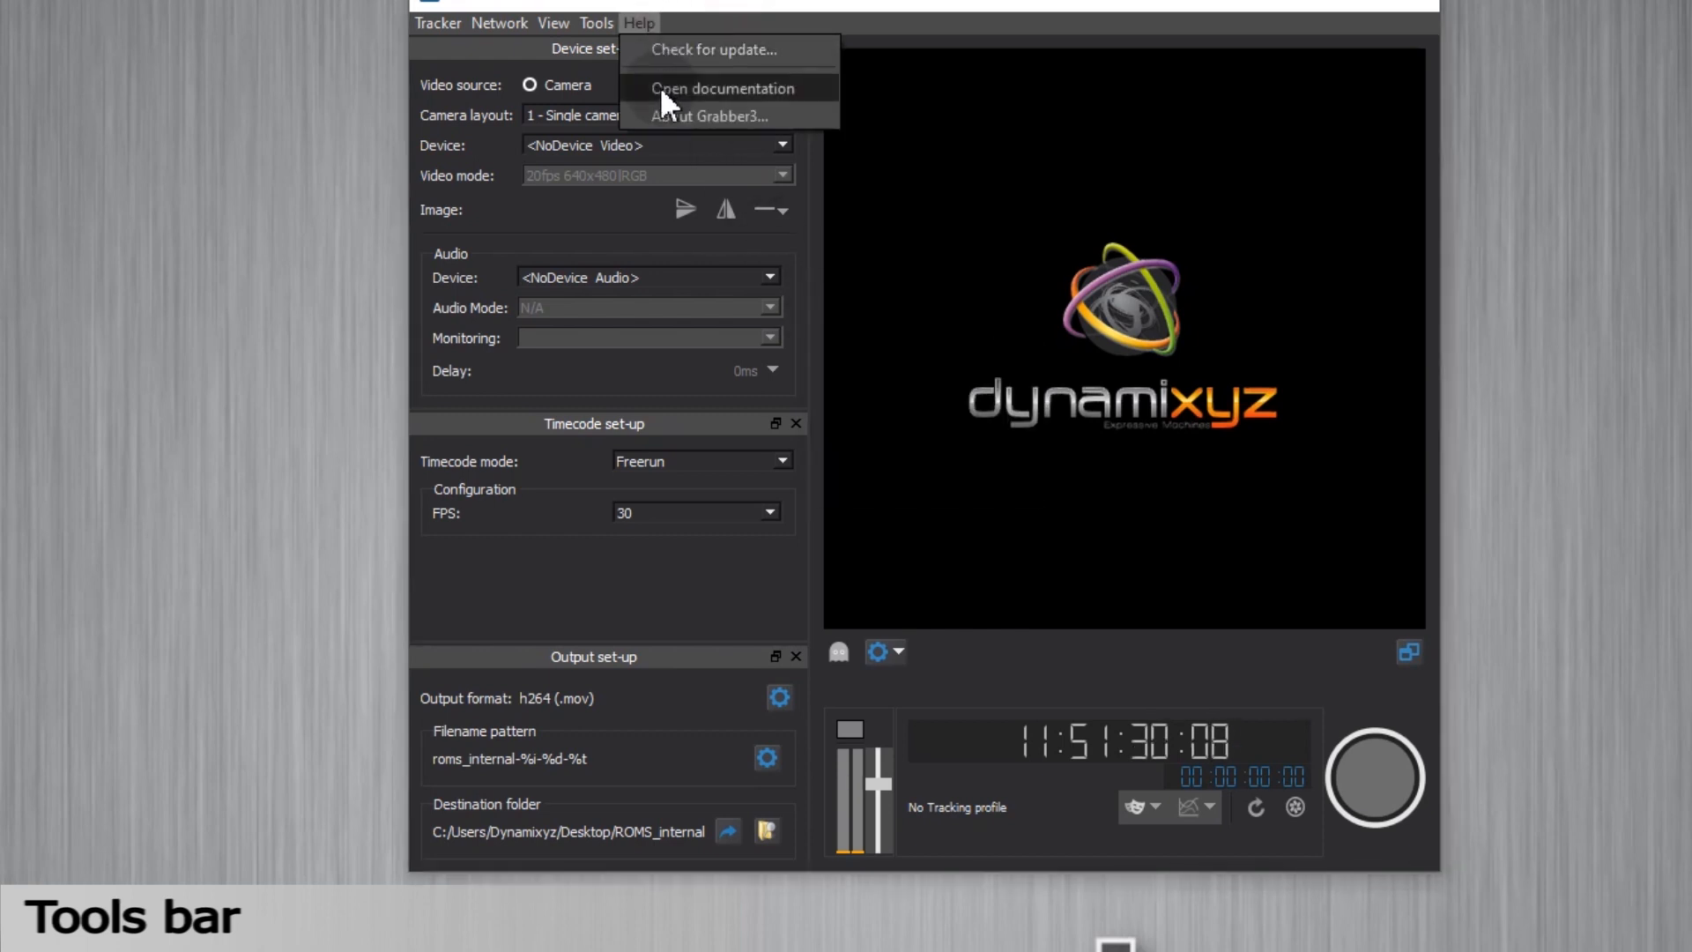
left_click(721, 88)
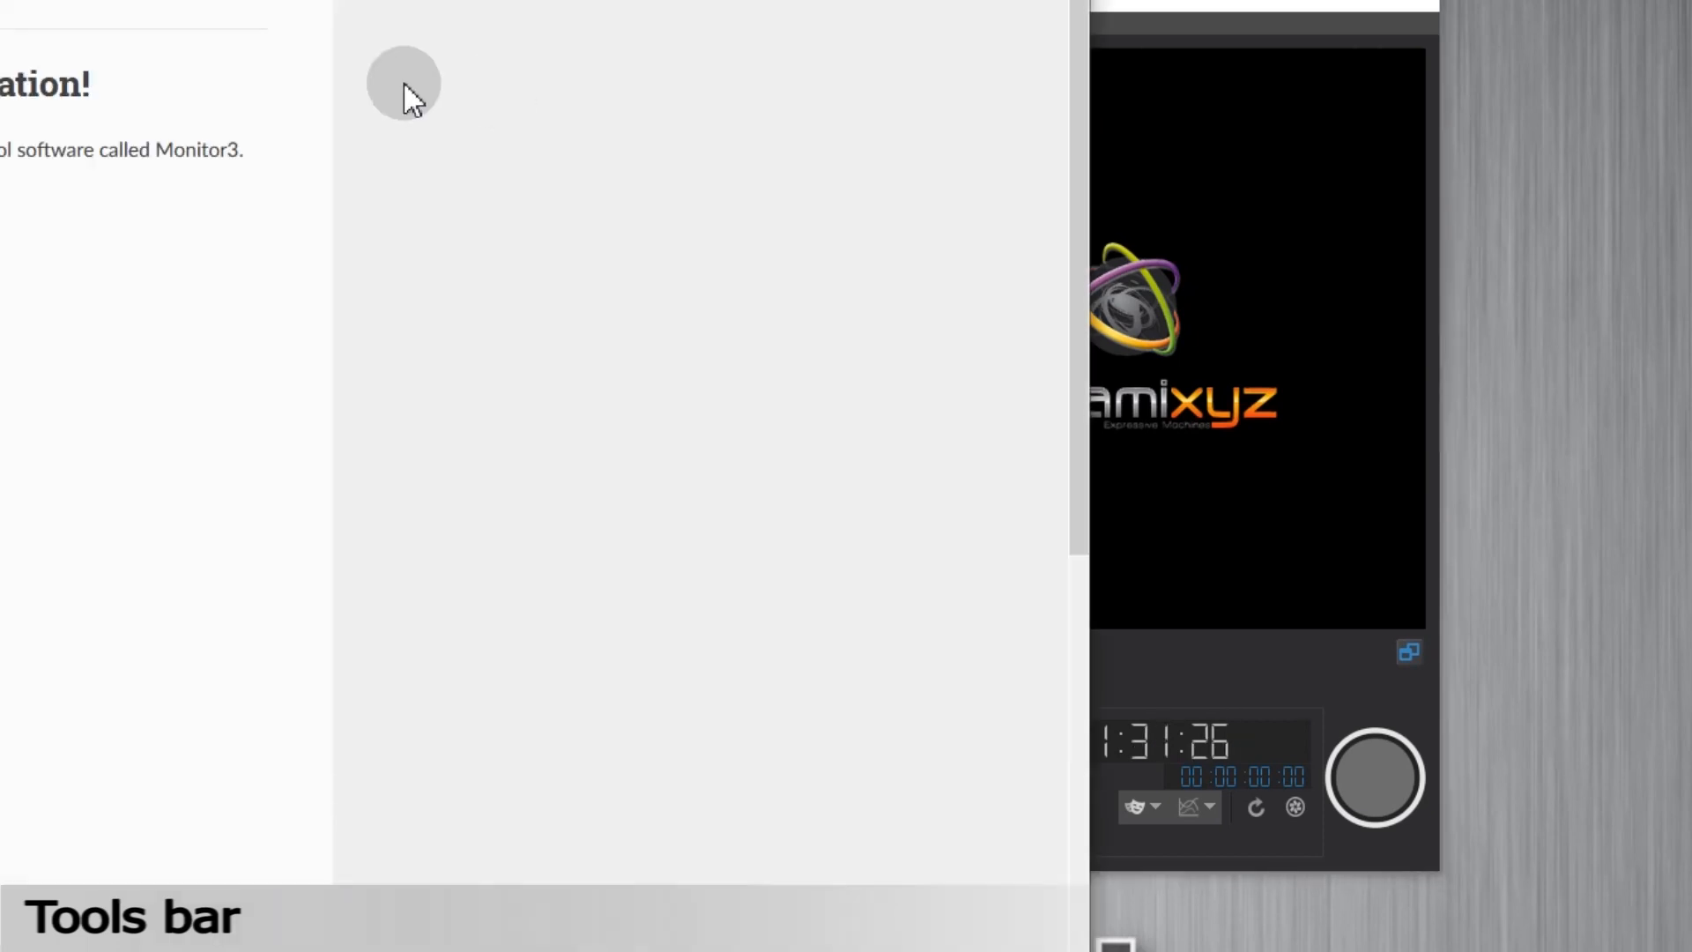